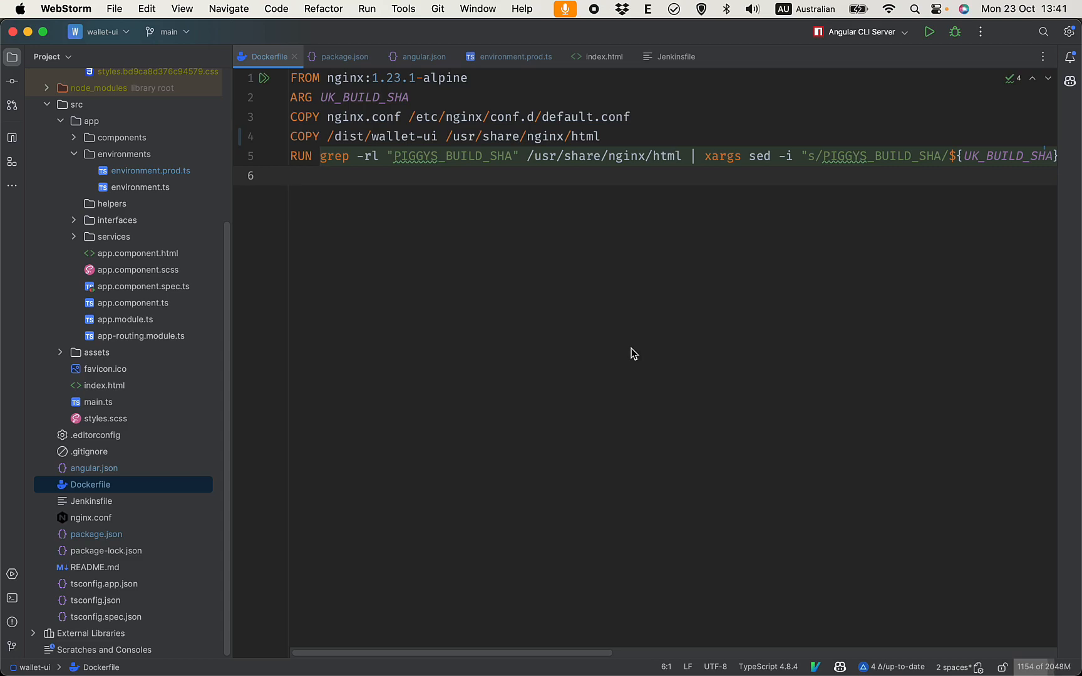
mouse_move(386, 202)
type("PIGGYS")
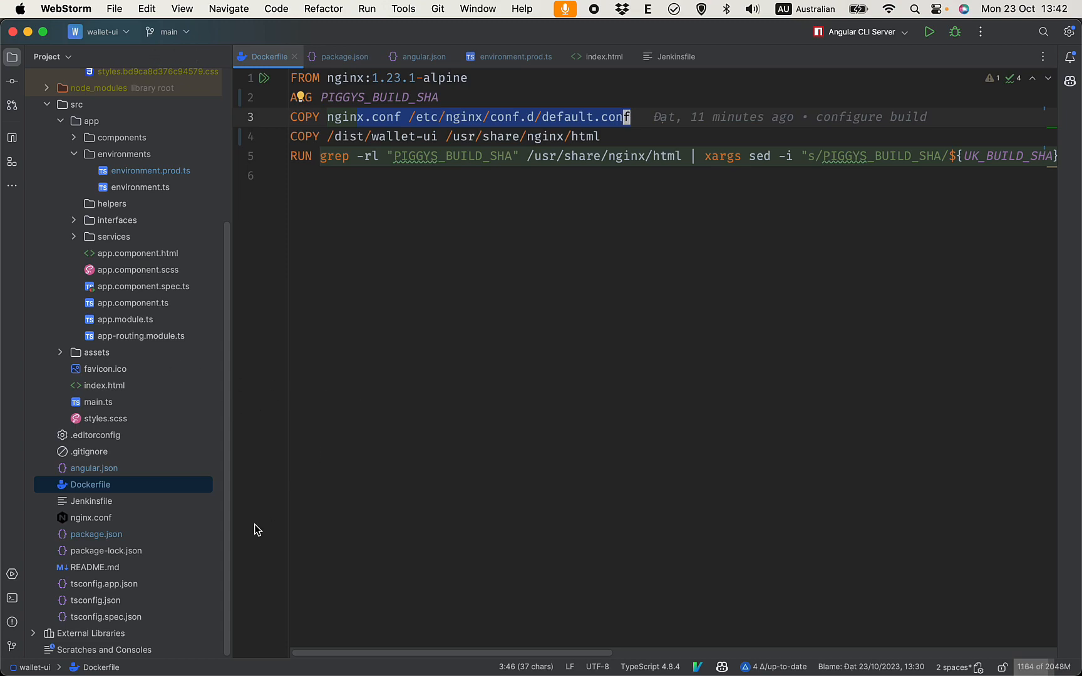
mouse_move(401, 121)
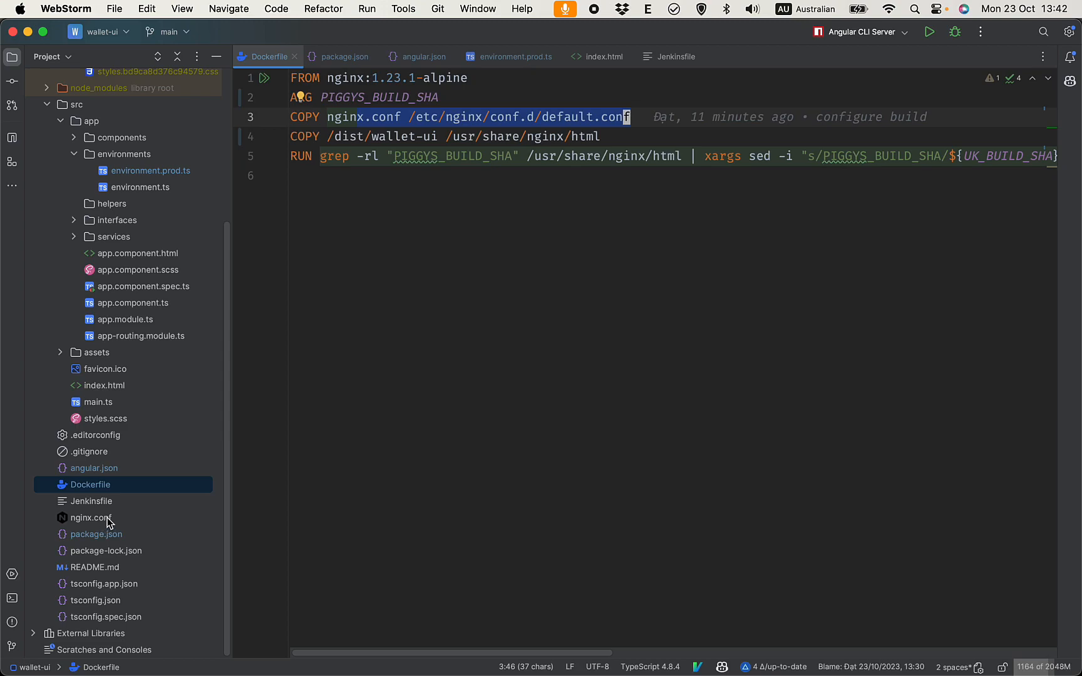
Open nginx.conf from the Project tree, then close it to return to the Dockerfile.
left_click(93, 519)
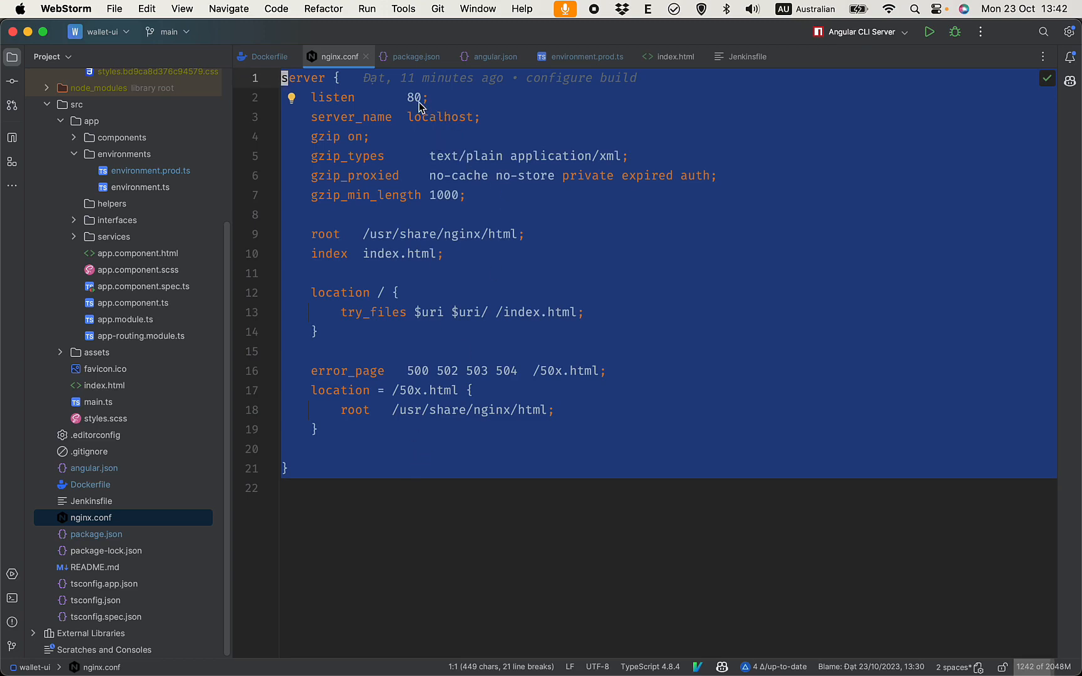
left_click(269, 57)
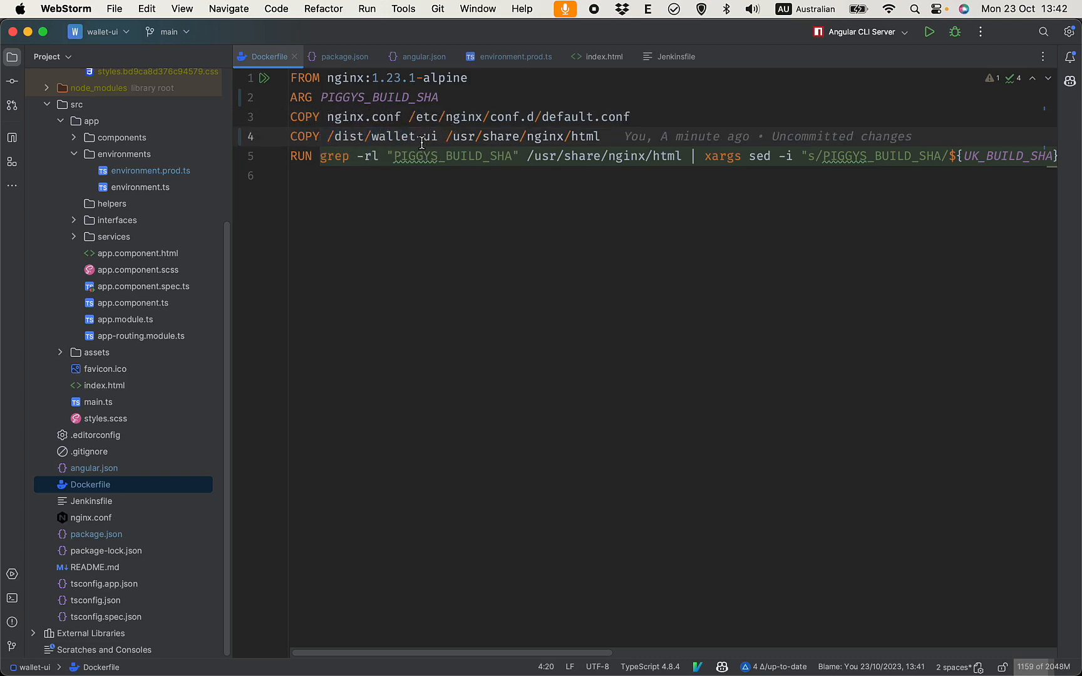
mouse_move(504, 140)
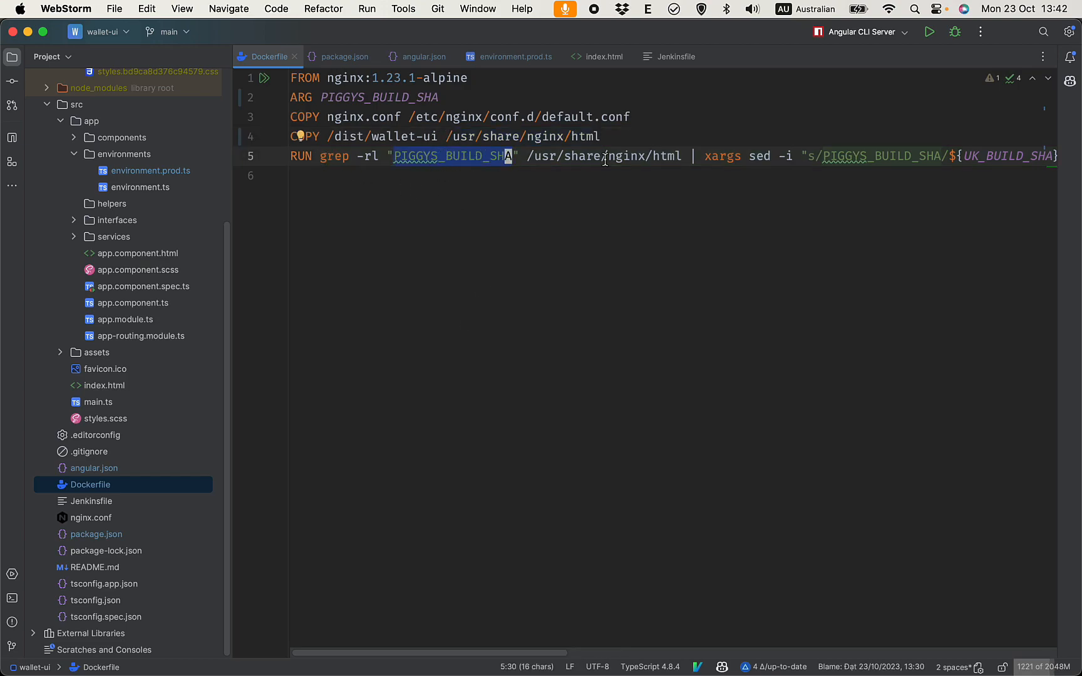
mouse_move(588, 533)
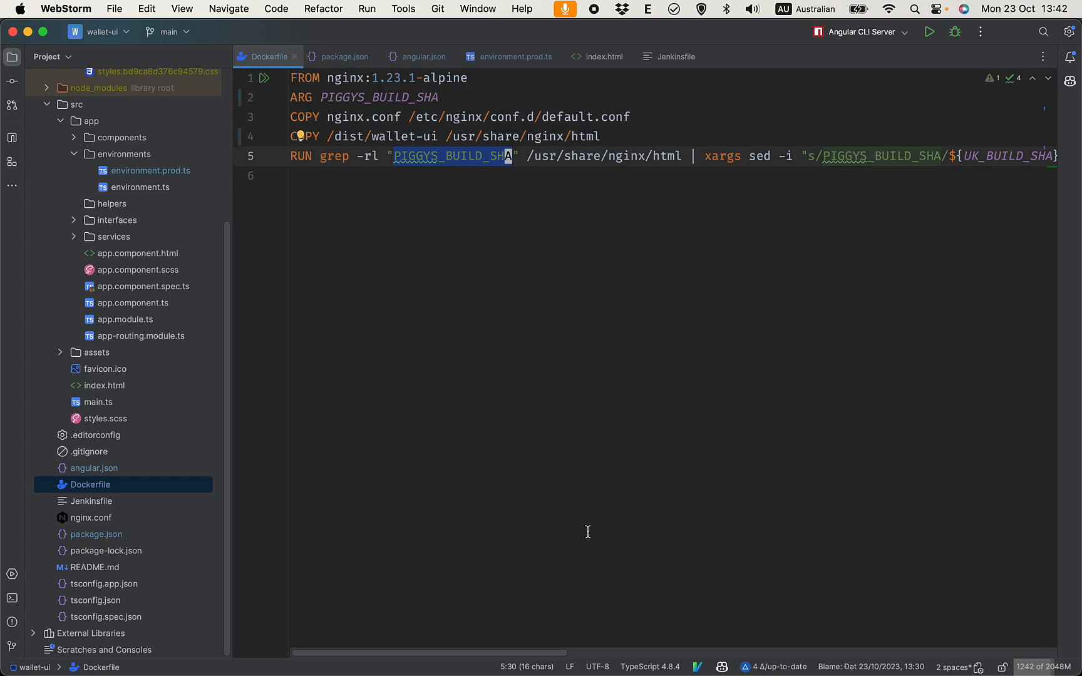
mouse_move(423, 158)
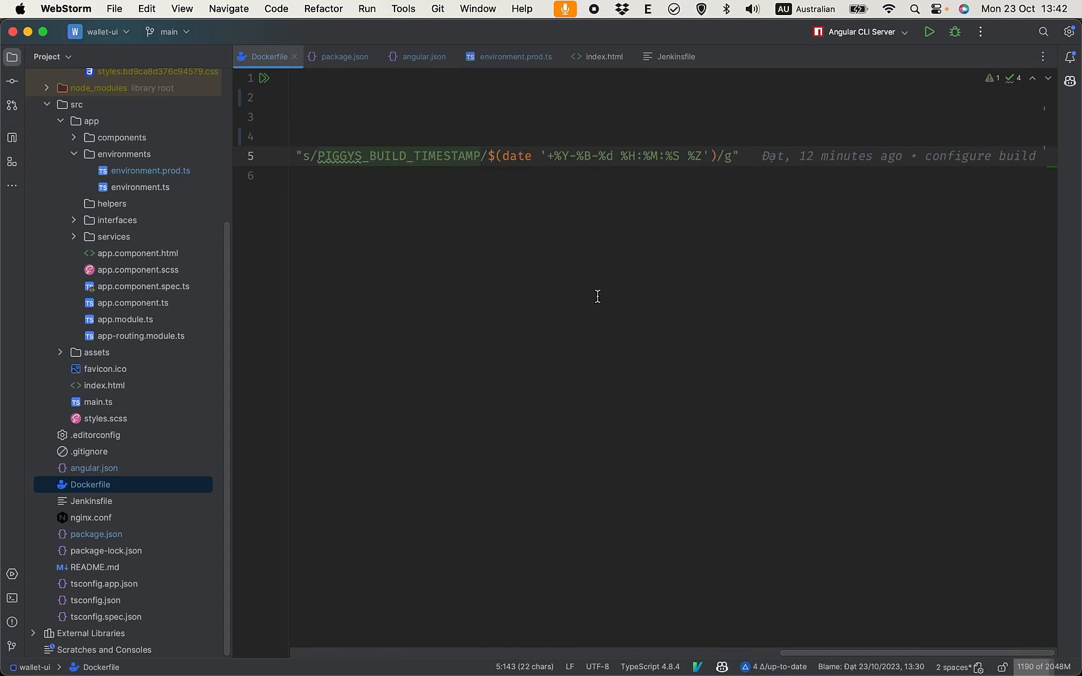
mouse_move(492, 428)
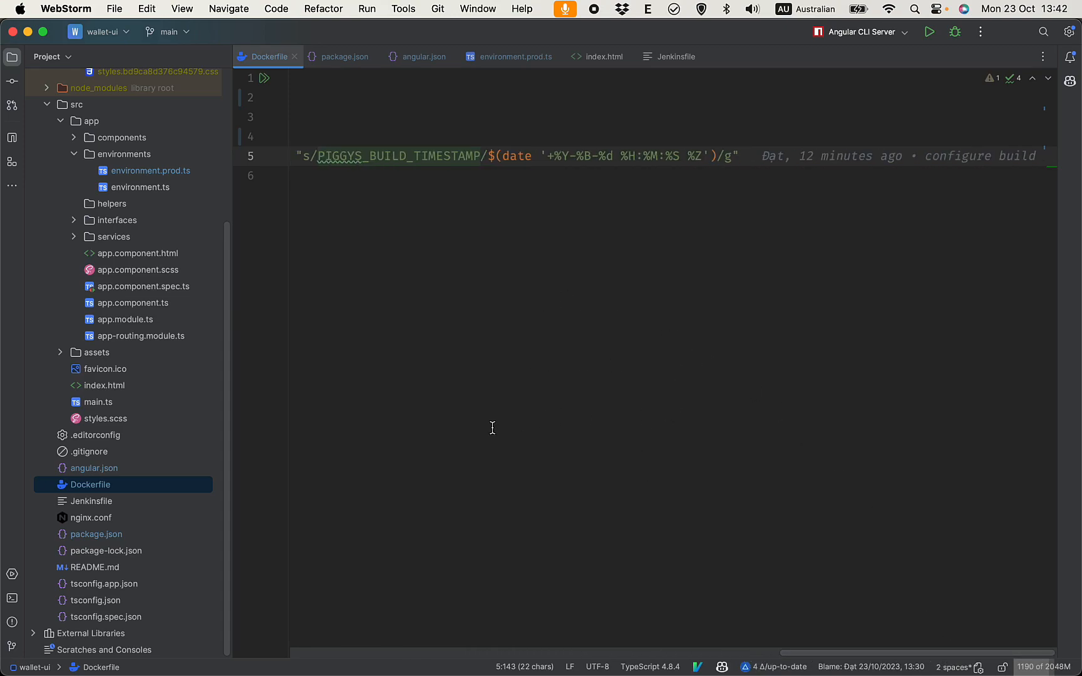
Inspect the PIGGYS_BUILD_SHA and PIGGYS_BUILD_TIMESTAMP placeholders in index.html's build comment.
left_click(602, 57)
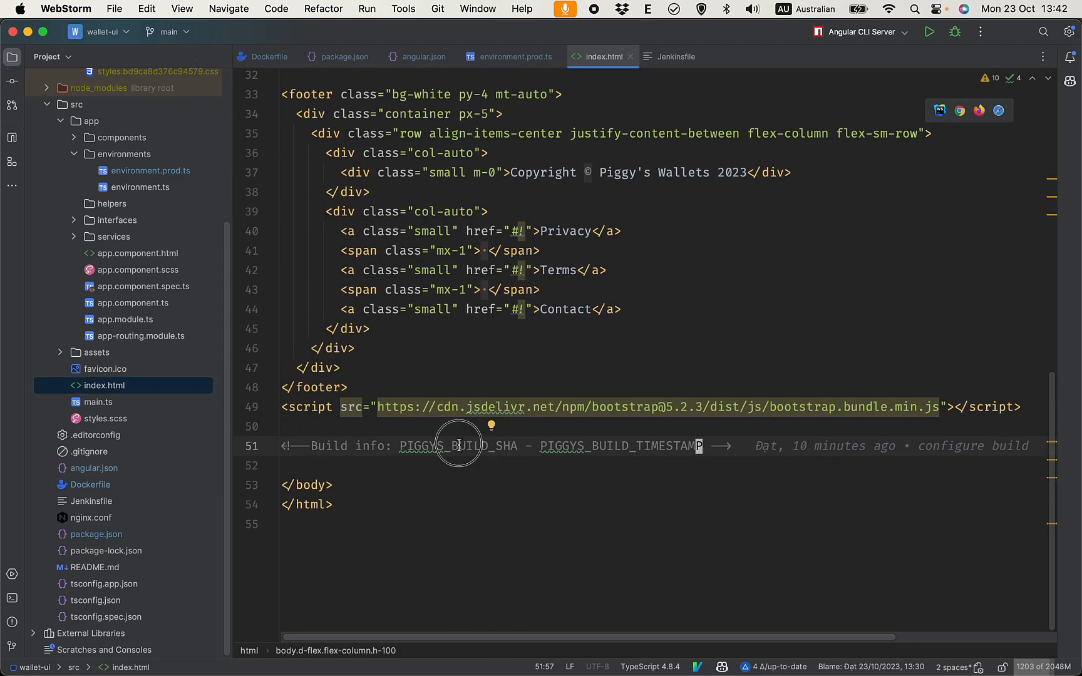
double_click(458, 446)
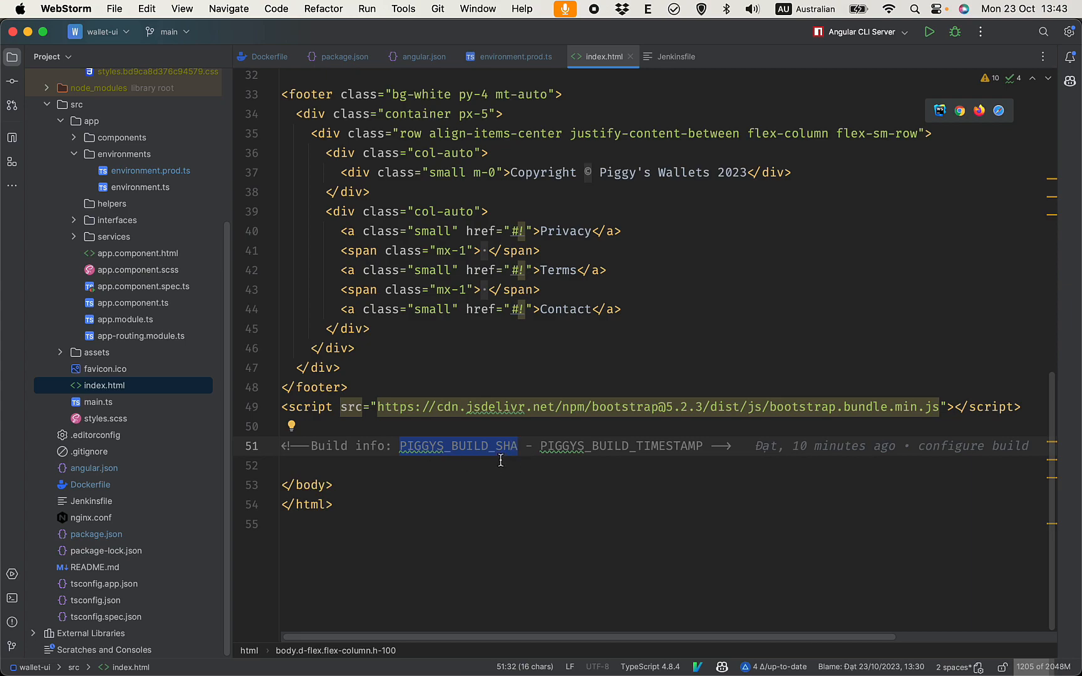
left_click(601, 446)
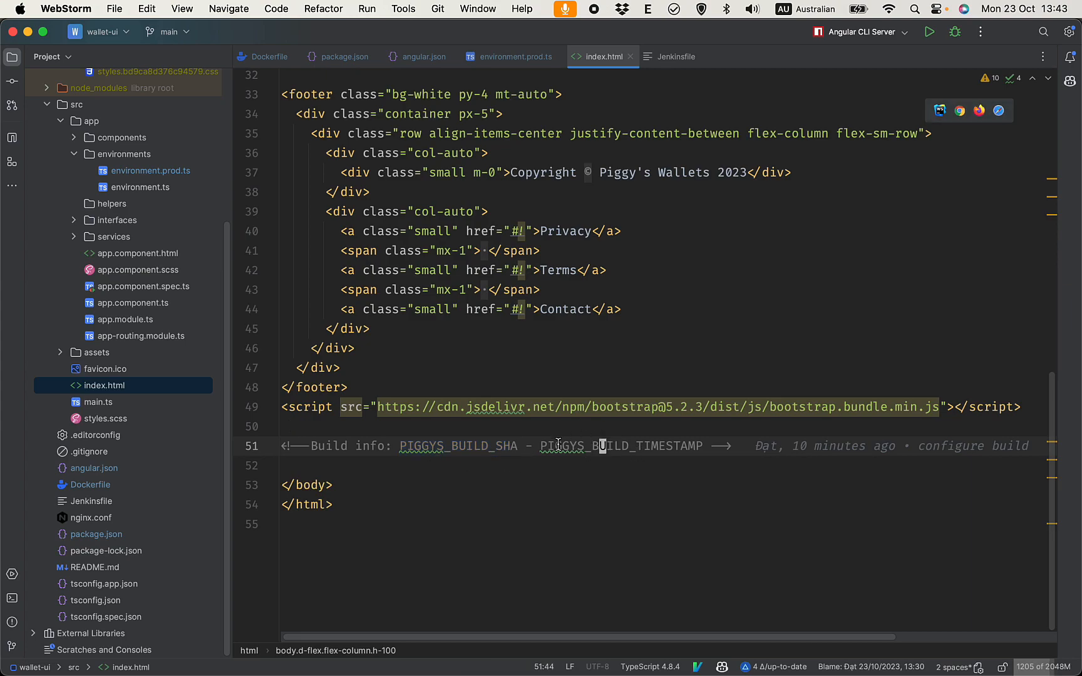
double_click(619, 446)
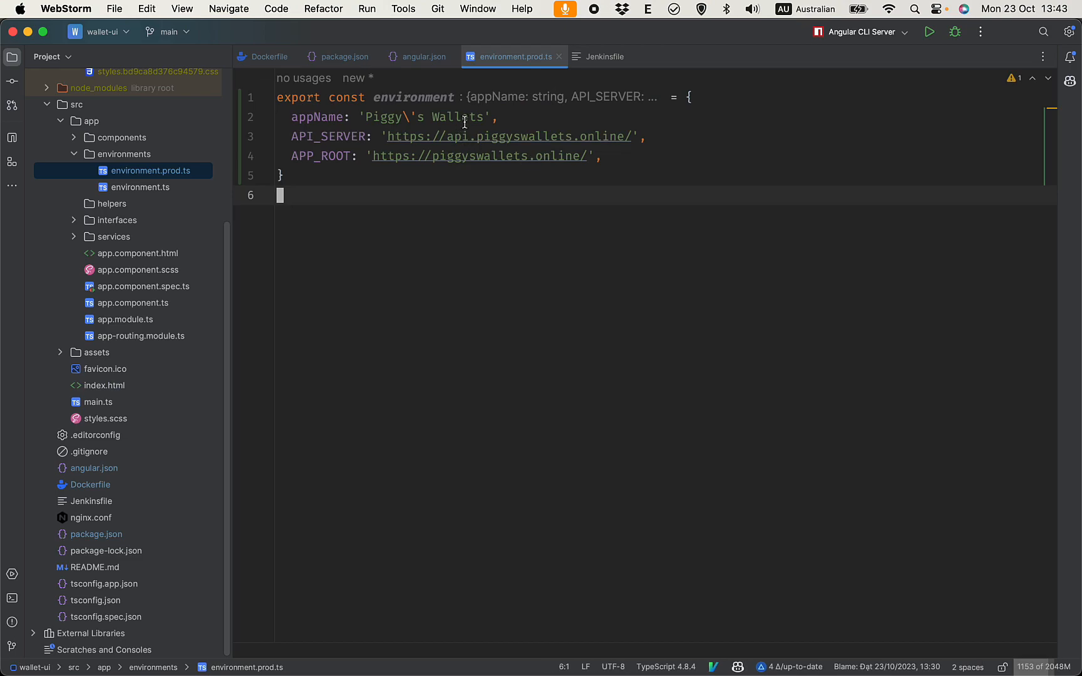
mouse_move(268, 55)
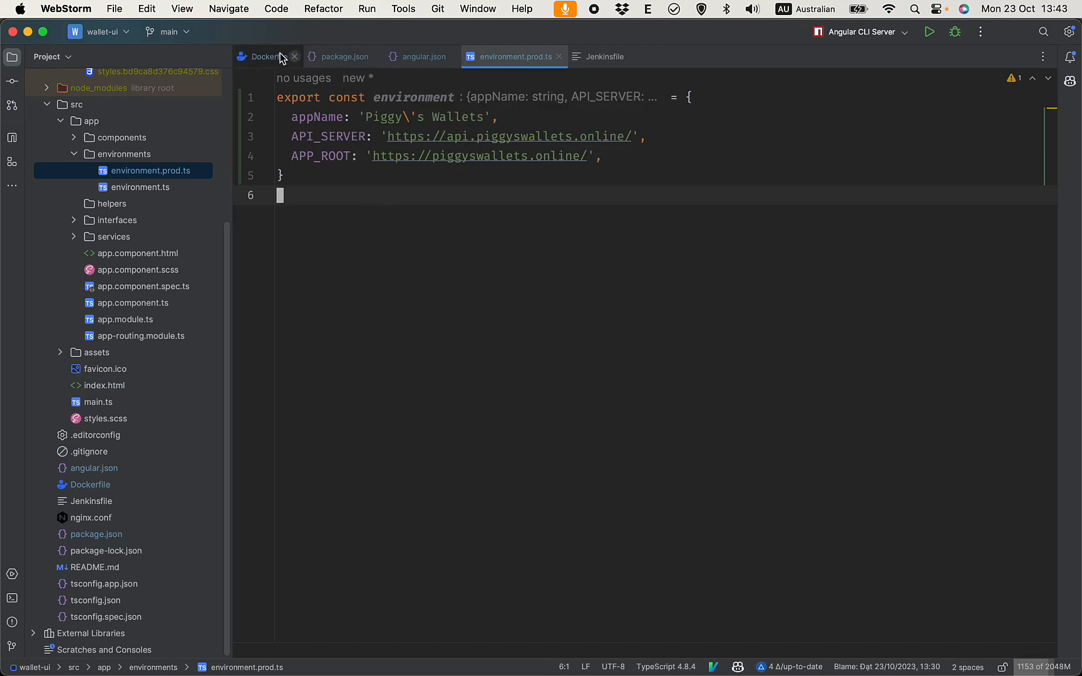
Look through Dockerfile, package.json and environment.ts, ending on environment.prod.ts.
left_click(265, 57)
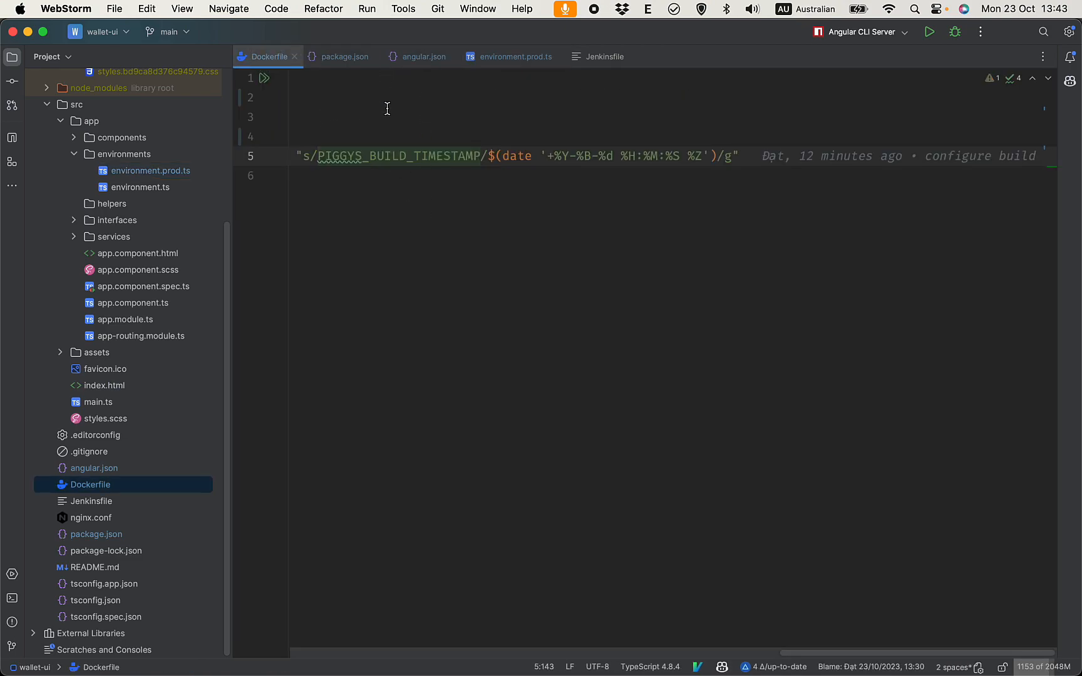
left_click(345, 56)
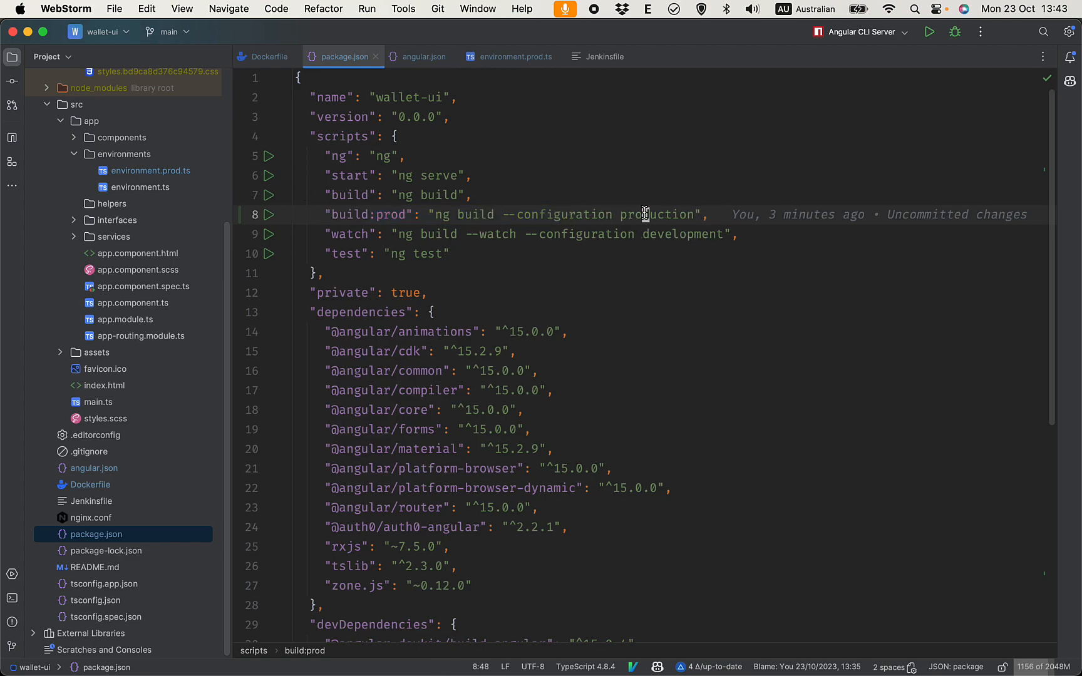
left_click(420, 56)
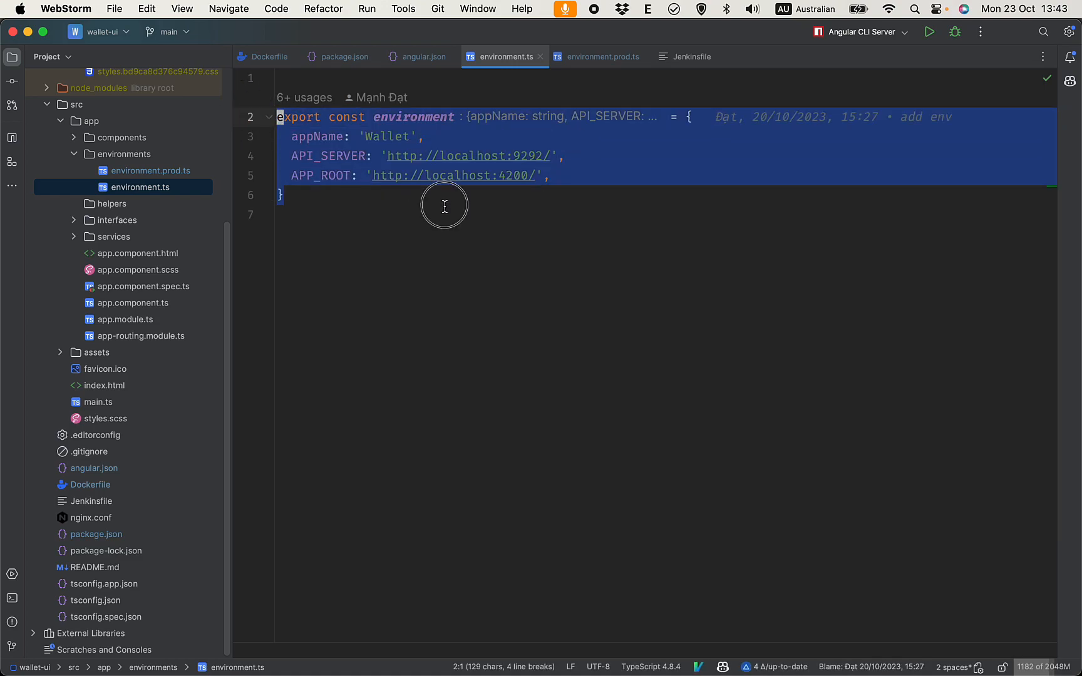
left_click(149, 170)
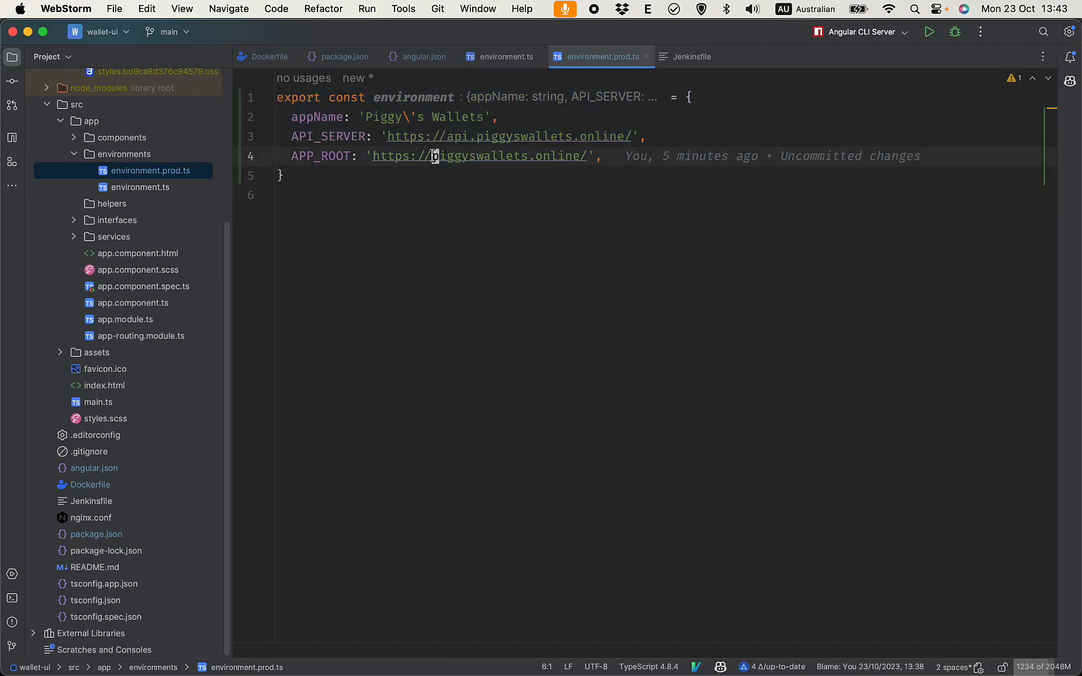
left_click_drag(424, 156, 566, 156)
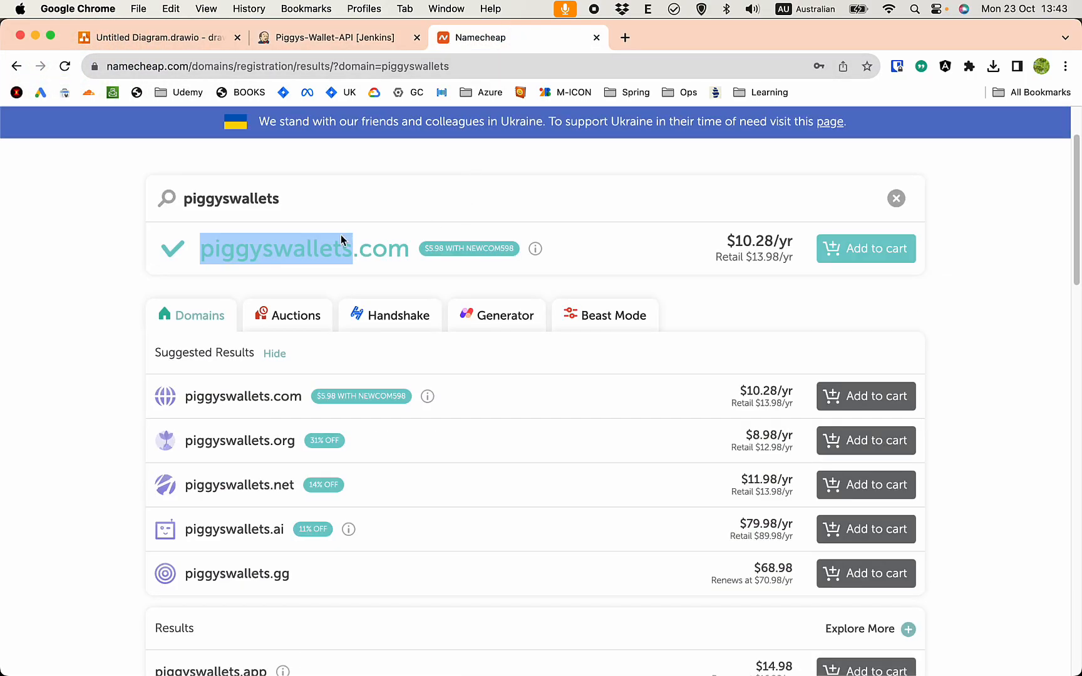
scroll("down", 3)
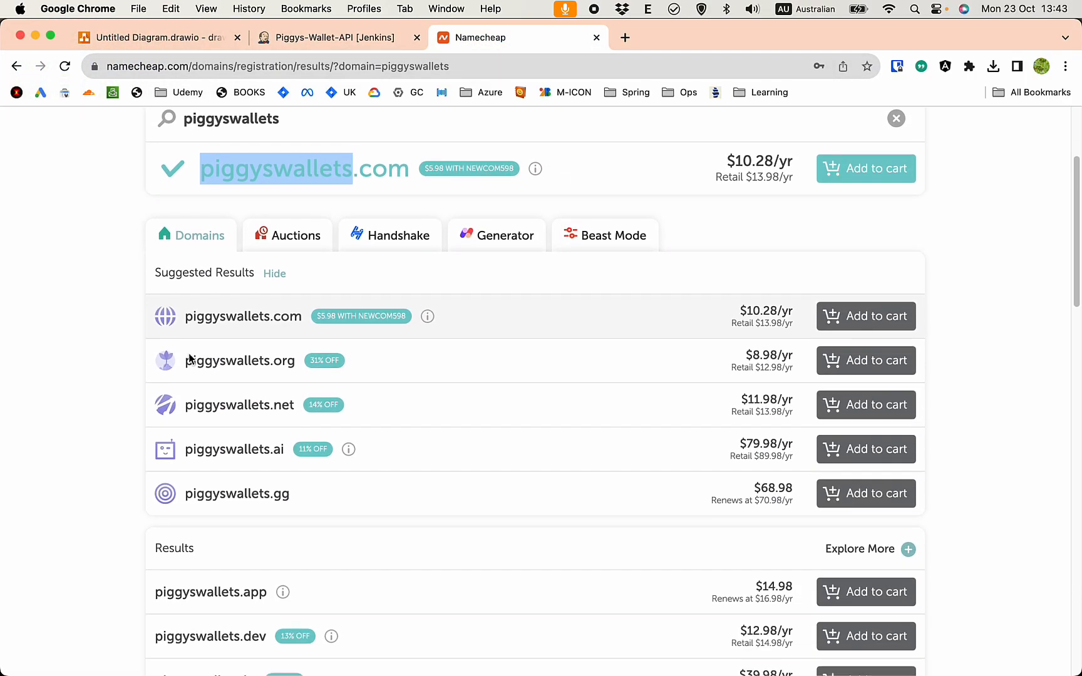
scroll("down", 3)
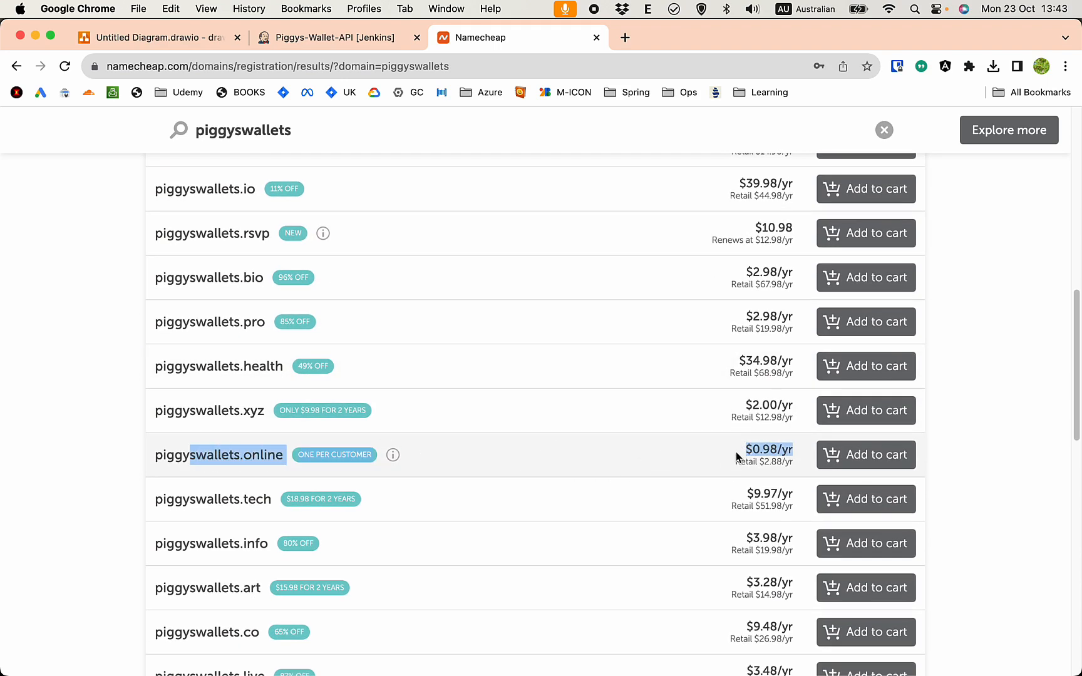
mouse_move(302, 405)
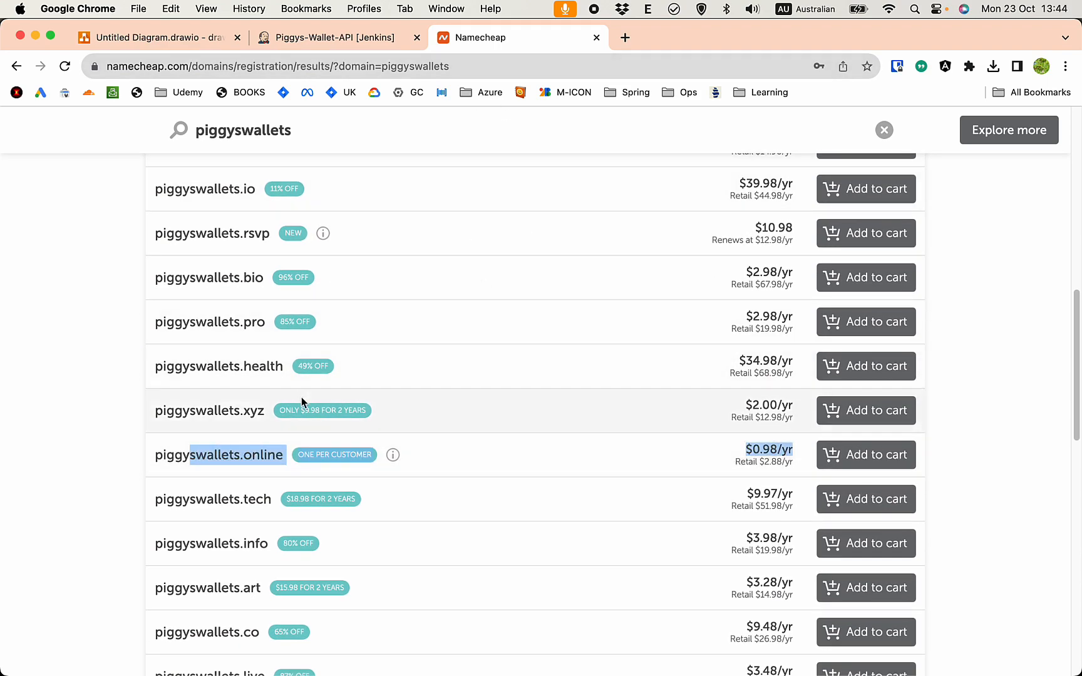
mouse_move(468, 473)
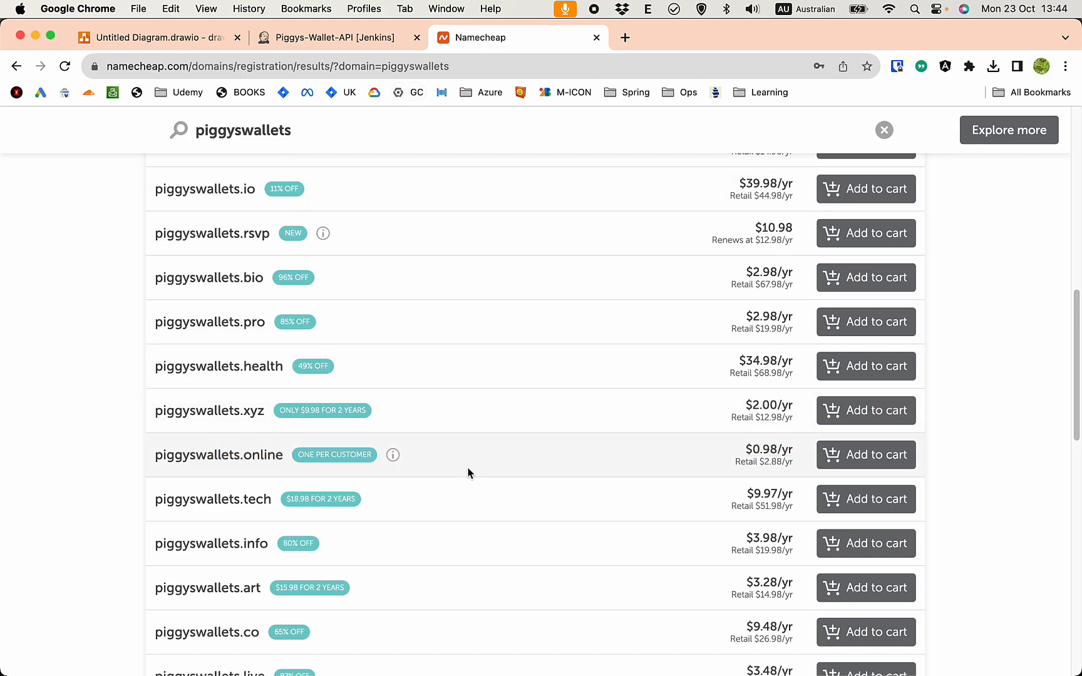
left_click(337, 37)
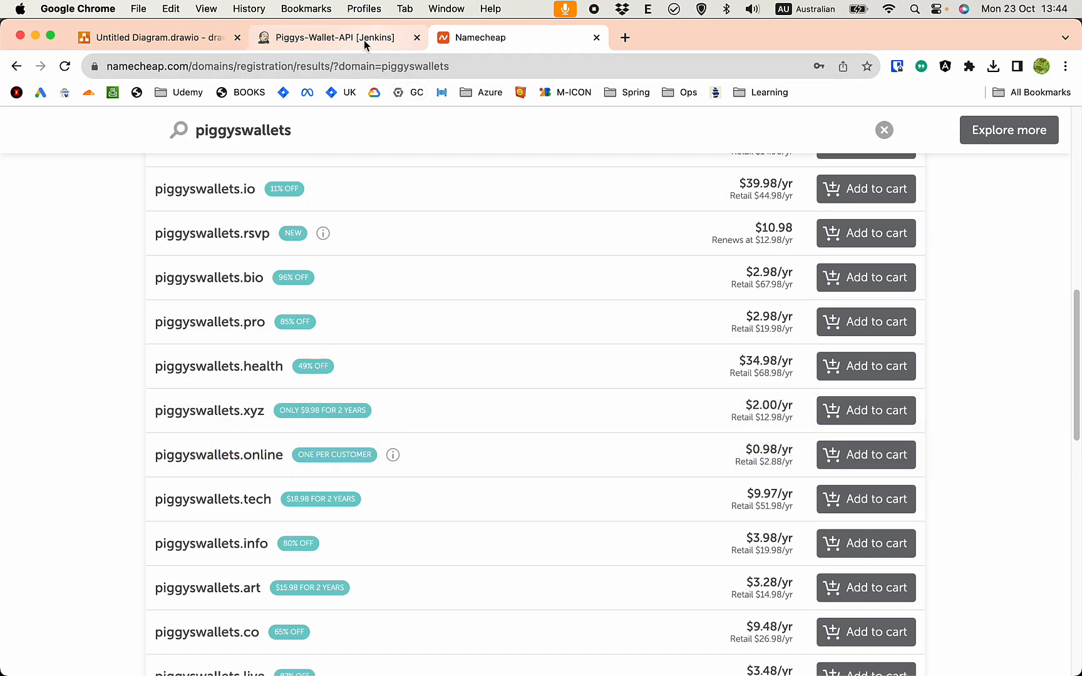
key("cmd+tab")
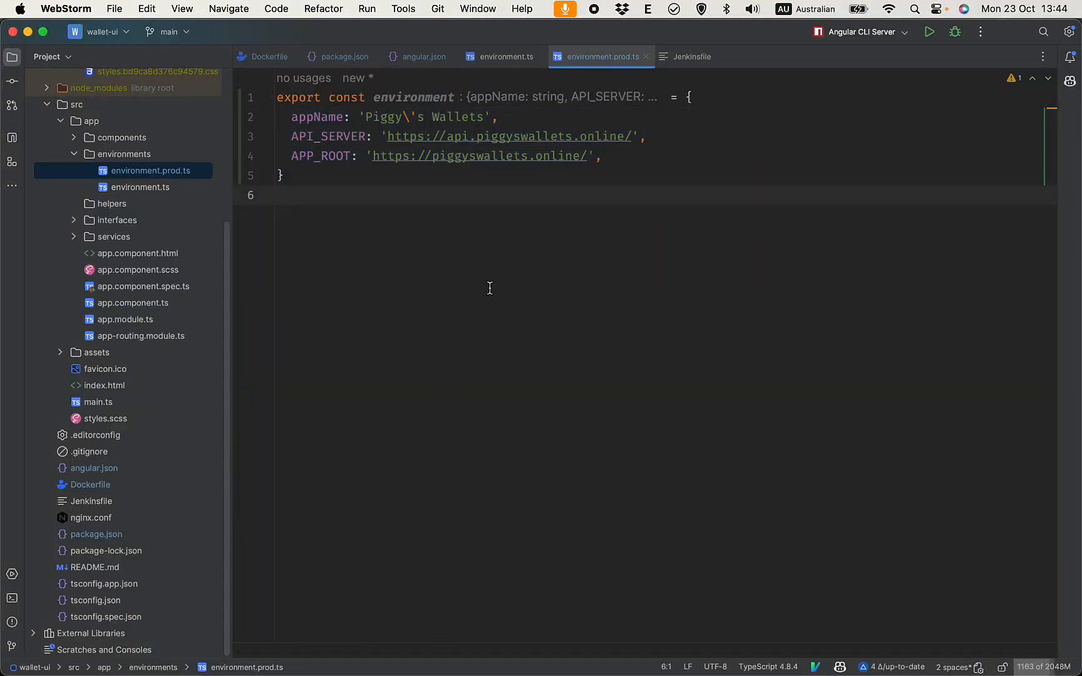
mouse_move(243, 208)
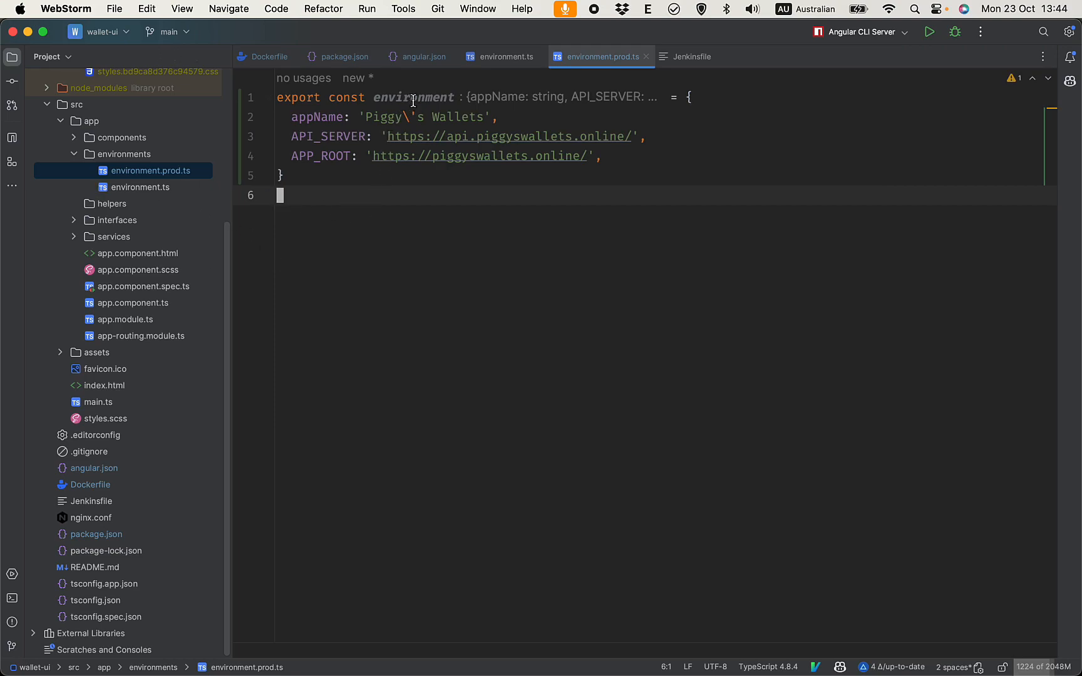
Select the exported environment constant, then read PIGGYS_FE_VERSION in the Jenkinsfile's DEPLOY_COMMAND.
double_click(412, 97)
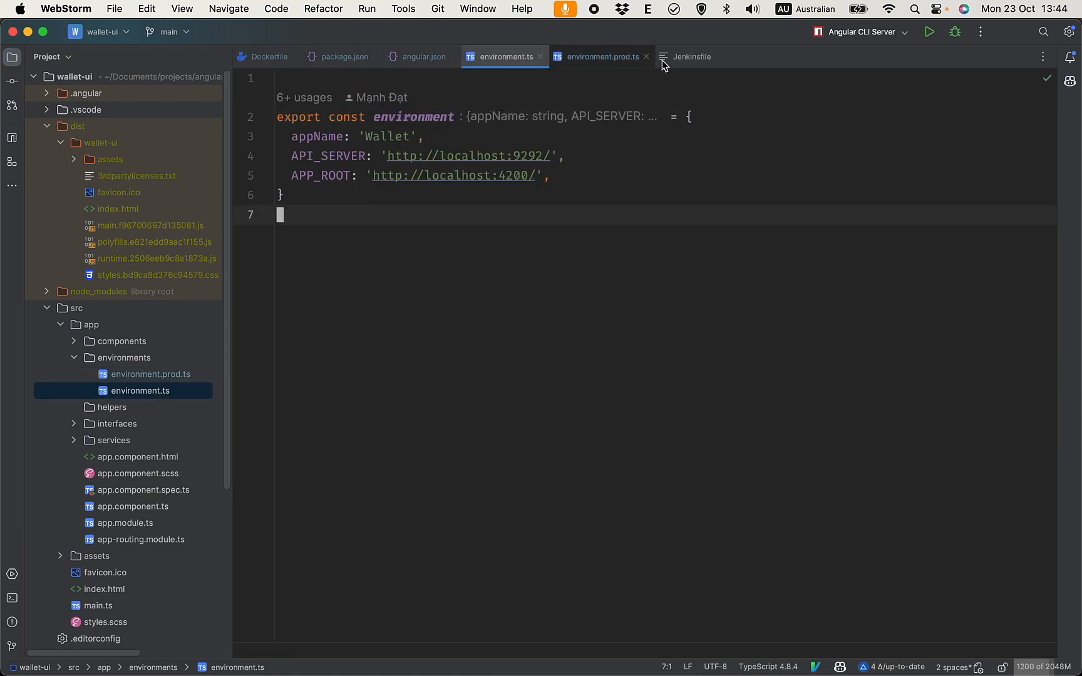
left_click(690, 56)
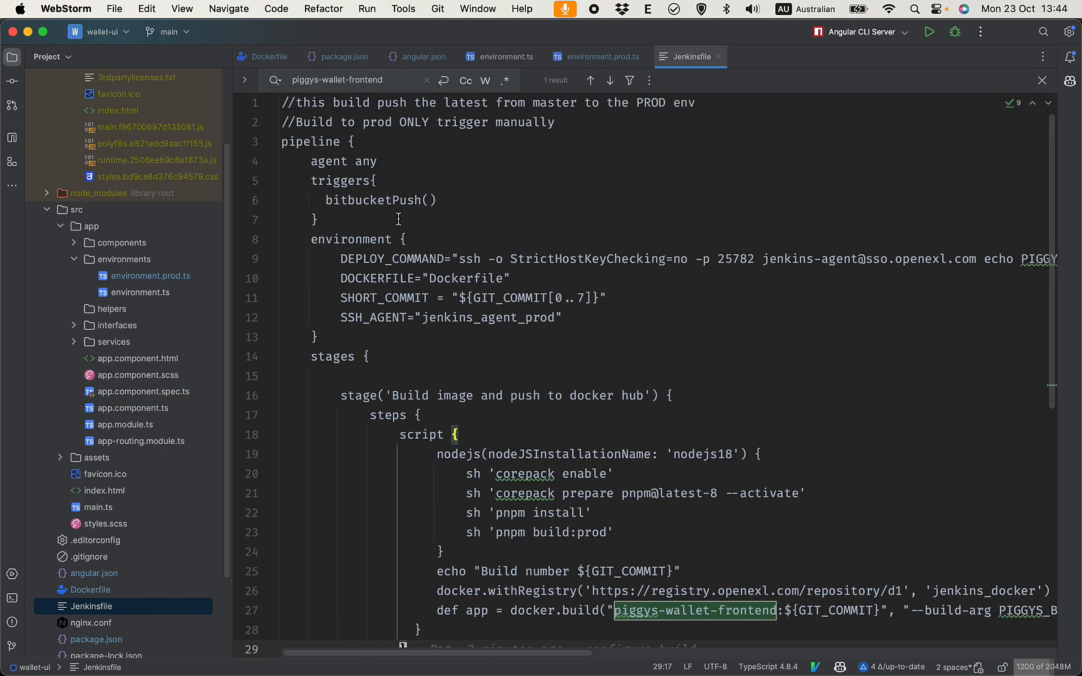
left_click(375, 181)
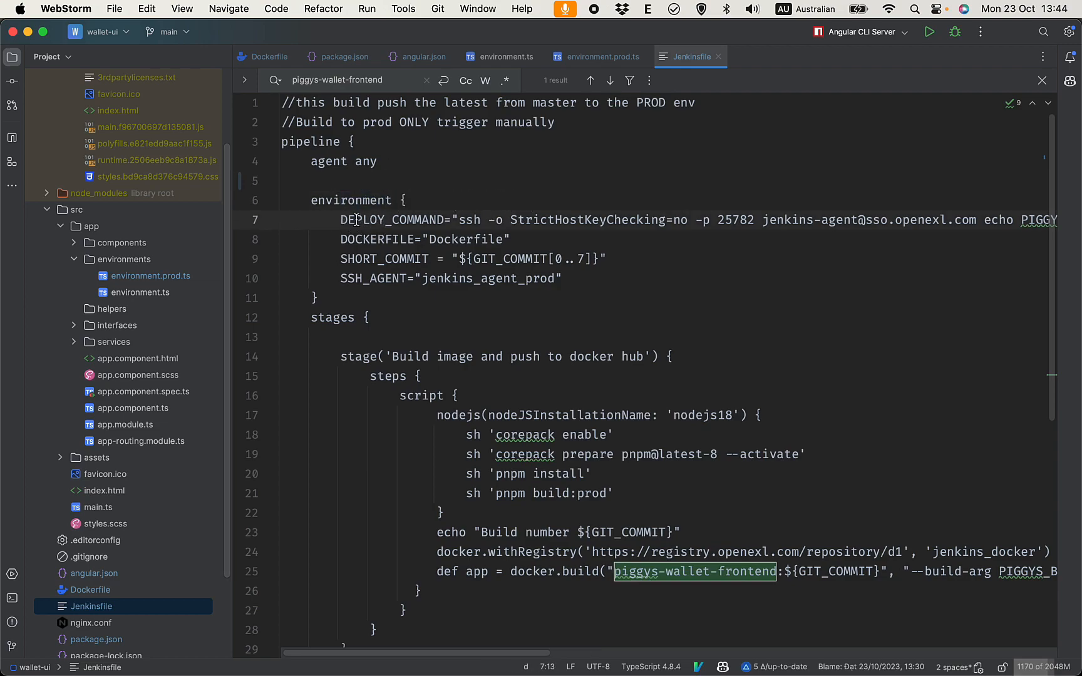
double_click(391, 219)
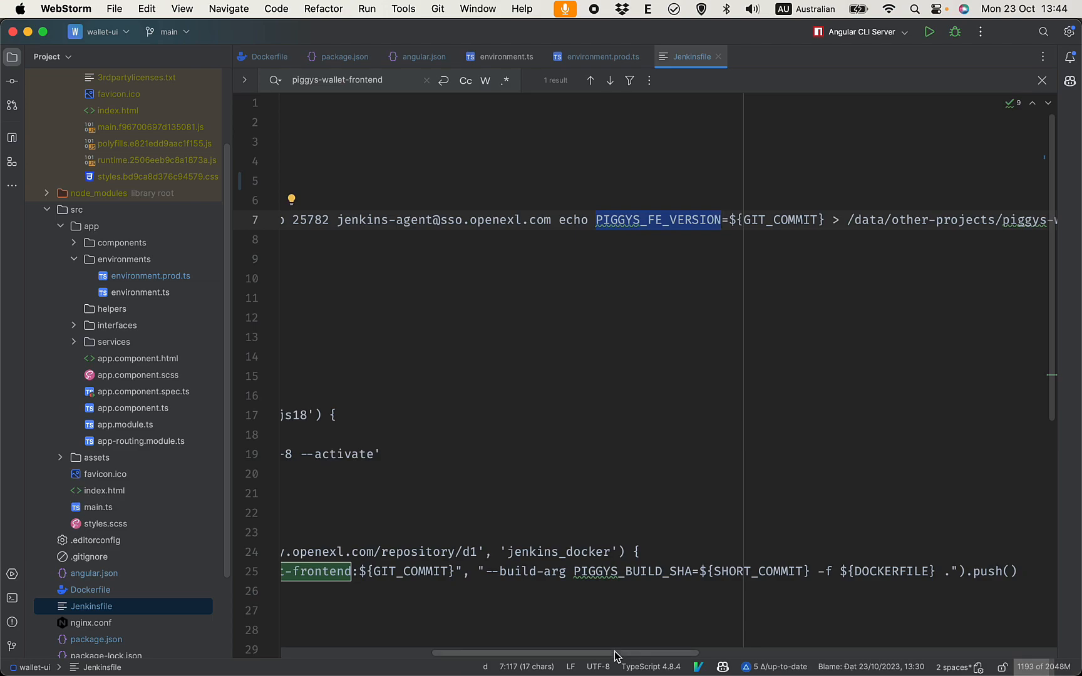
scroll("right", 3)
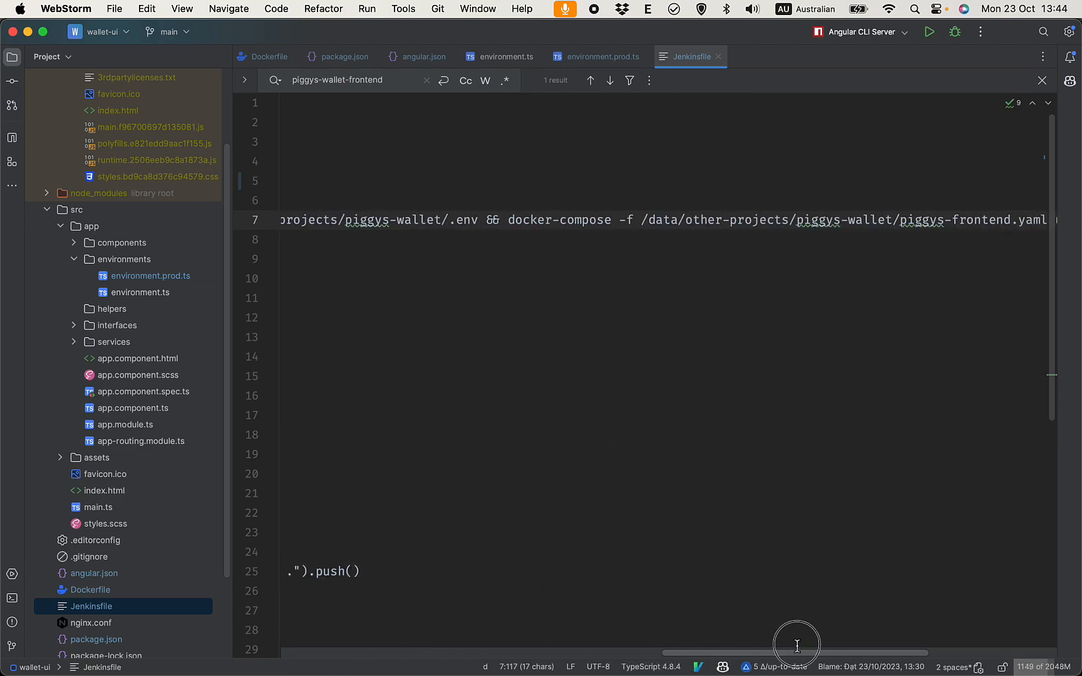
scroll("right", 3)
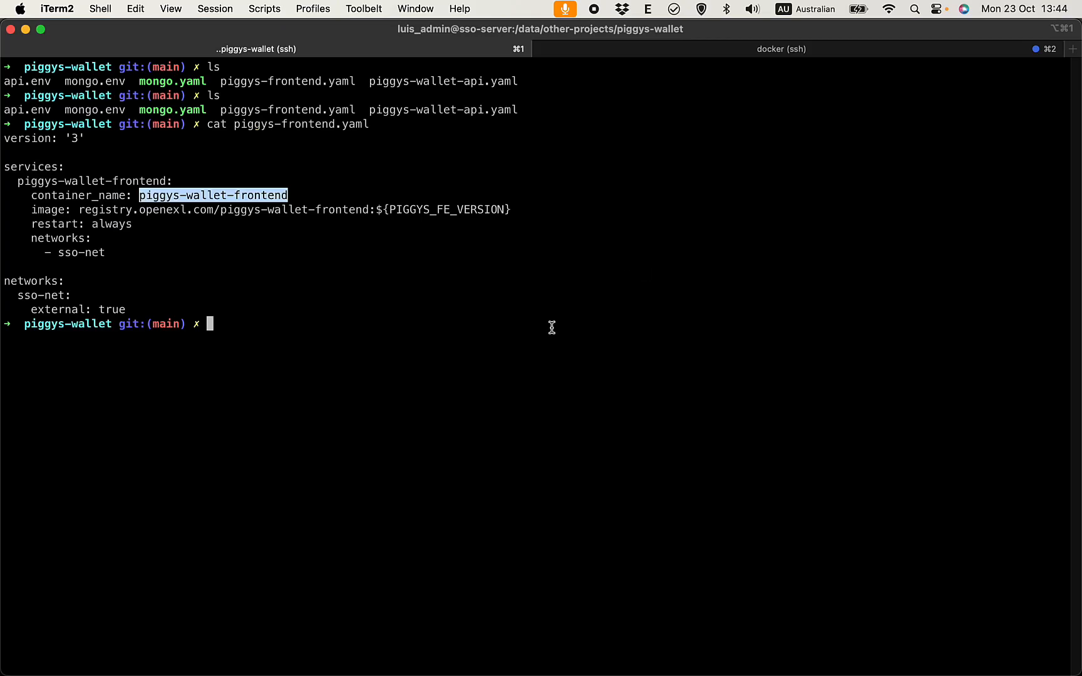
mouse_move(308, 159)
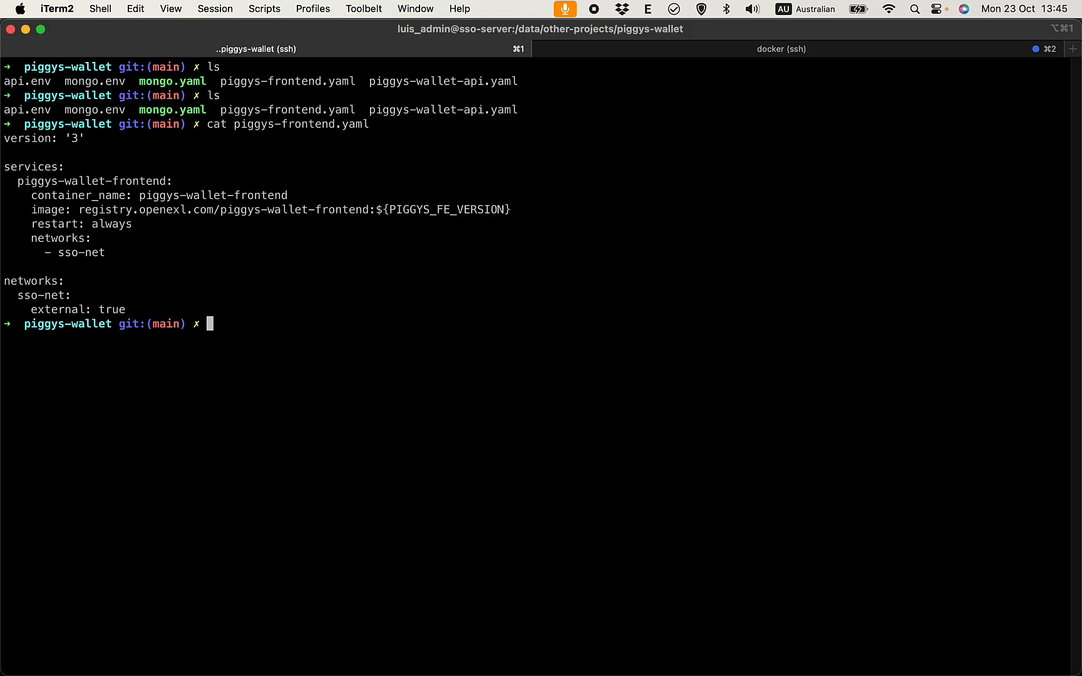
left_click_drag(75, 181, 362, 209)
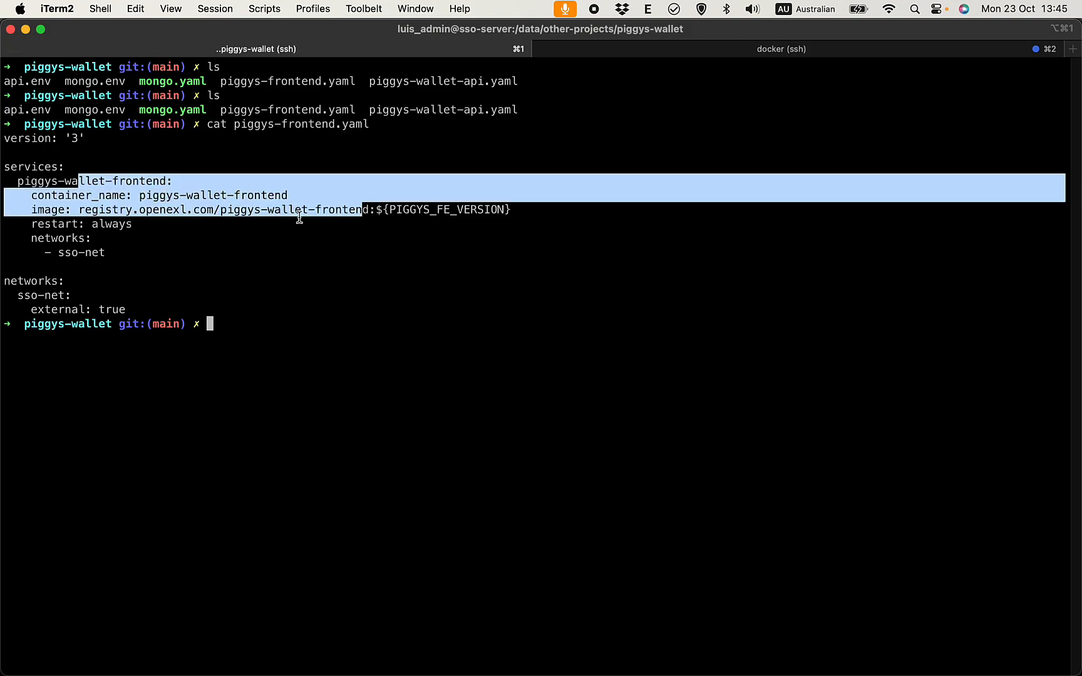
left_click(47, 181)
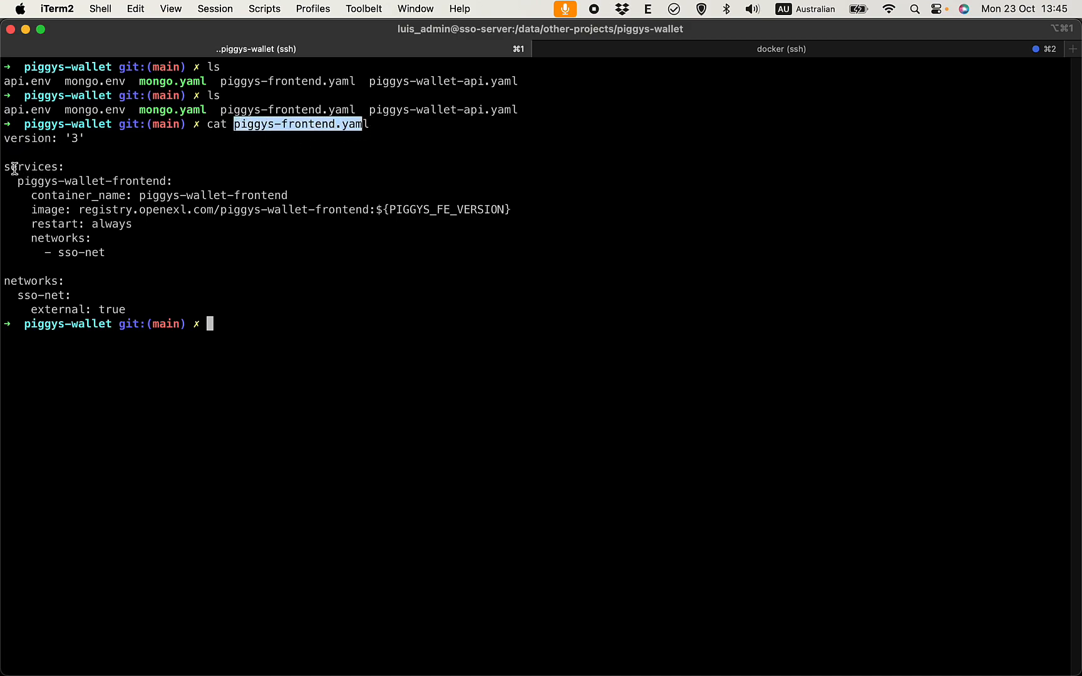
double_click(27, 167)
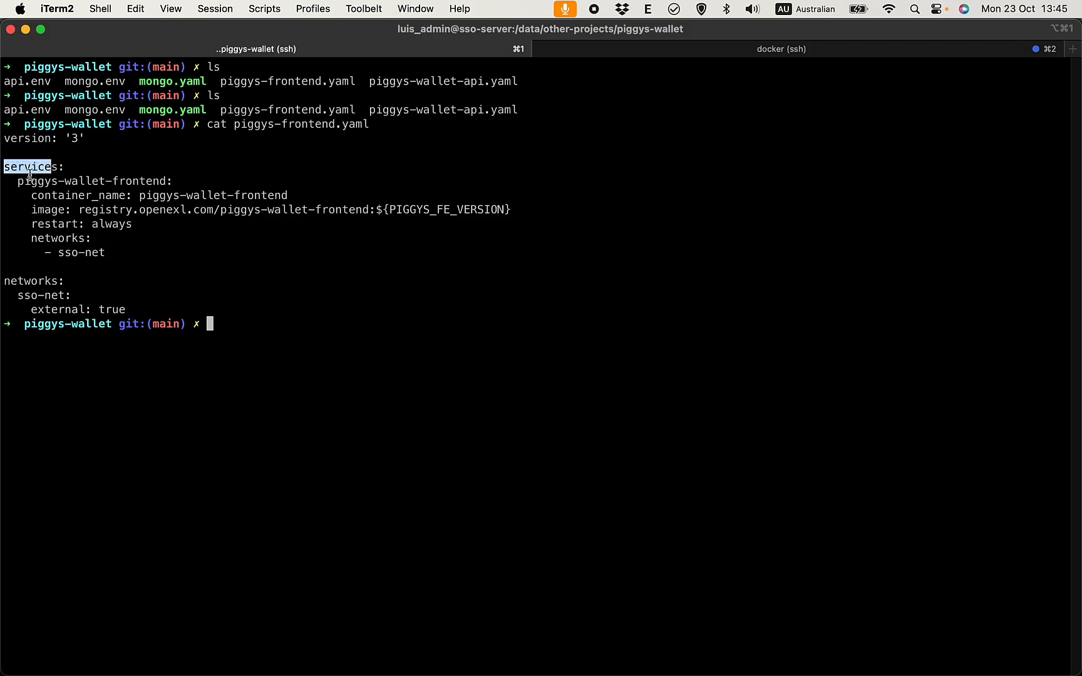
double_click(183, 195)
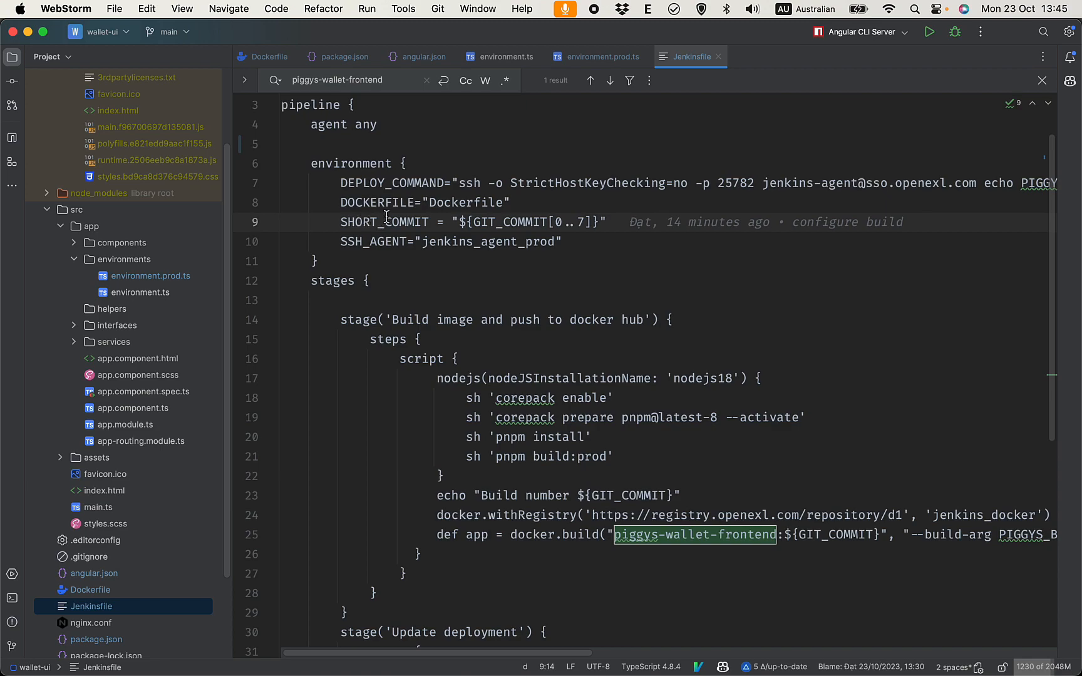
mouse_move(563, 215)
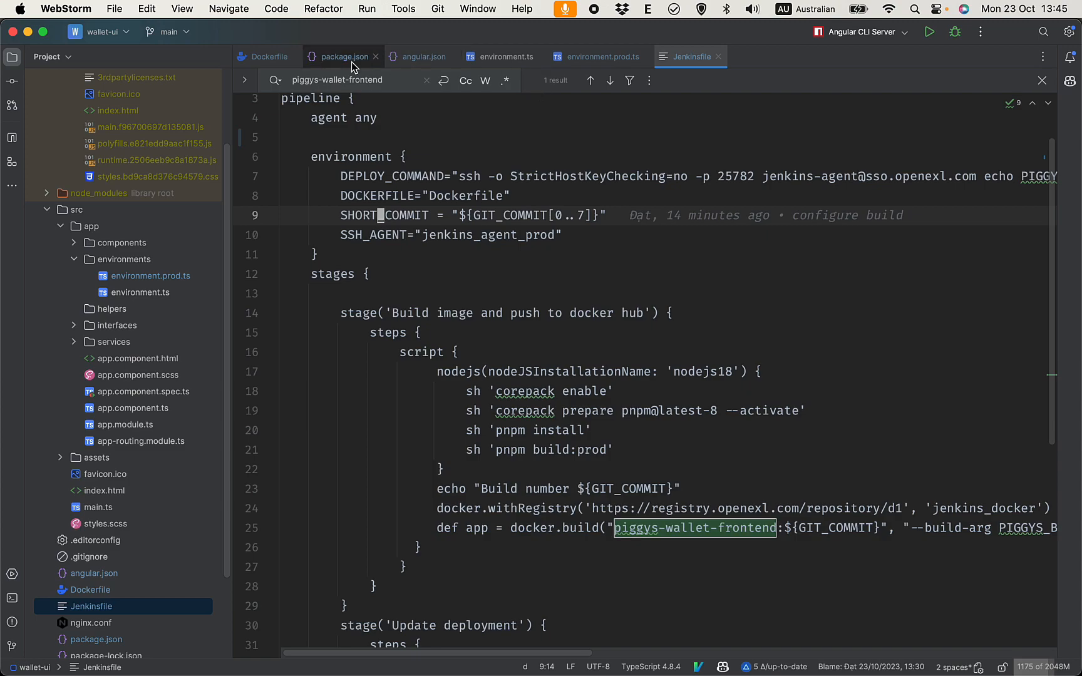
left_click(269, 56)
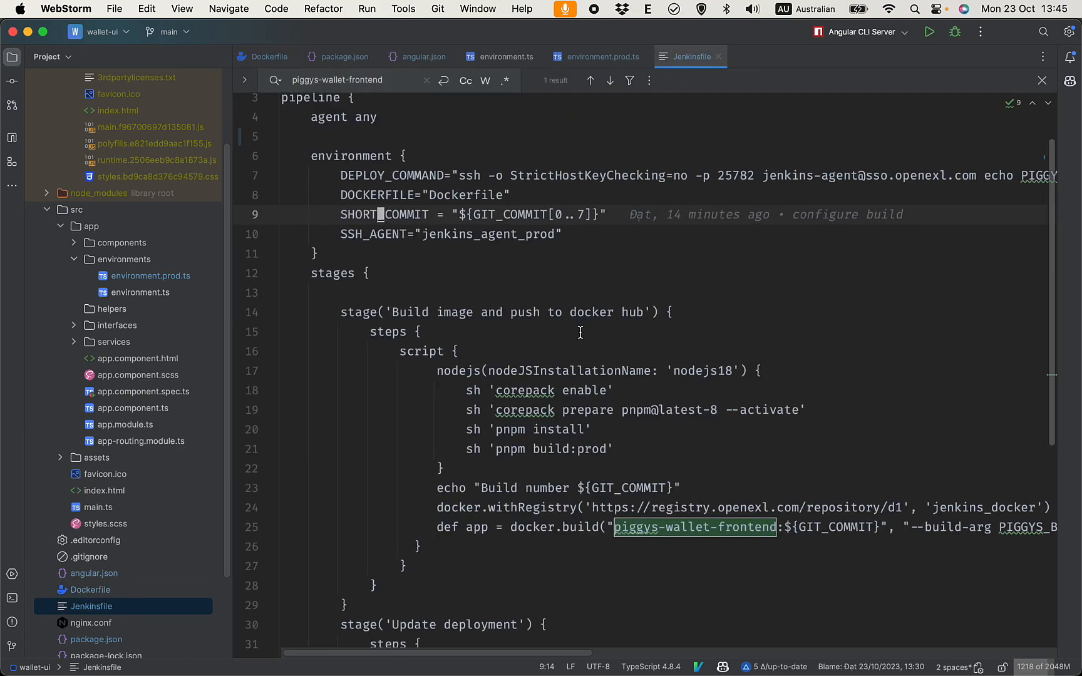
scroll("down", 3)
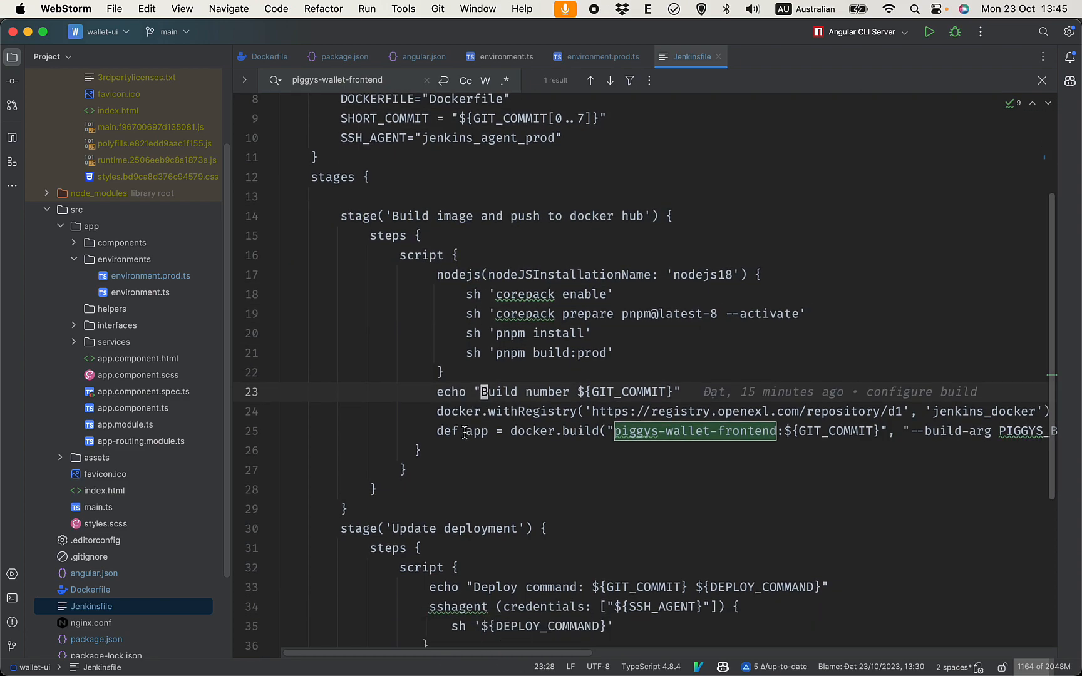
left_click_drag(421, 235, 525, 407)
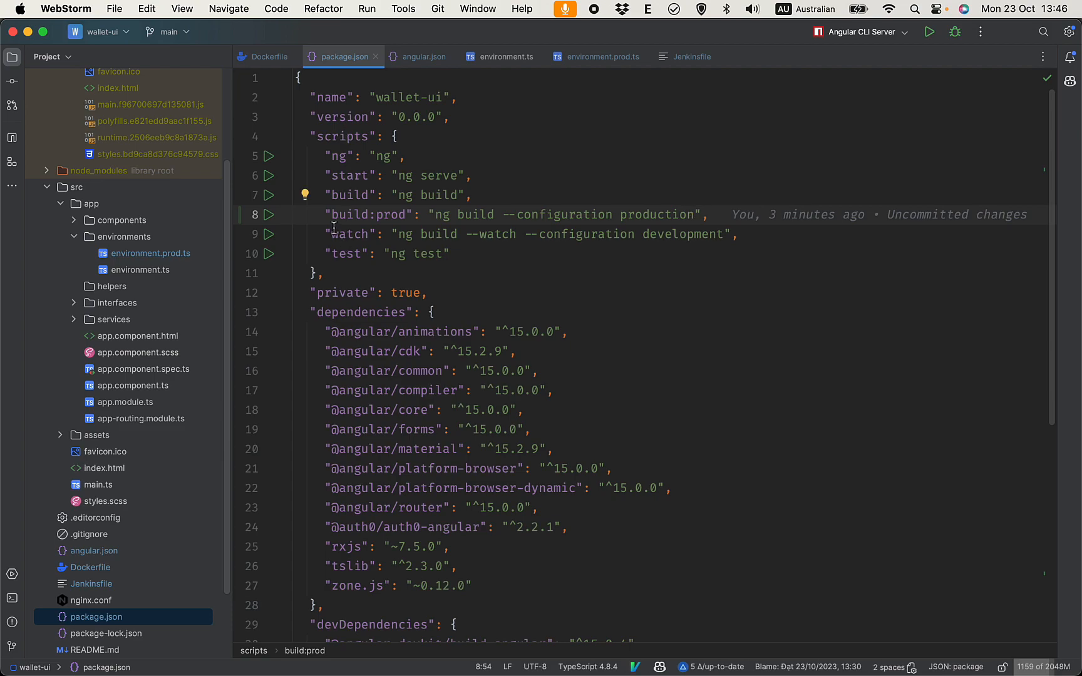
left_click(689, 56)
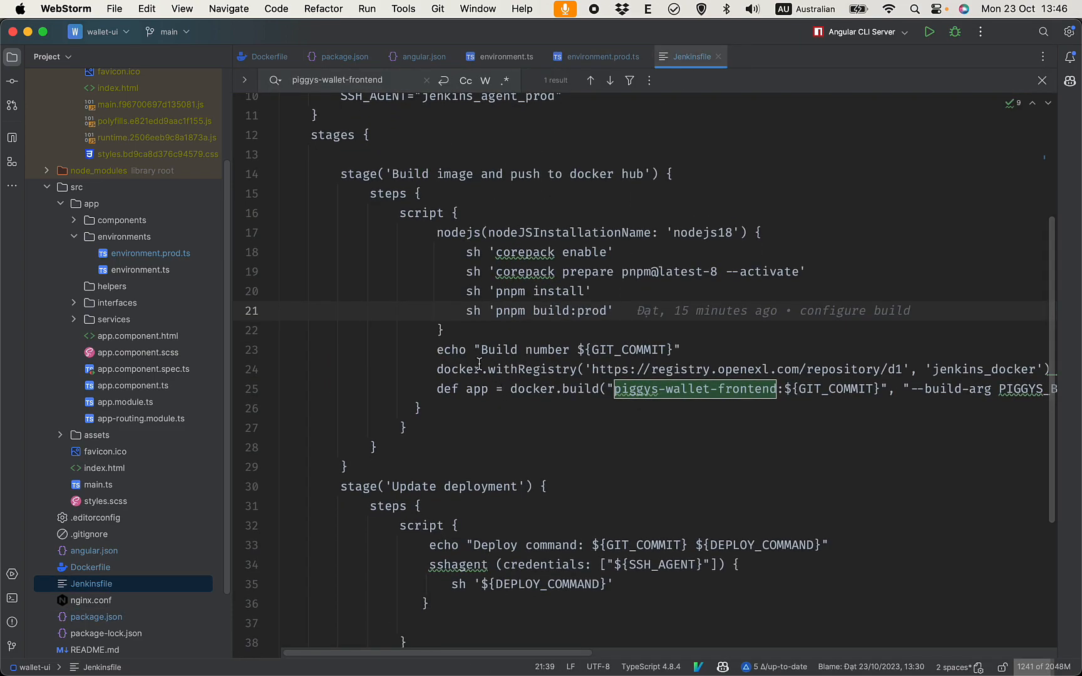
mouse_move(453, 376)
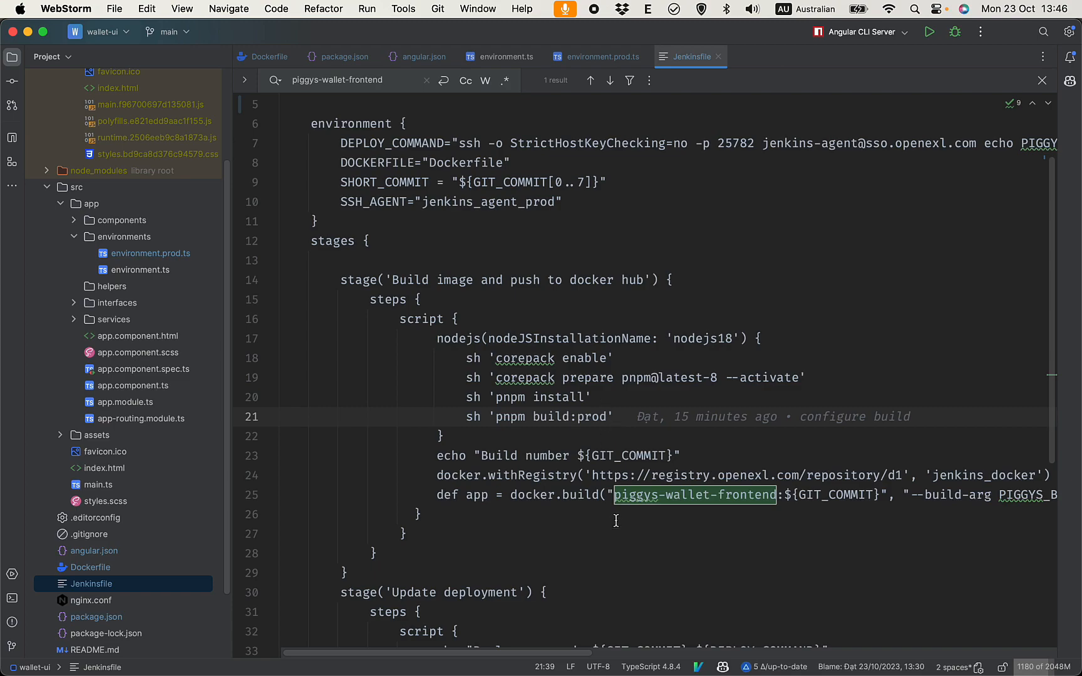
scroll("down", 3)
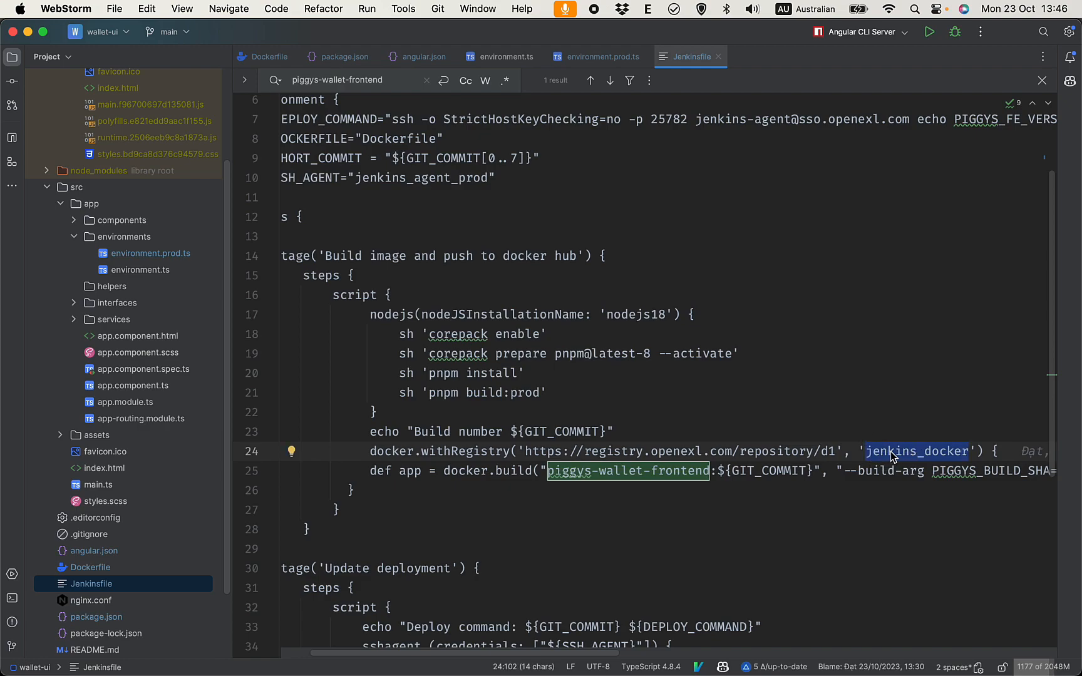
mouse_move(886, 459)
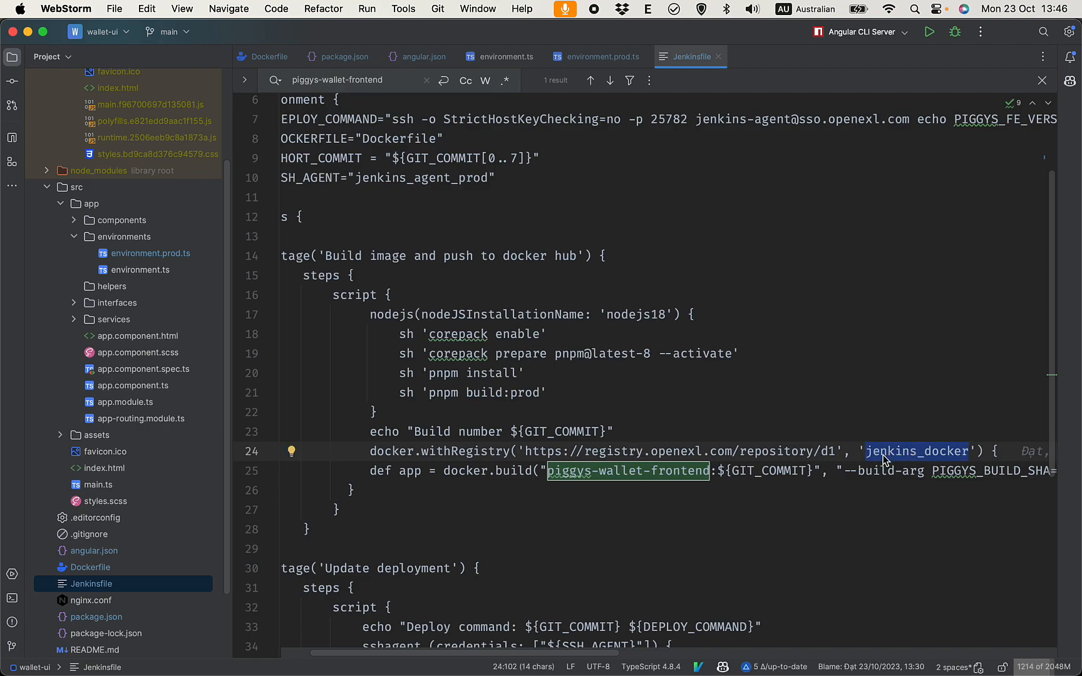
scroll("right", 3)
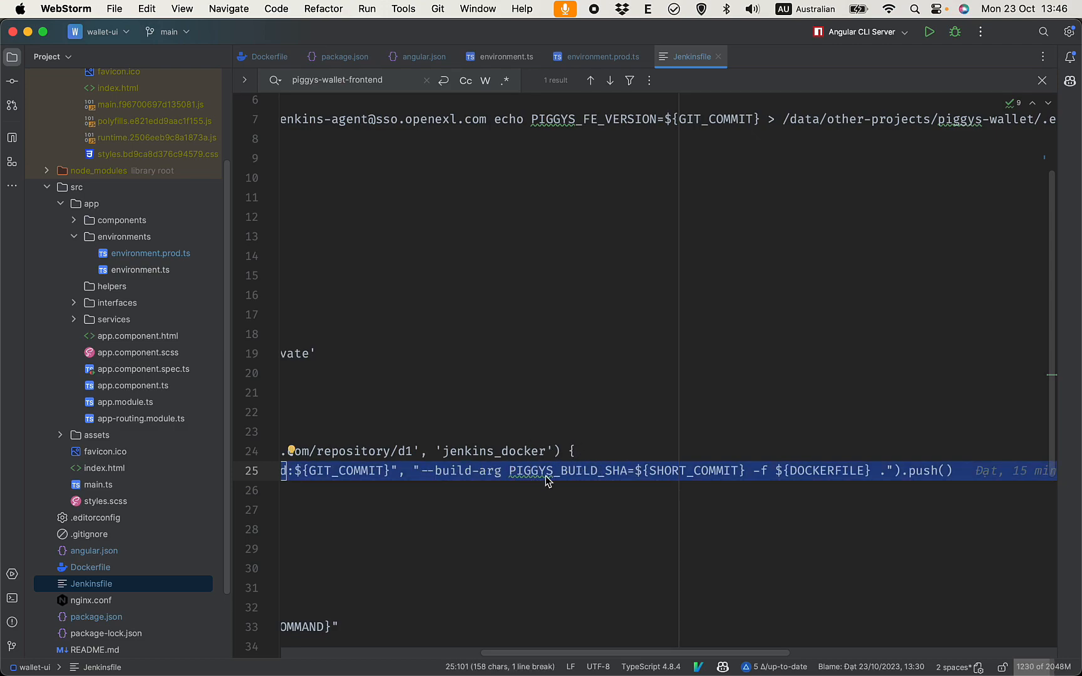
double_click(696, 471)
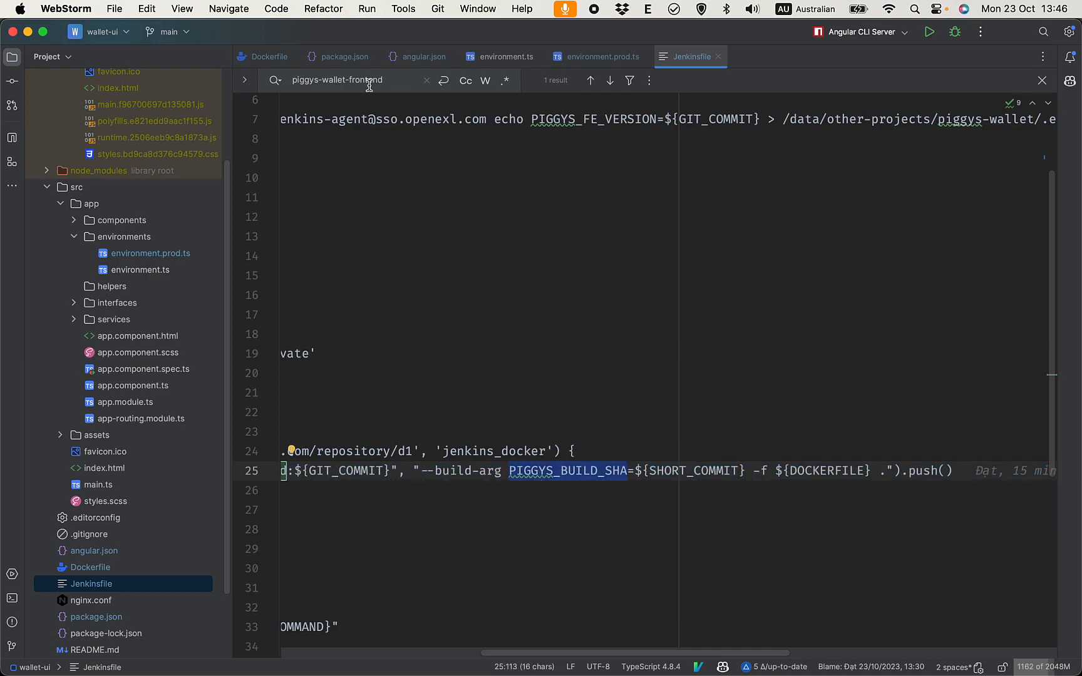
left_click(268, 57)
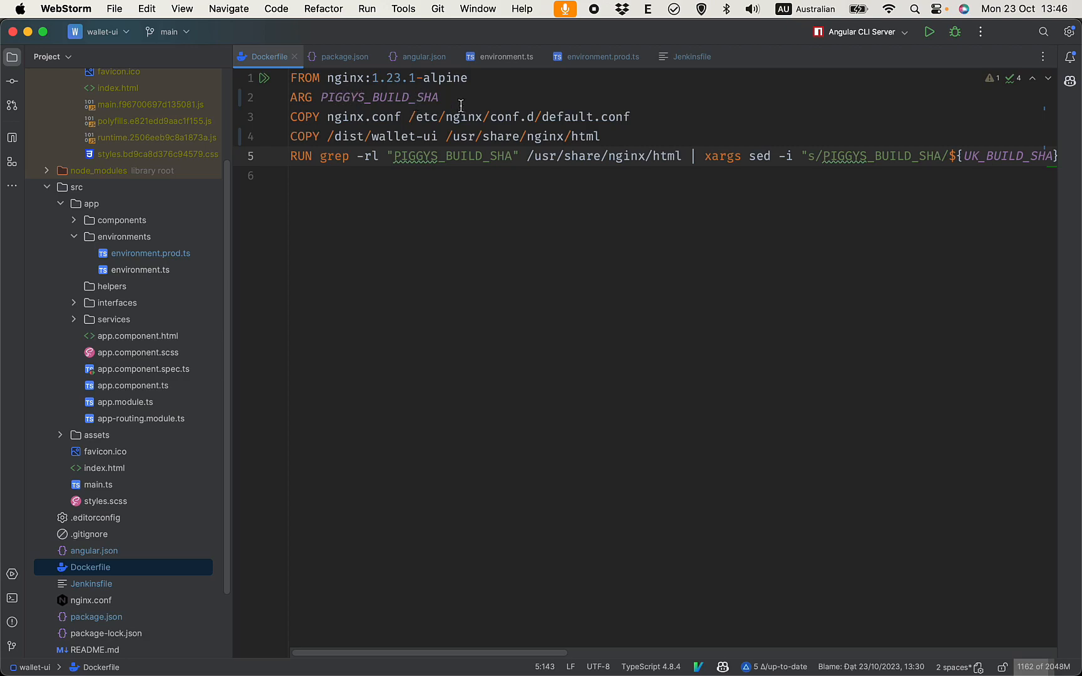
left_click(686, 56)
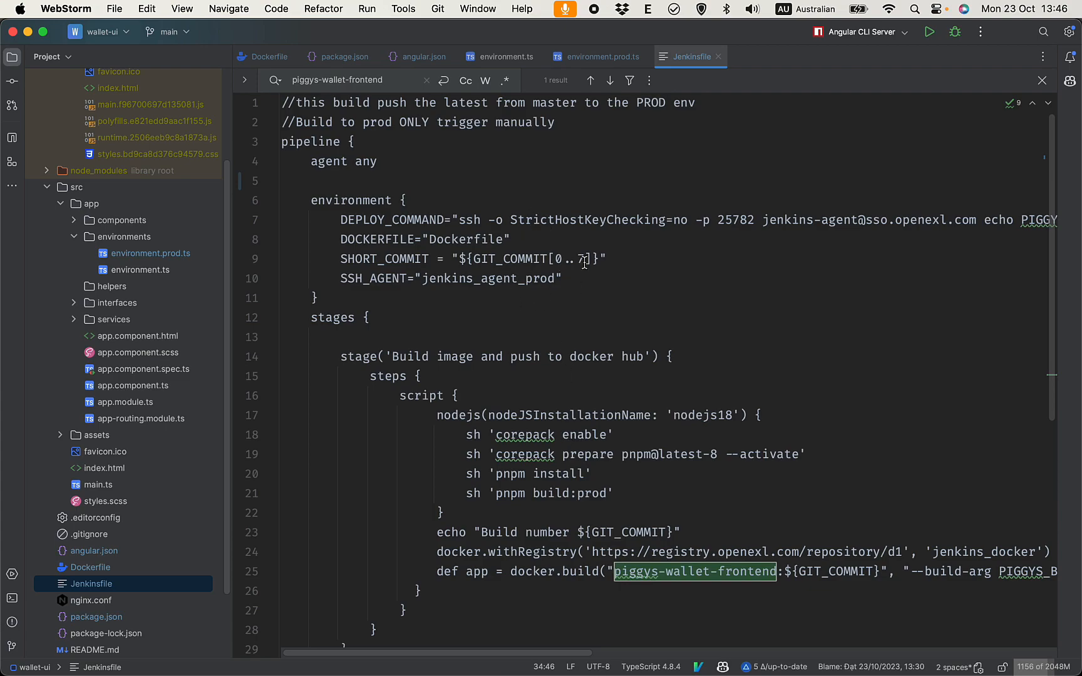
scroll("down", 3)
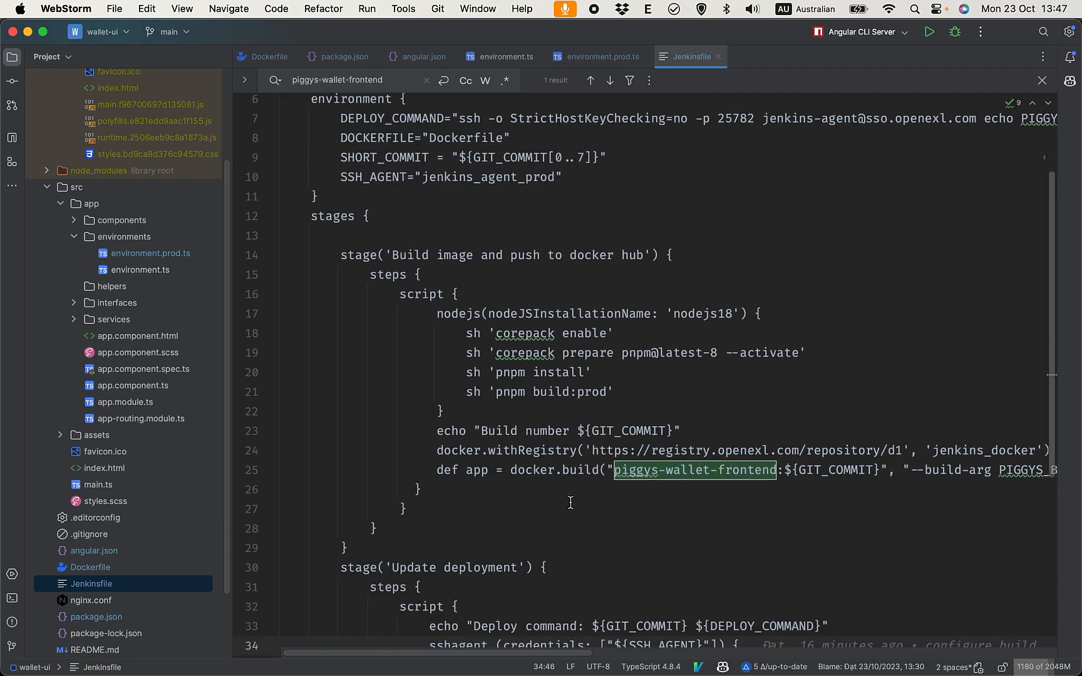
scroll("down", 3)
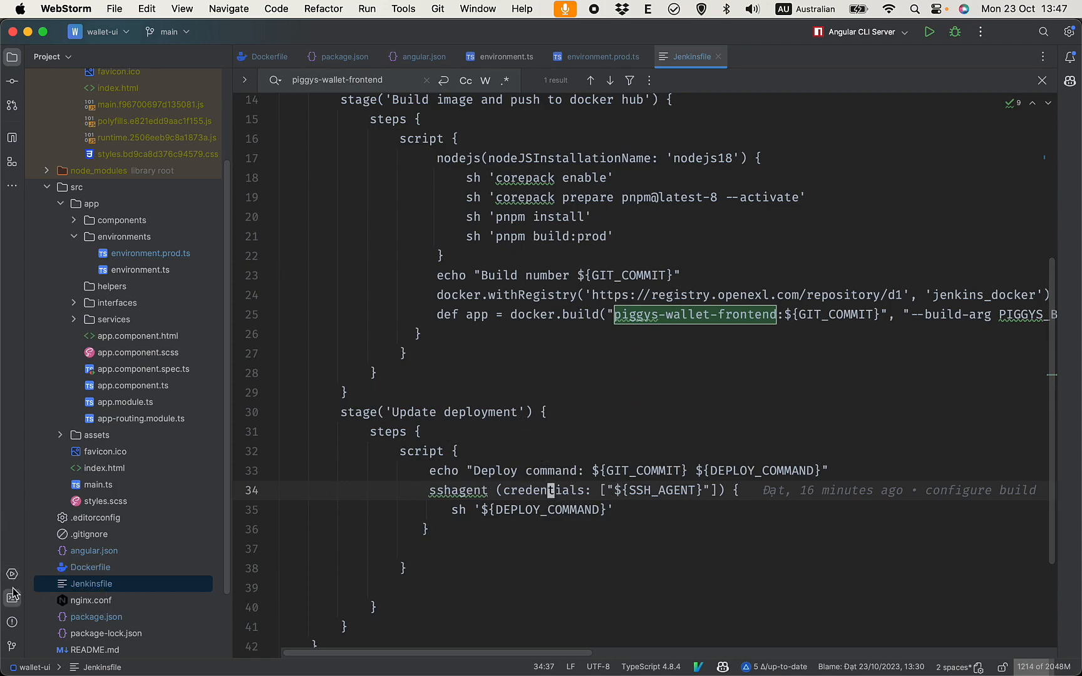
Commit with message 'update deployment' in the terminal and push it using gp.
left_click(12, 600)
type("c -m")
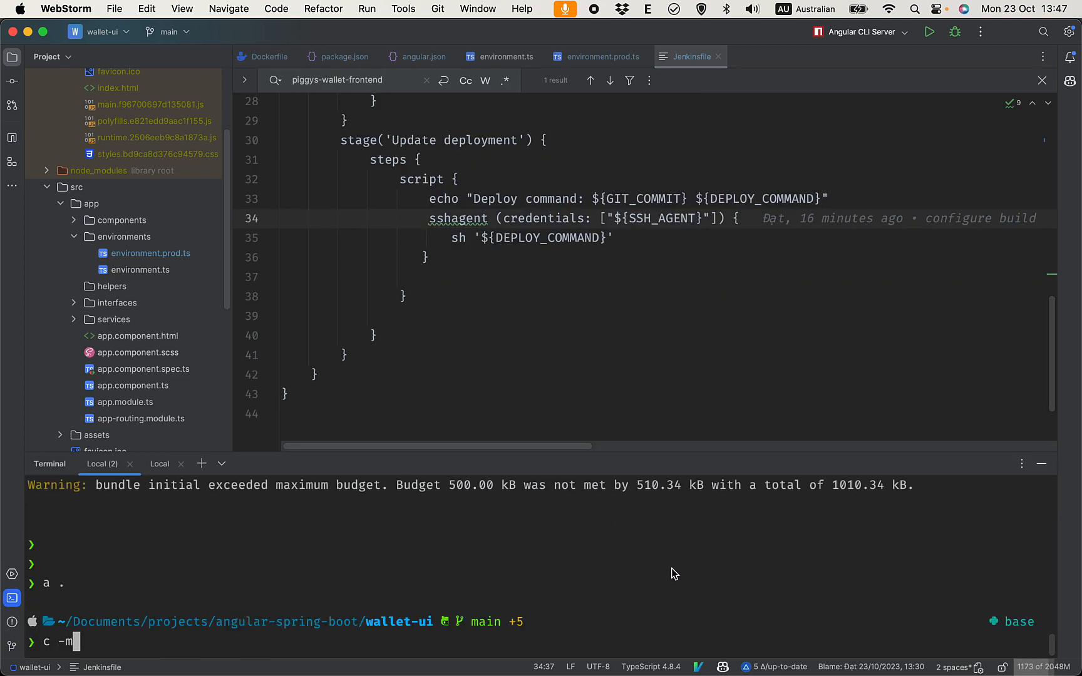
type("'upload dep")
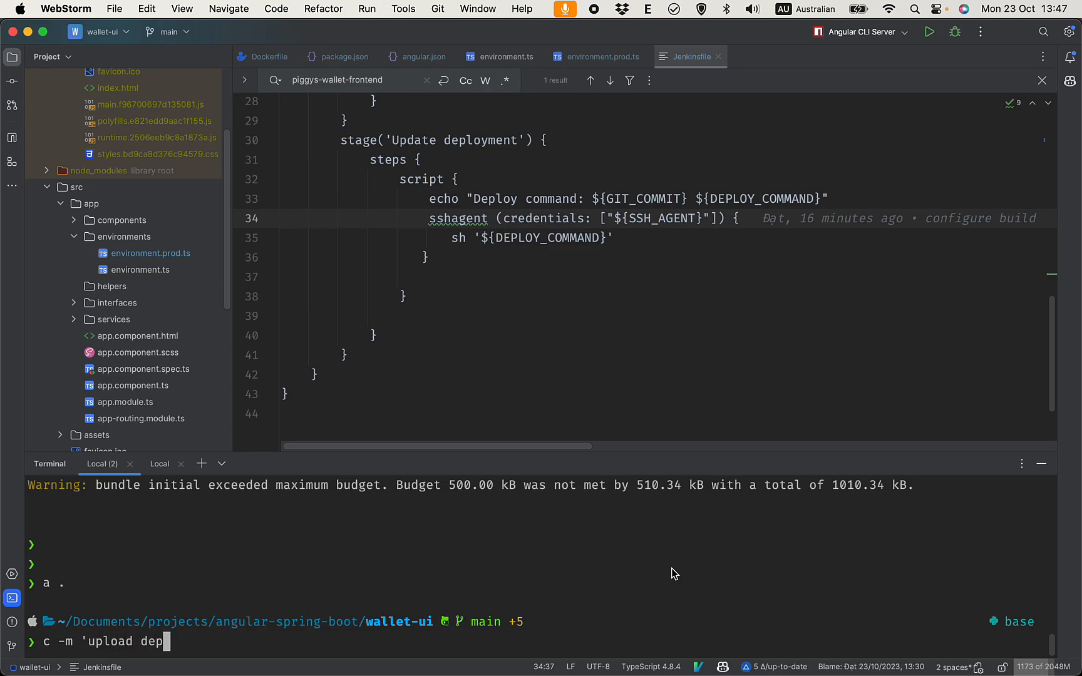
type("update")
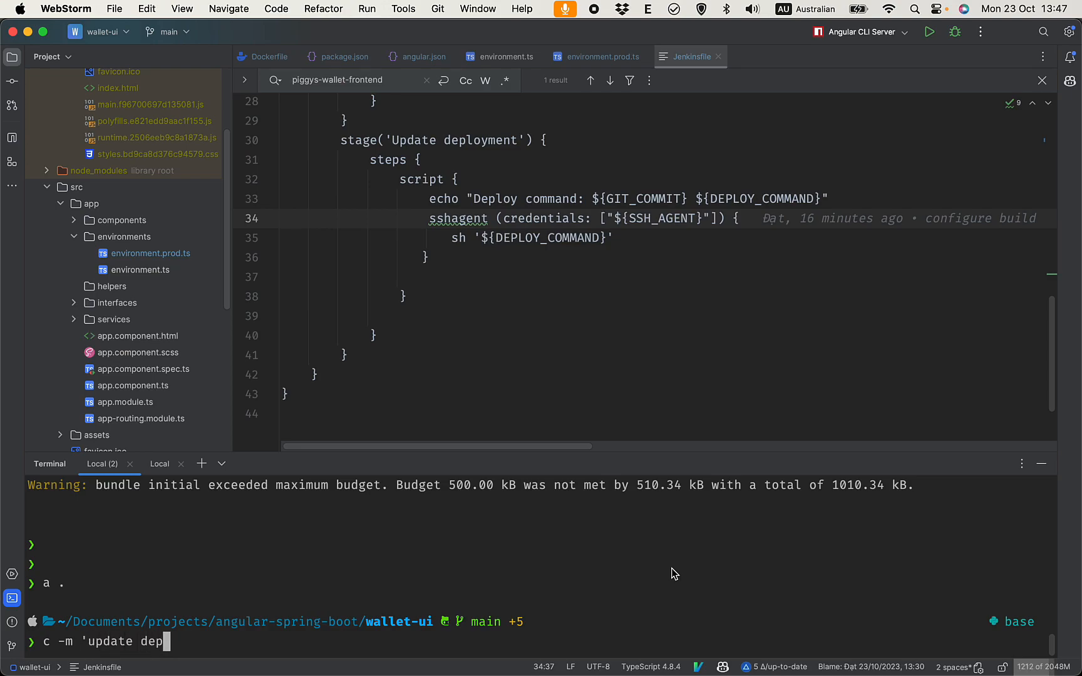
key("Return")
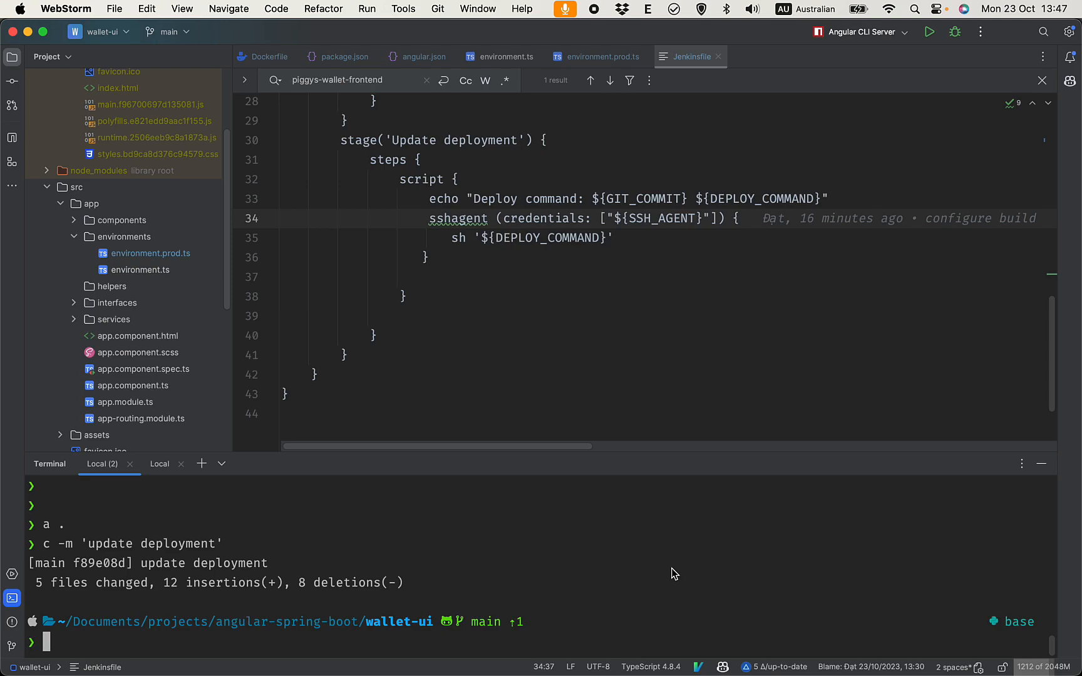
type("gp")
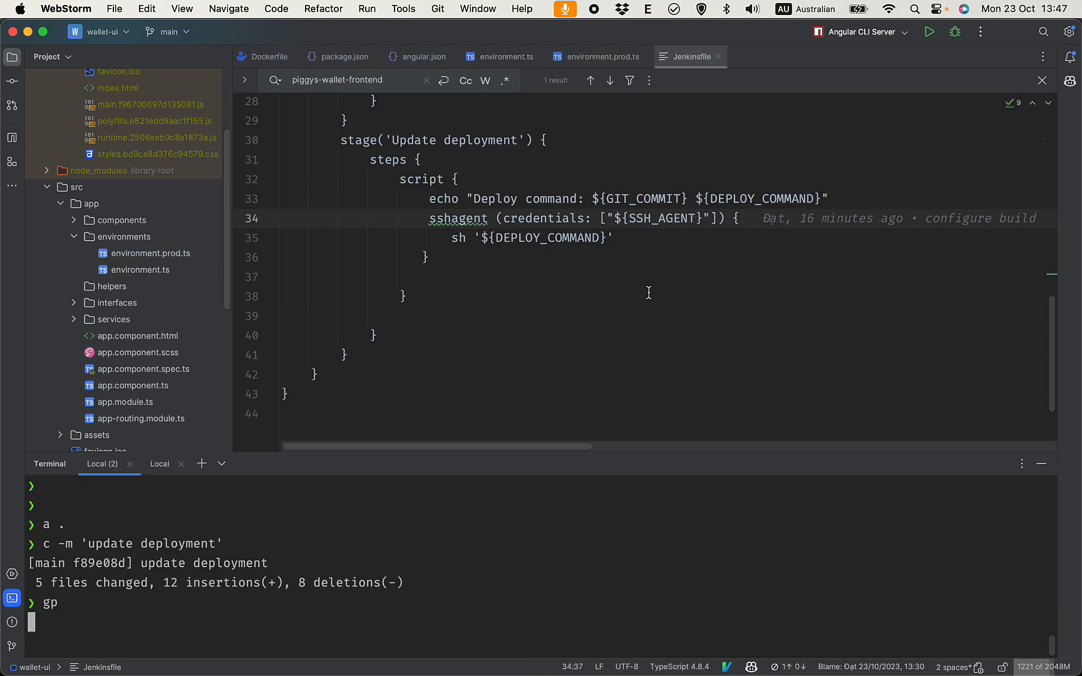
mouse_move(526, 238)
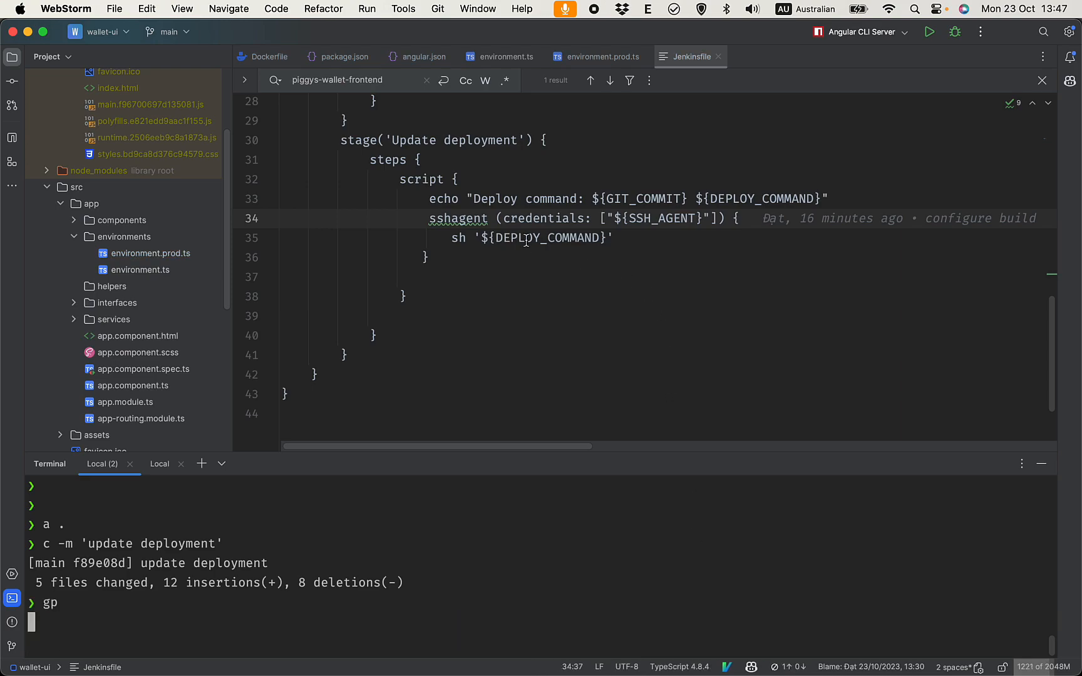
key("Return")
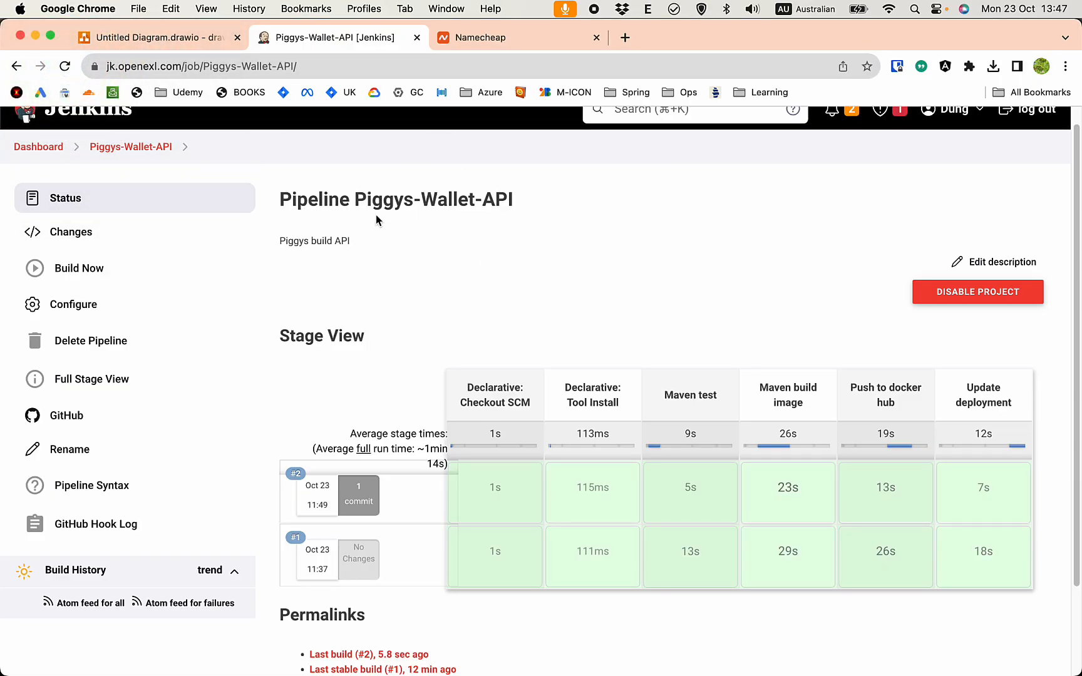
Create a new Pipeline item named Piggys-Wallet-Frontend from the Jenkins dashboard.
double_click(383, 199)
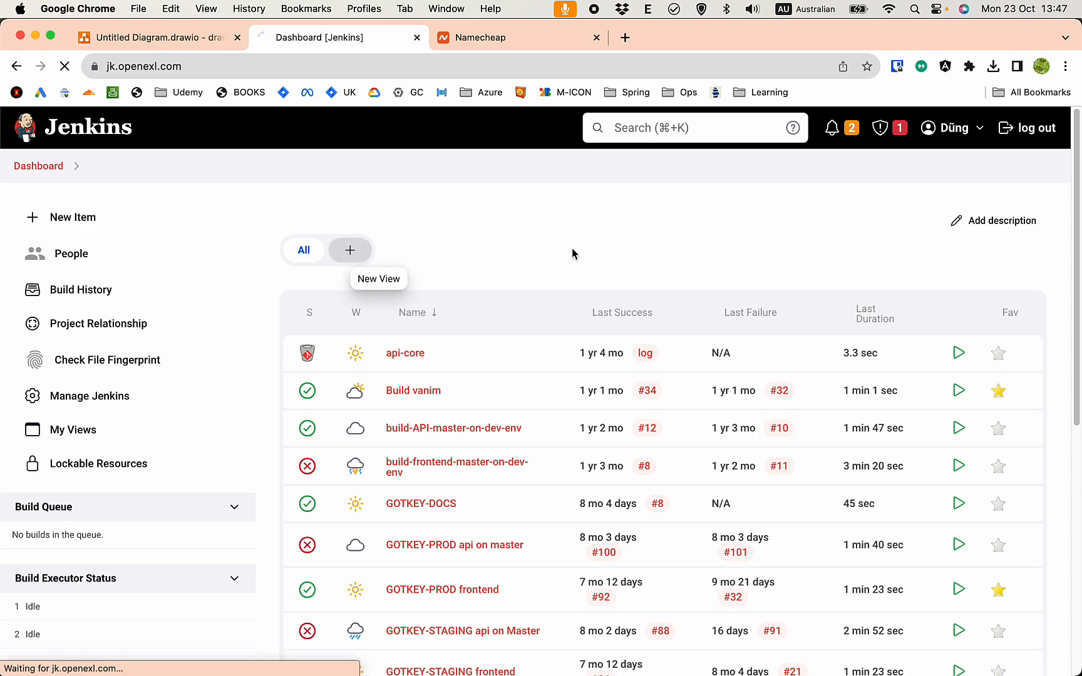
left_click(350, 250)
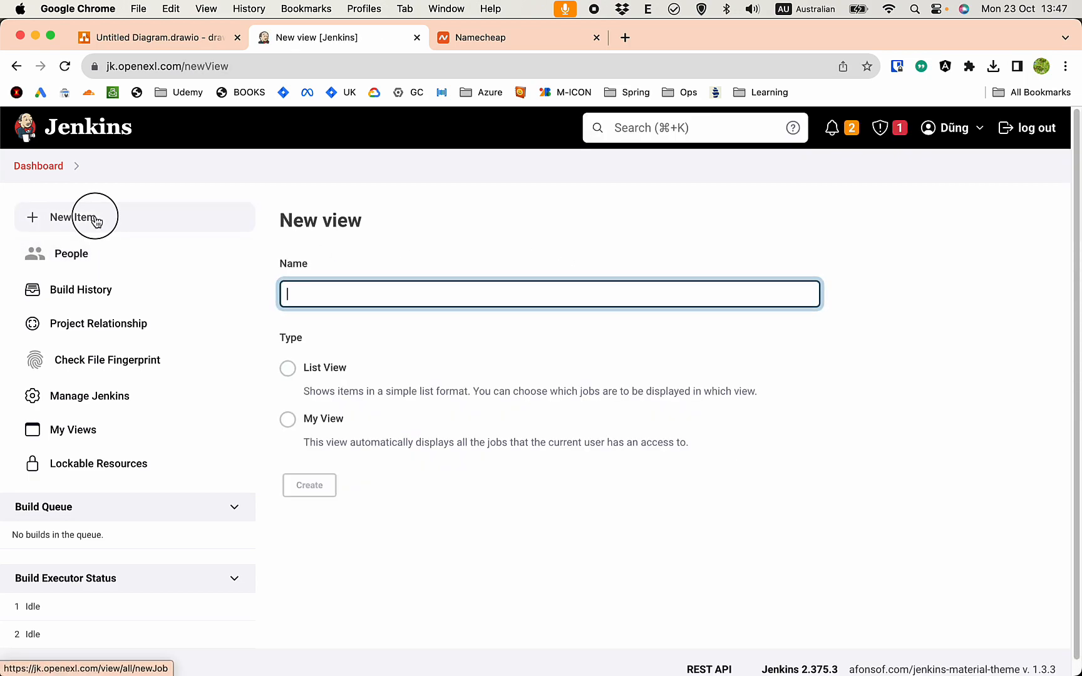
left_click(68, 217)
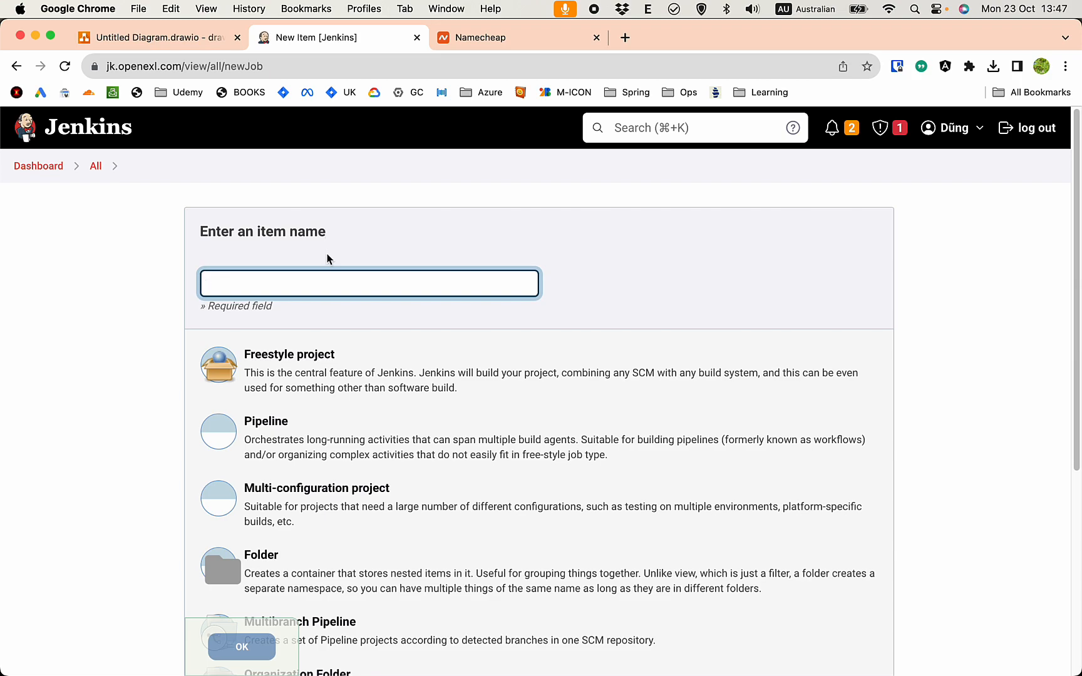
type("Piggys-Wallet-")
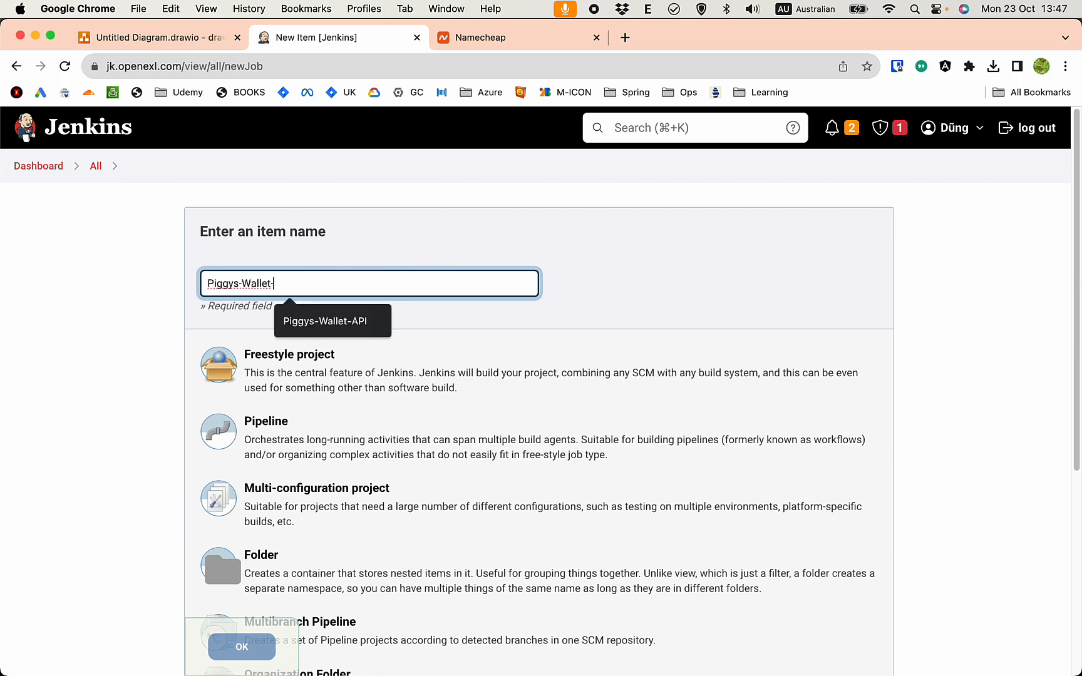
type("Frontend")
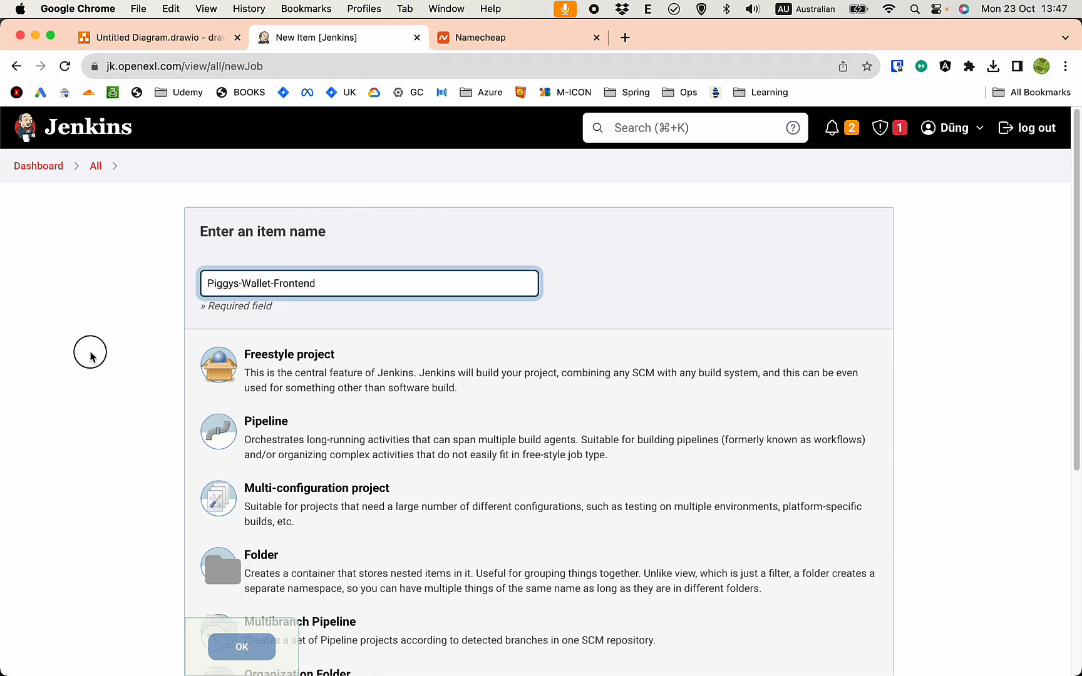
scroll("down", 3)
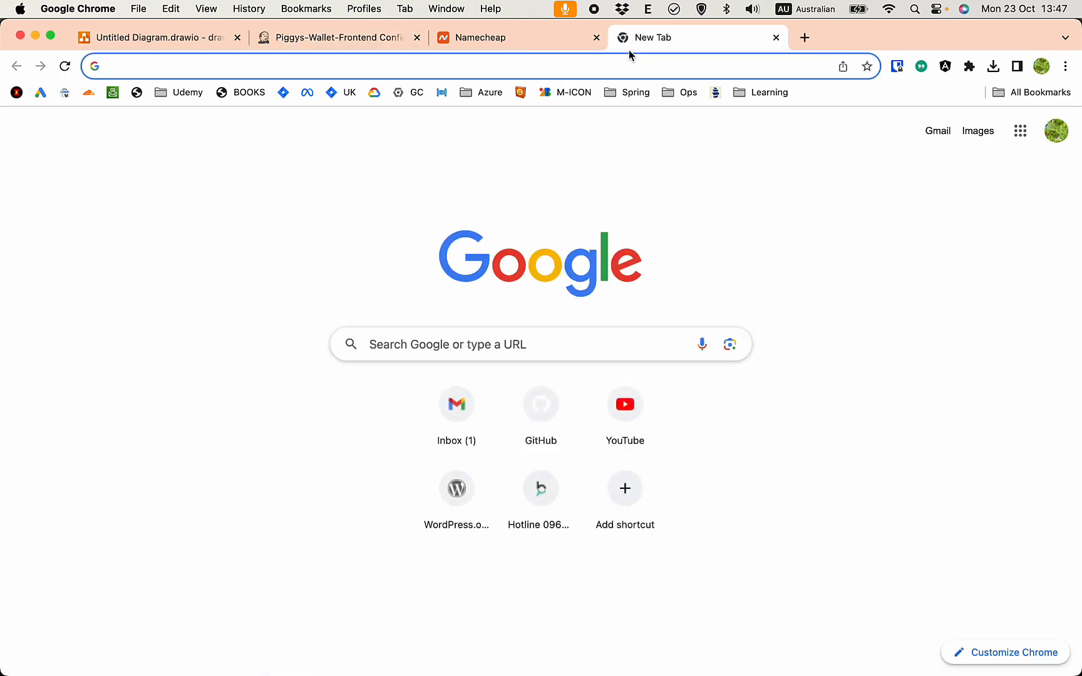
Open GitHub, filter repositories for 'wal', and go to wallet-ui's Settings > Webhooks.
left_click(540, 404)
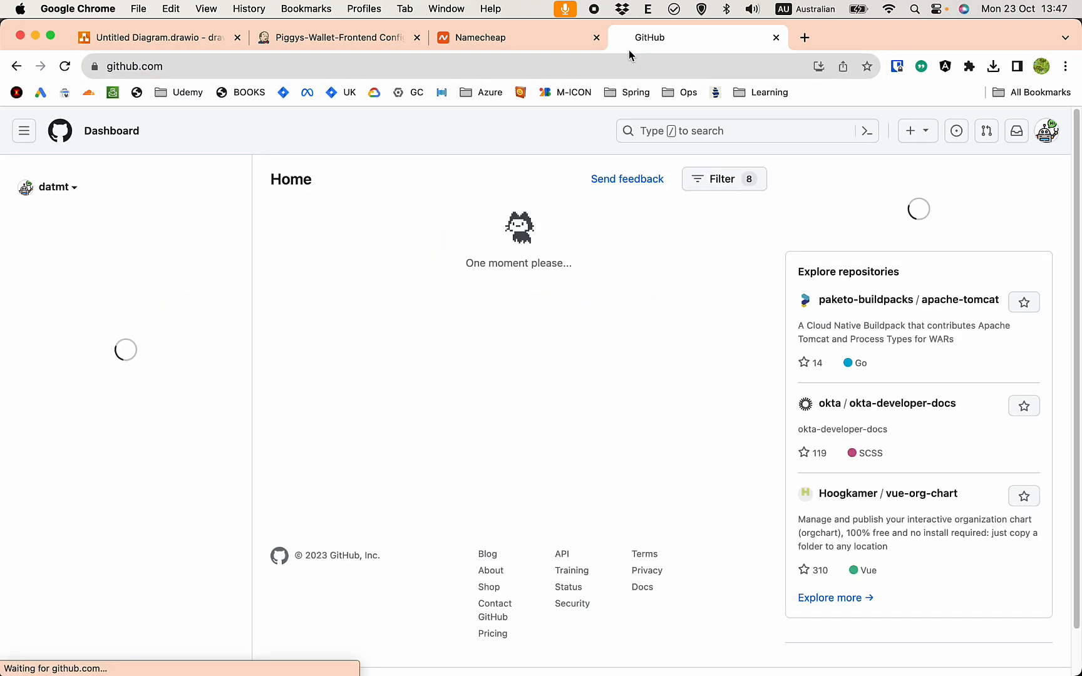
type("wall")
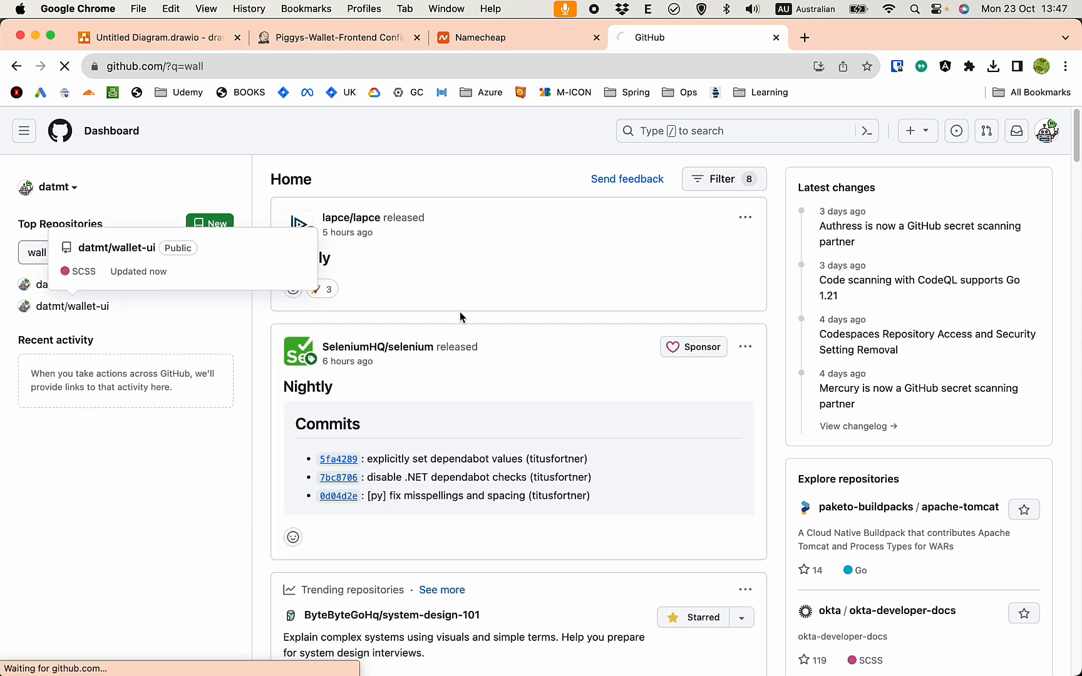
left_click(117, 248)
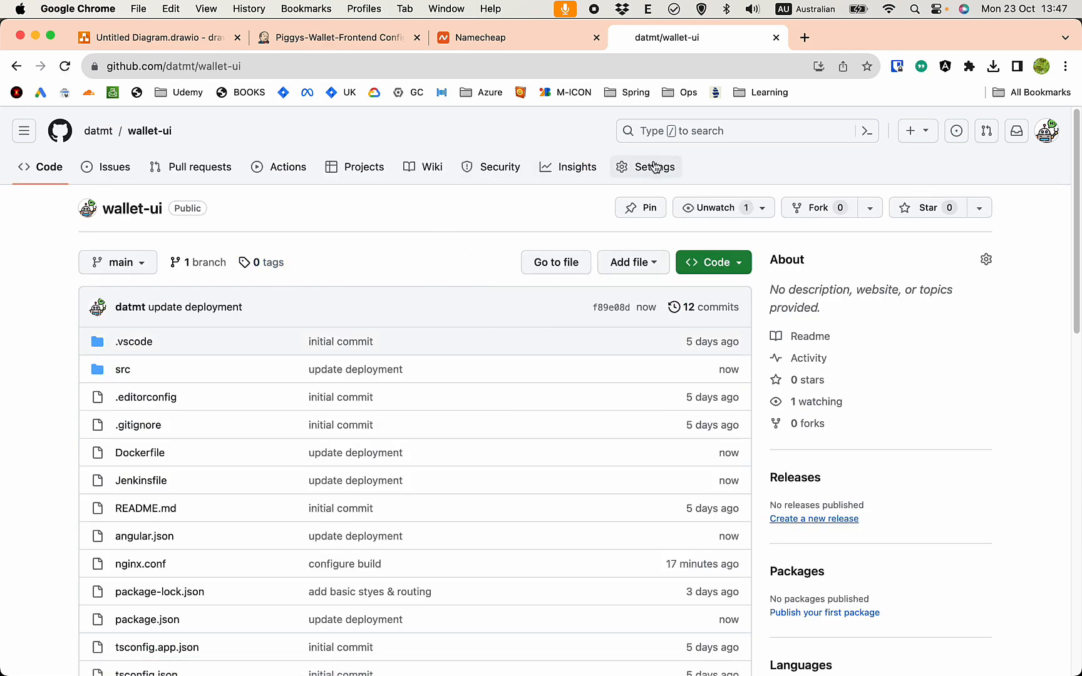
left_click(654, 166)
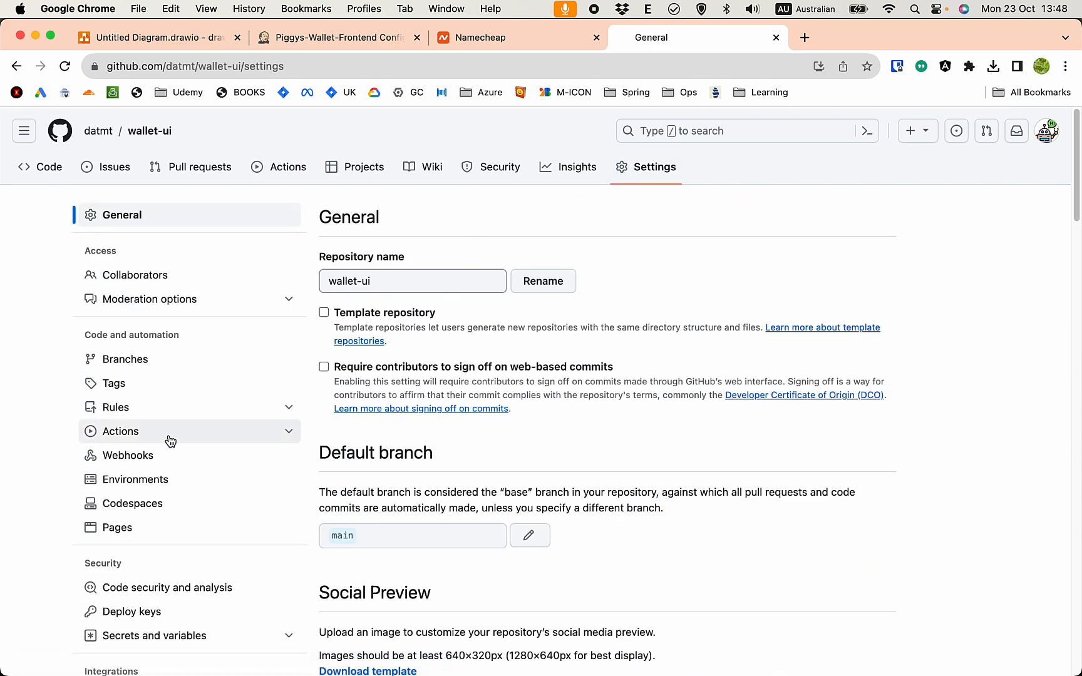
left_click(128, 455)
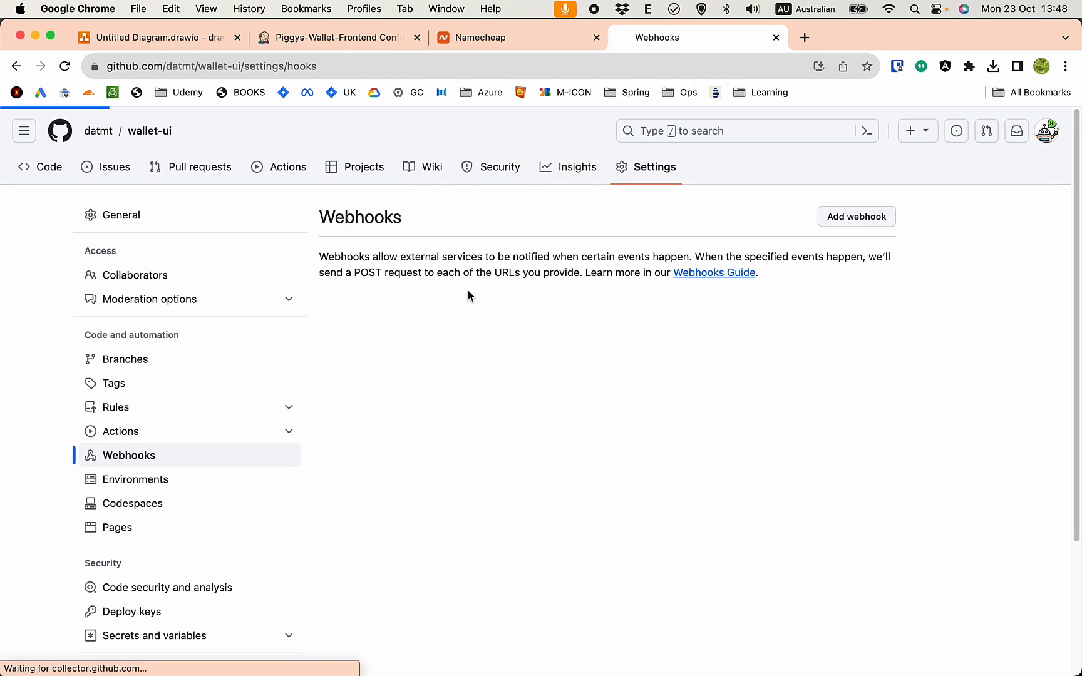
Add a webhook, type 'http…jk.' as payload URL, and check the Jenkins server address.
left_click(856, 216)
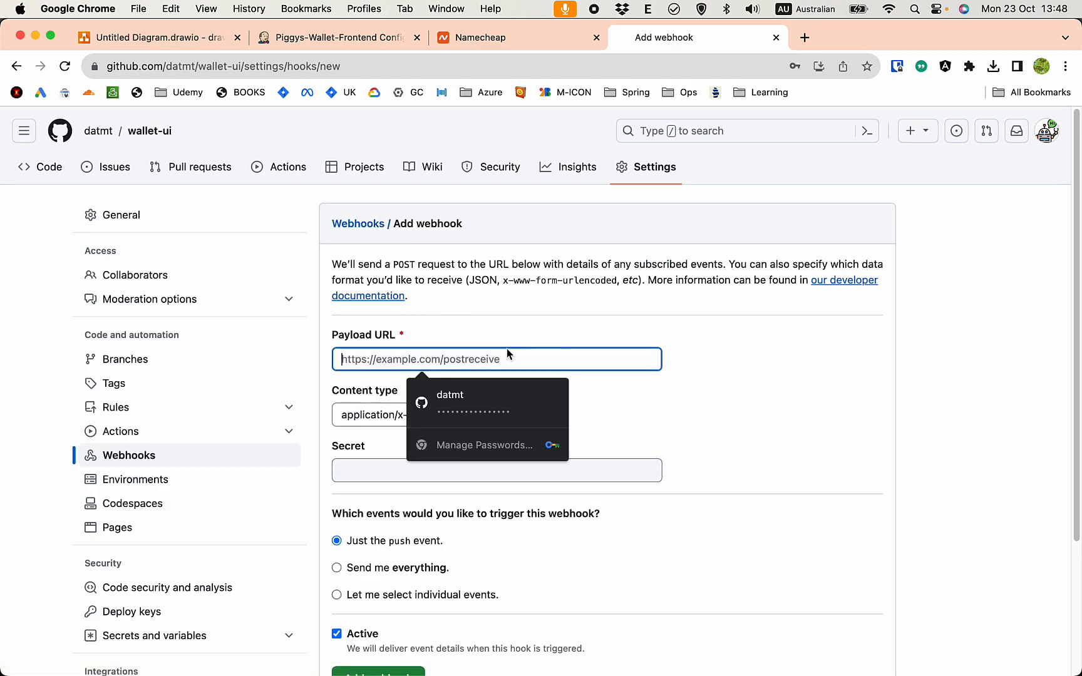
type("https://")
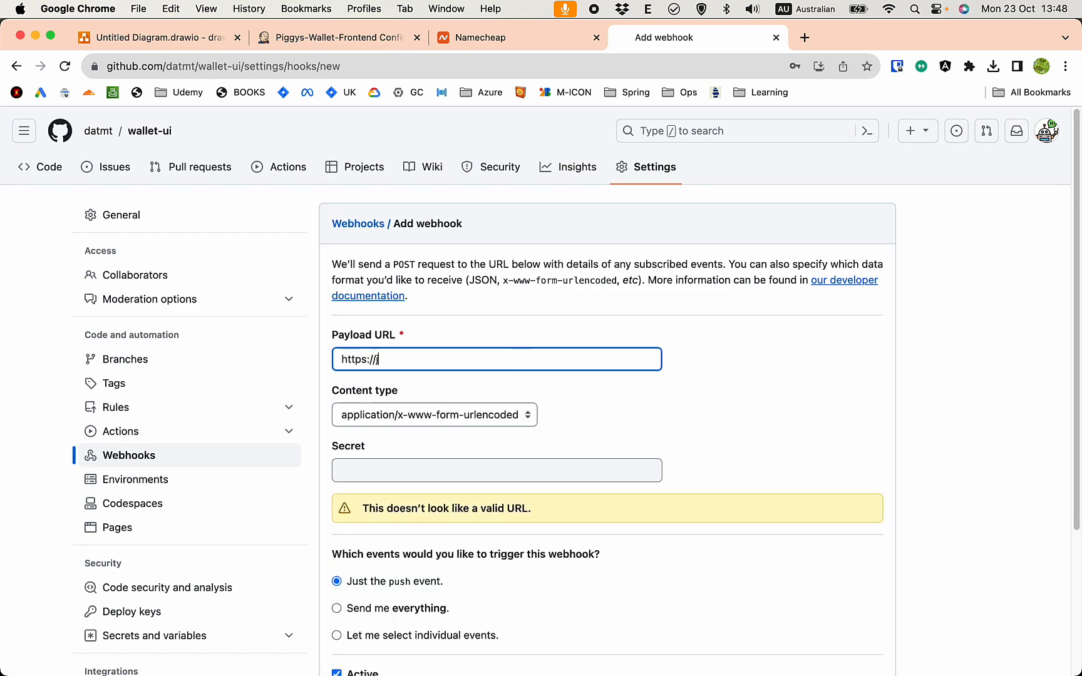
type("jk.")
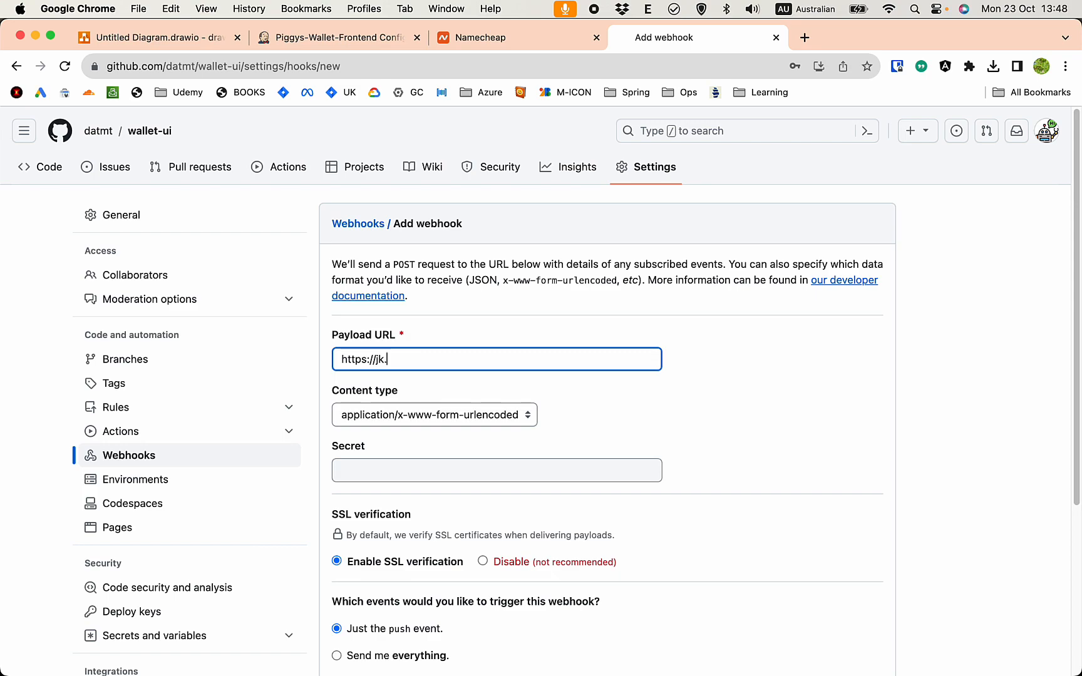
left_click(338, 37)
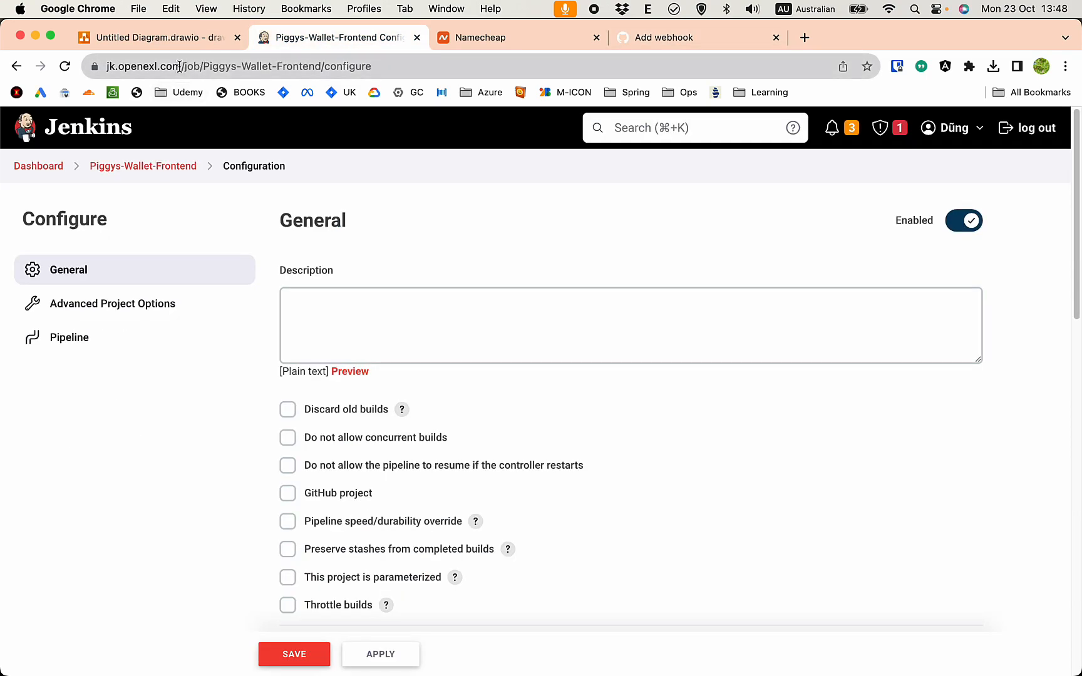
left_click(698, 38)
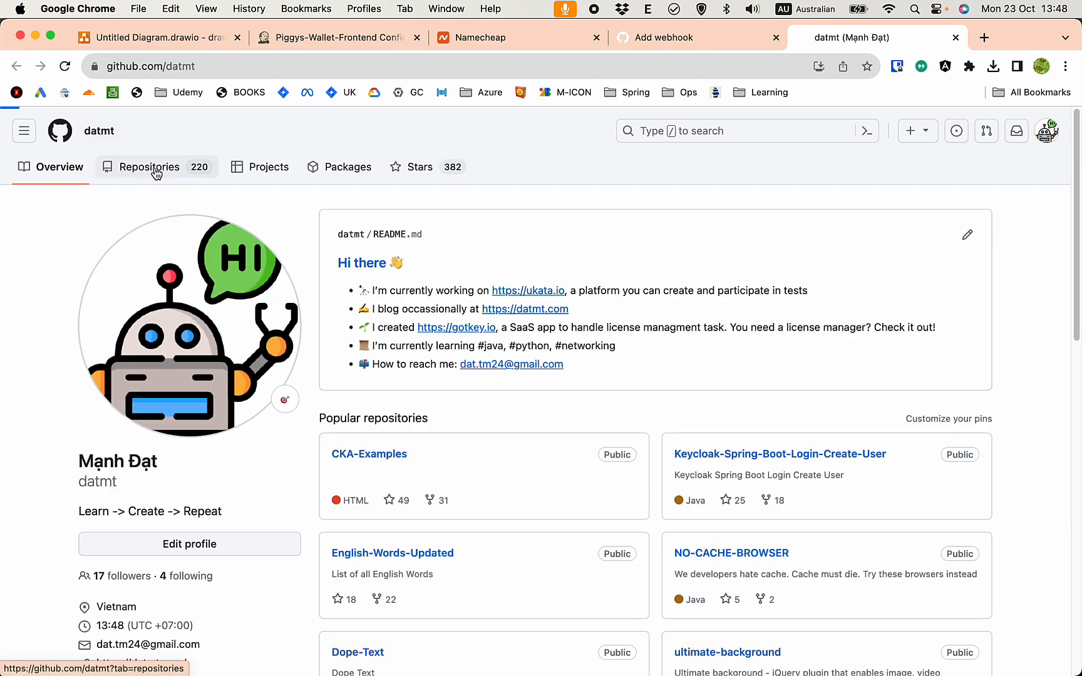
Open wallet-api's existing Jenkins webhook settings to copy its payload URL.
left_click(149, 167)
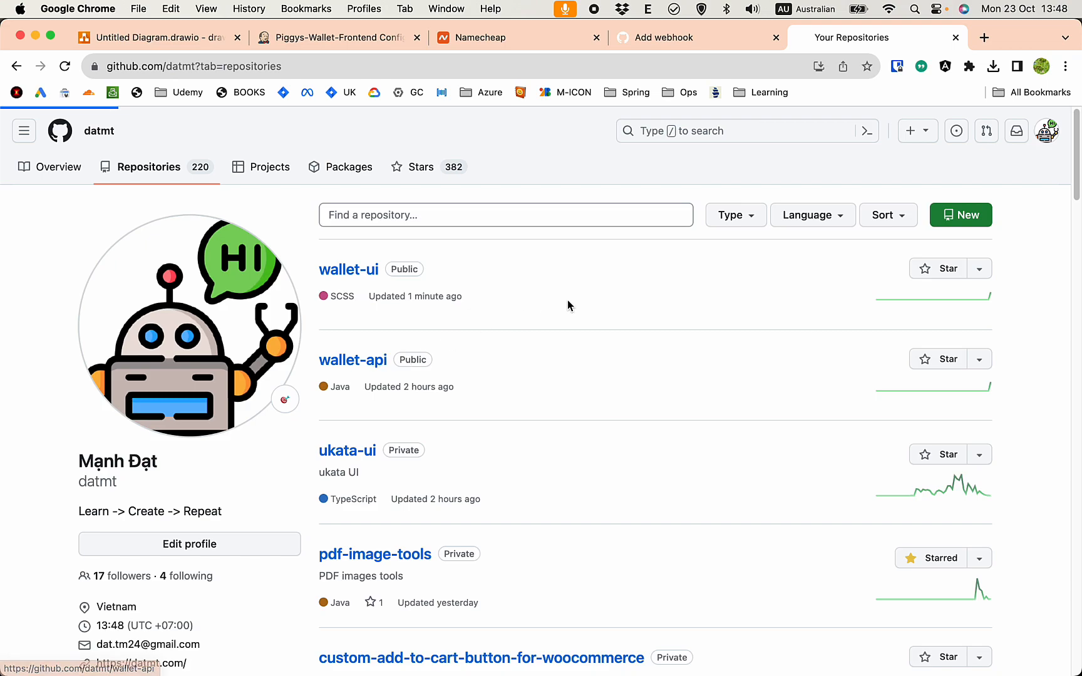
left_click(353, 359)
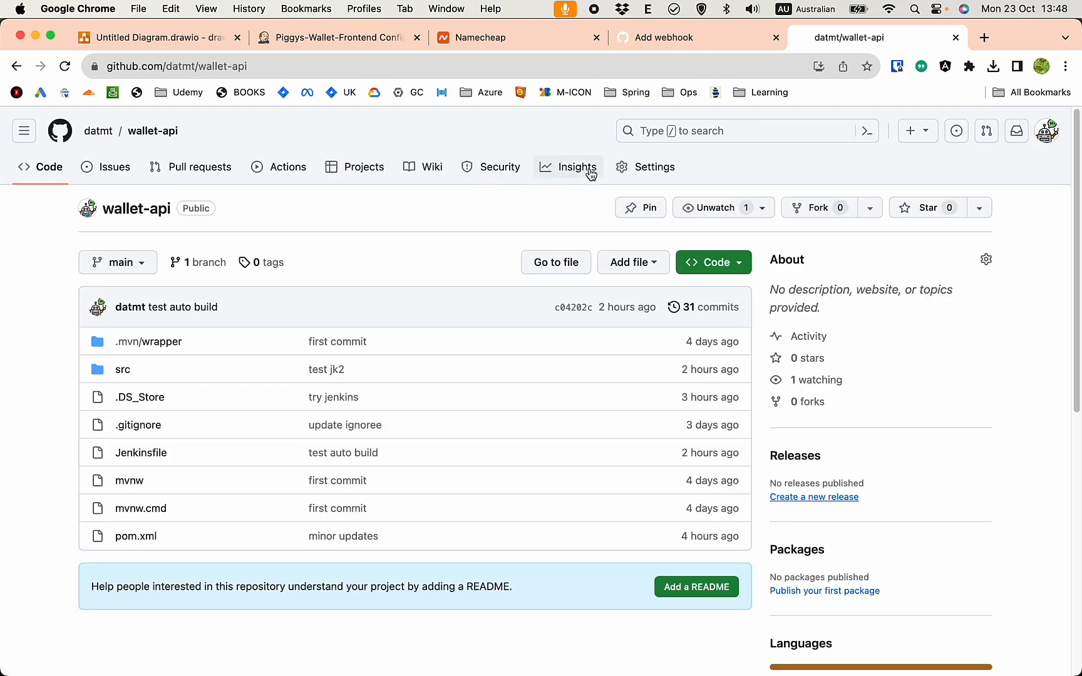
left_click(654, 166)
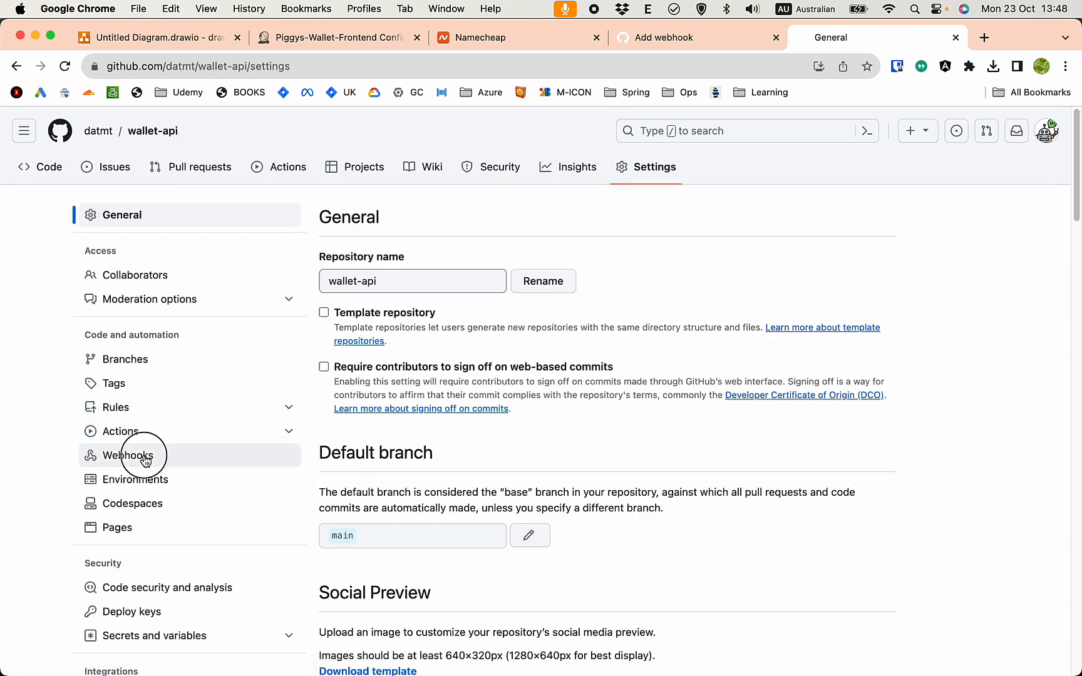
left_click(128, 455)
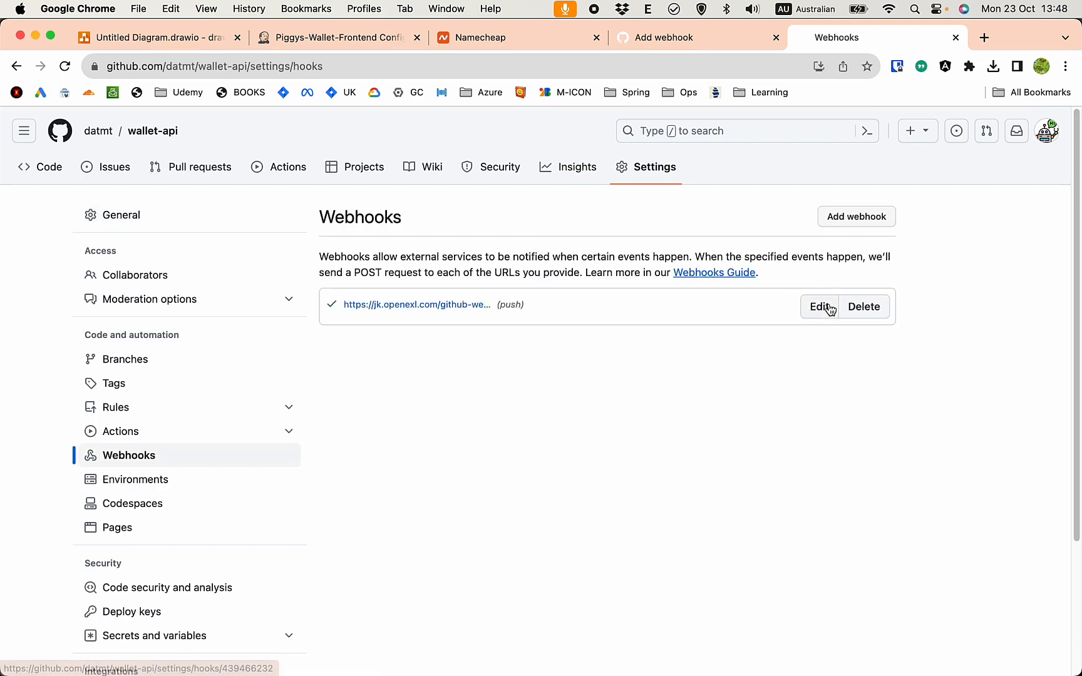
left_click(819, 306)
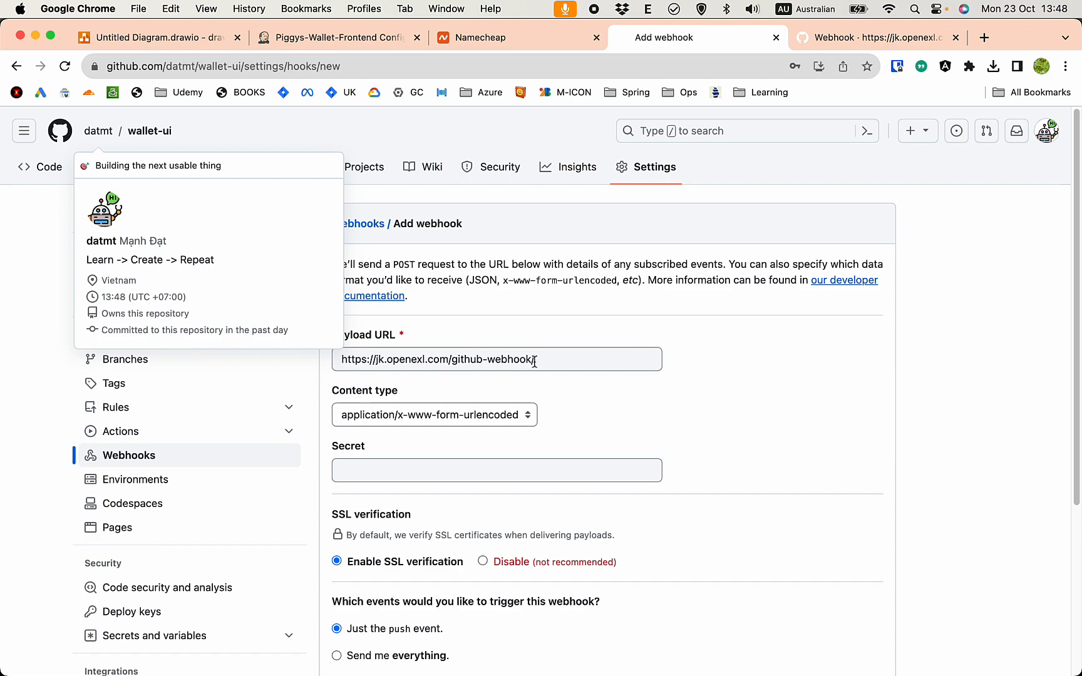
Set content type to application/json and create the wallet-ui webhook.
left_click(497, 359)
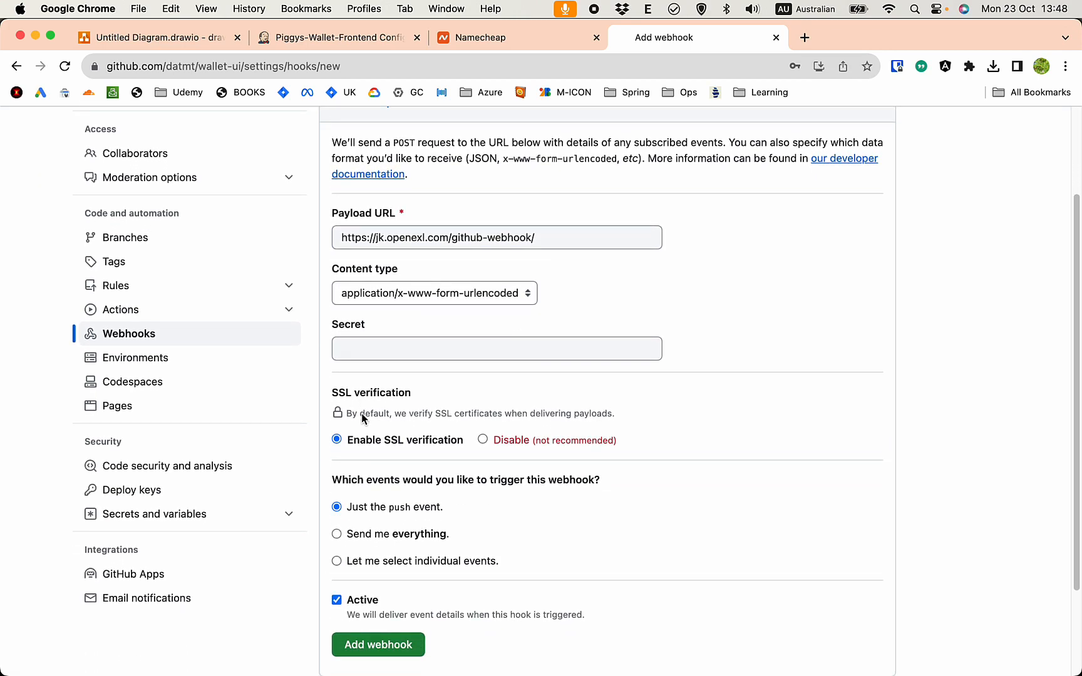
scroll("down", 3)
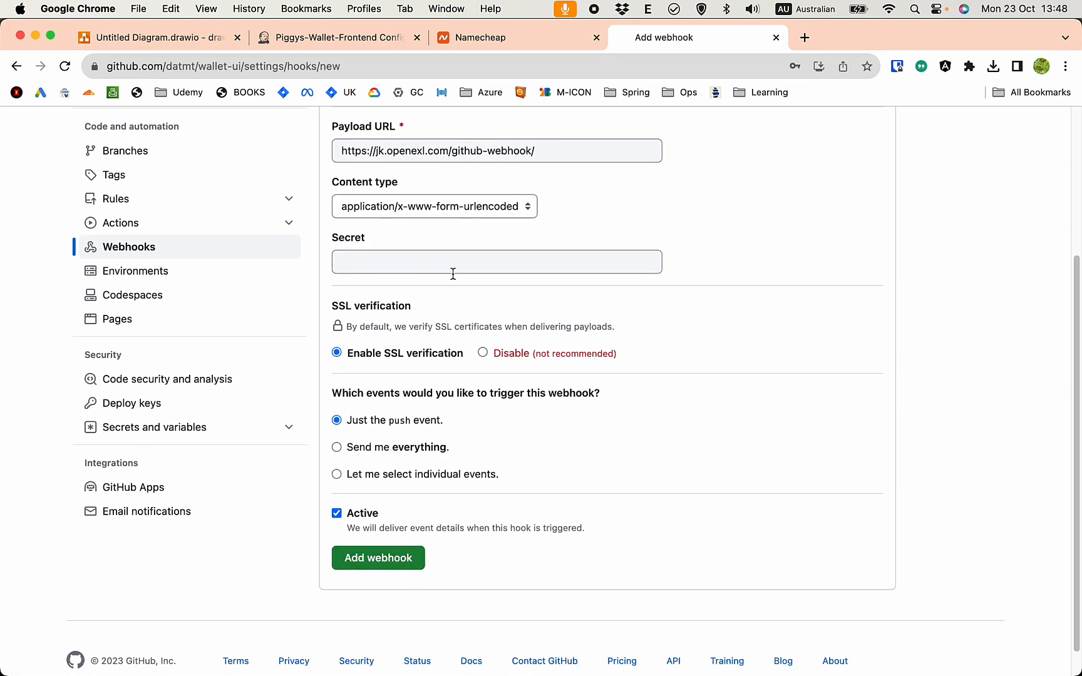
left_click(434, 205)
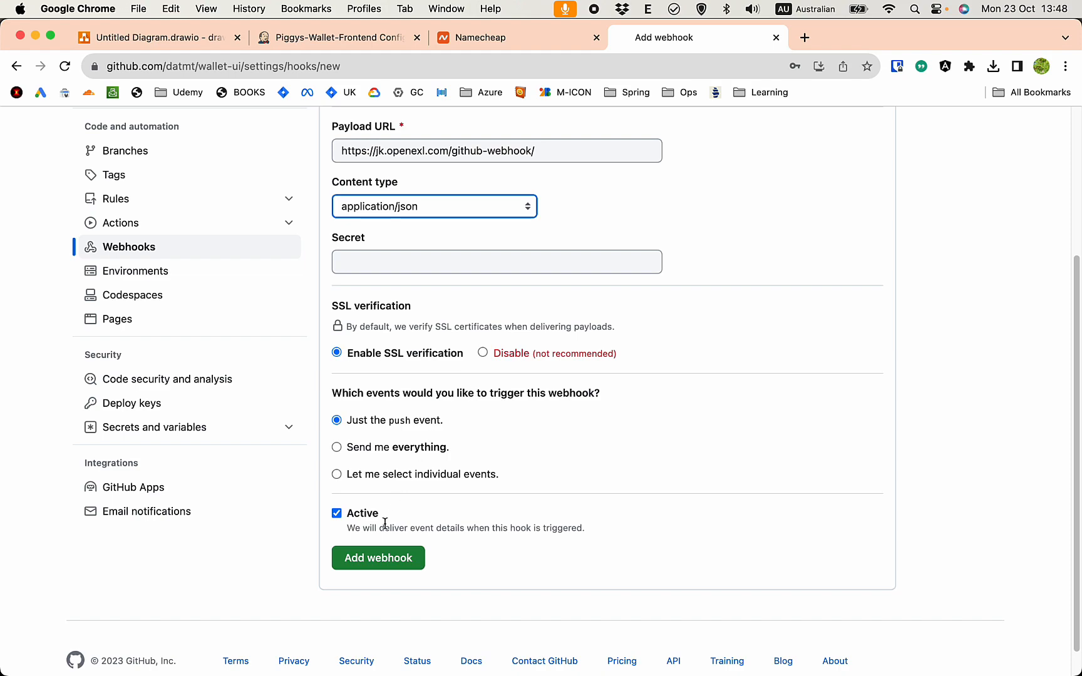
left_click(378, 558)
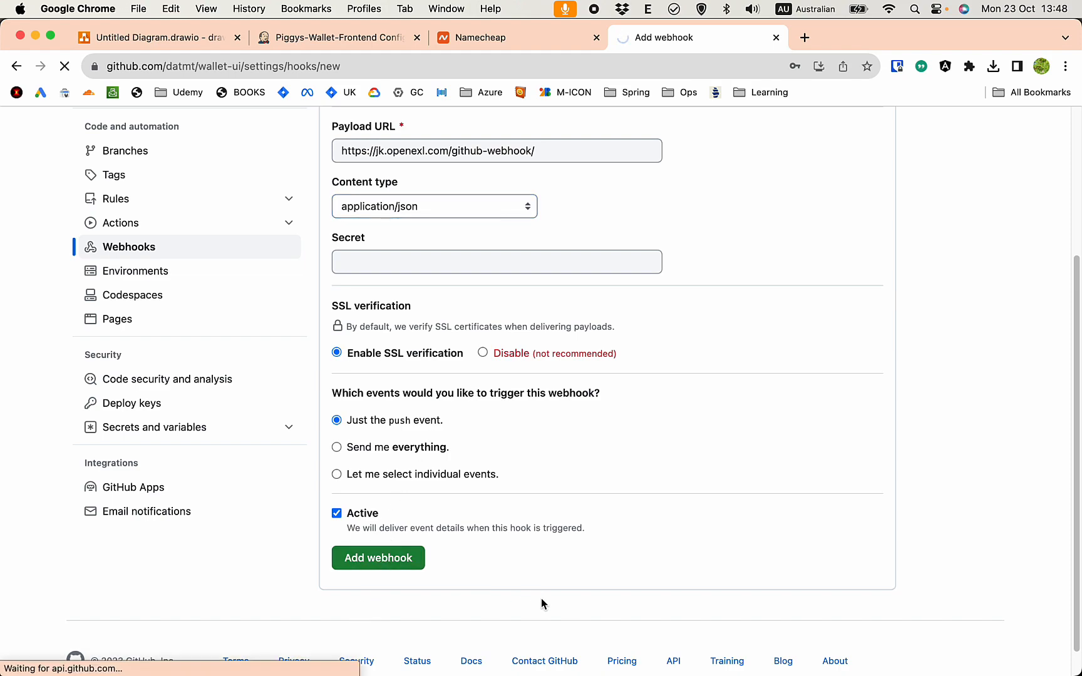
left_click(378, 557)
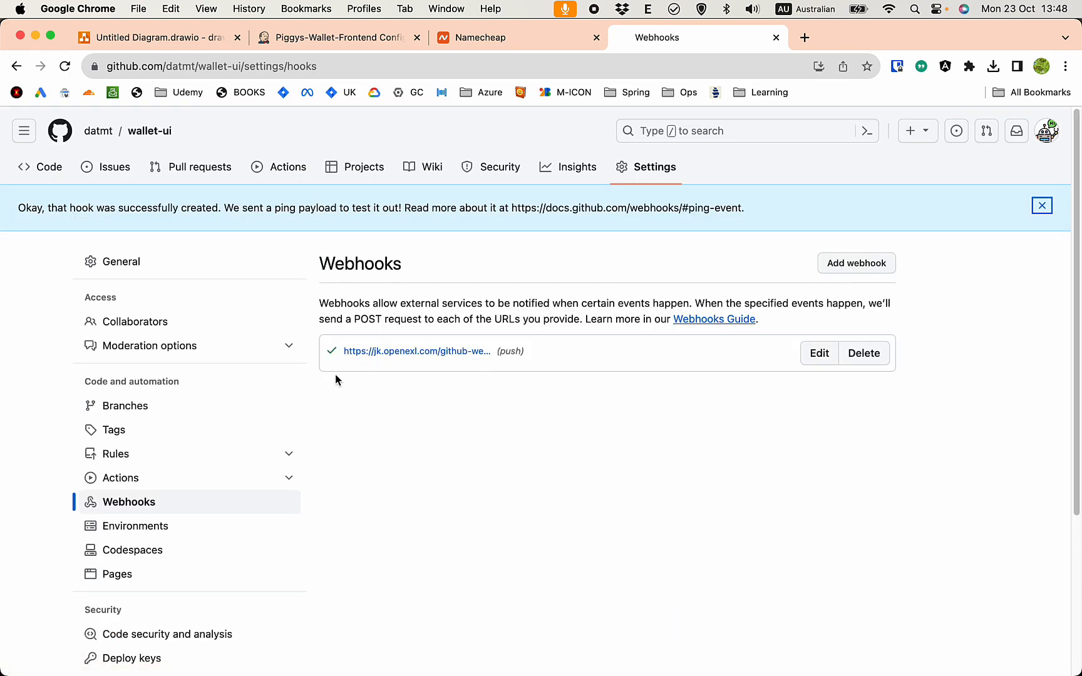
mouse_move(336, 358)
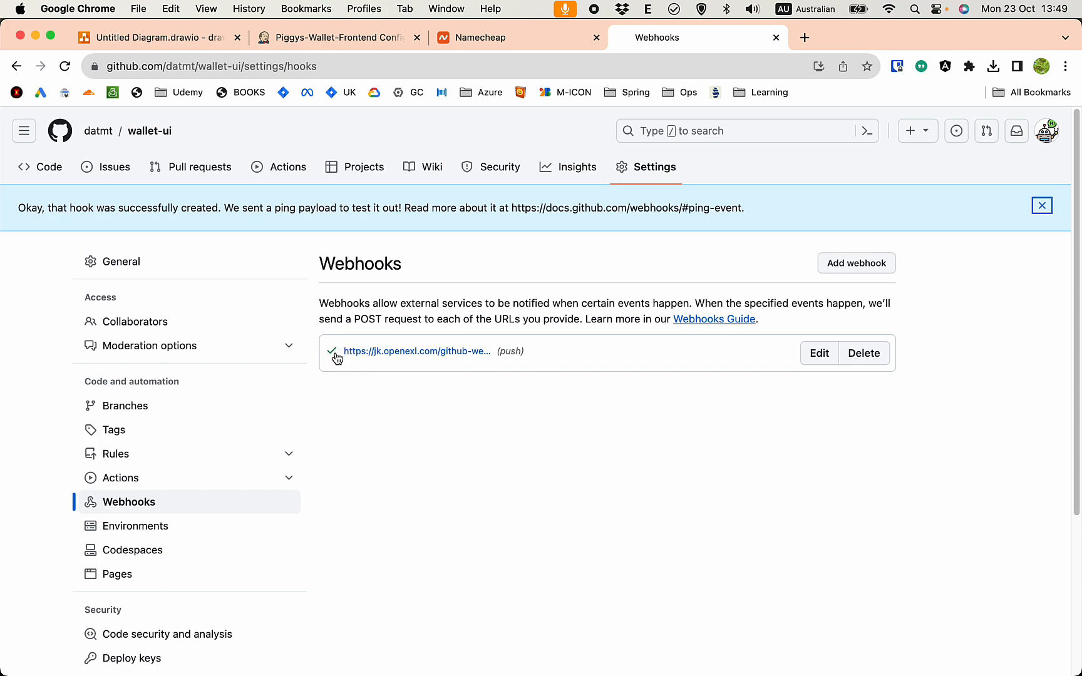
left_click(331, 37)
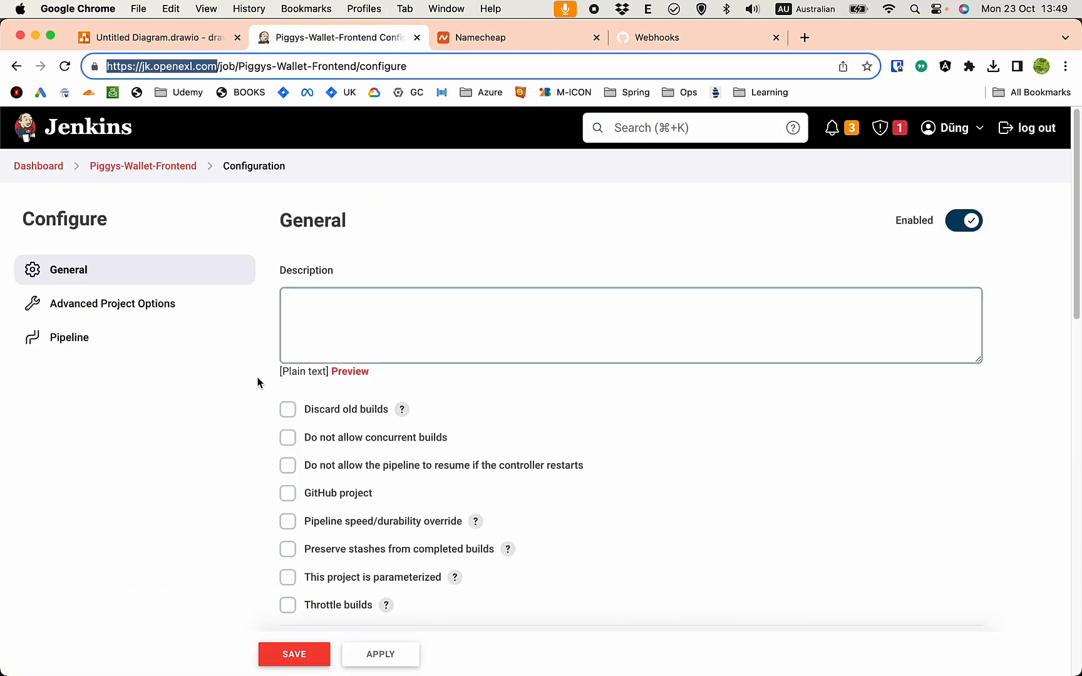
Enter the 'Piggy…' description, link the wallet-ui project, and enable the GitHub hook trigger.
type("Piggys UI Build")
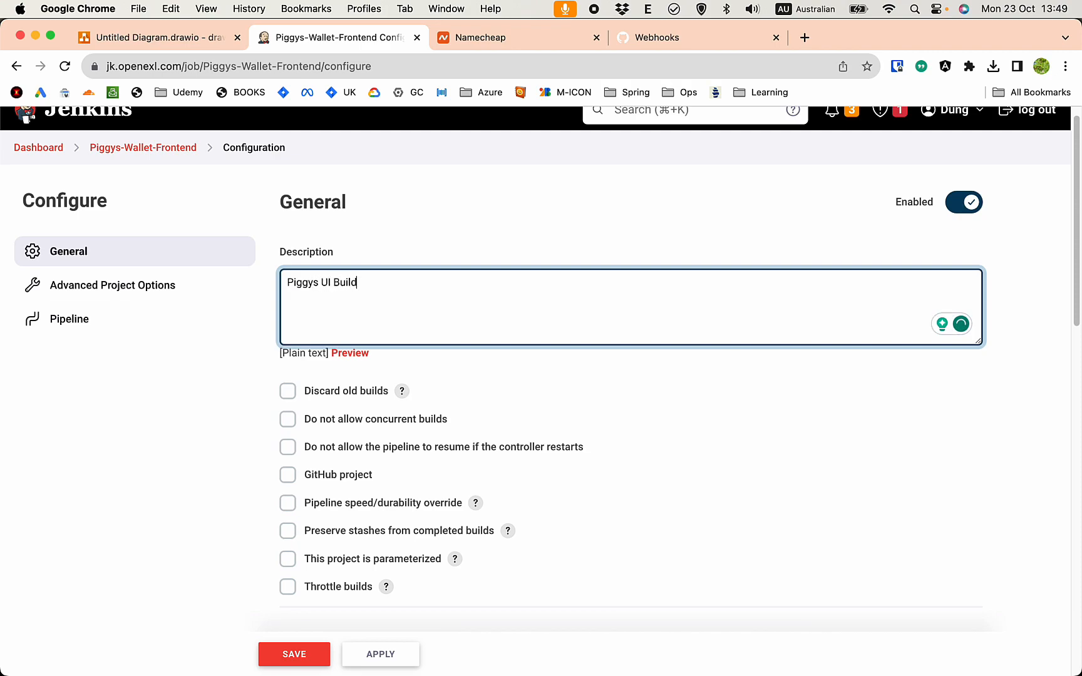
left_click(288, 475)
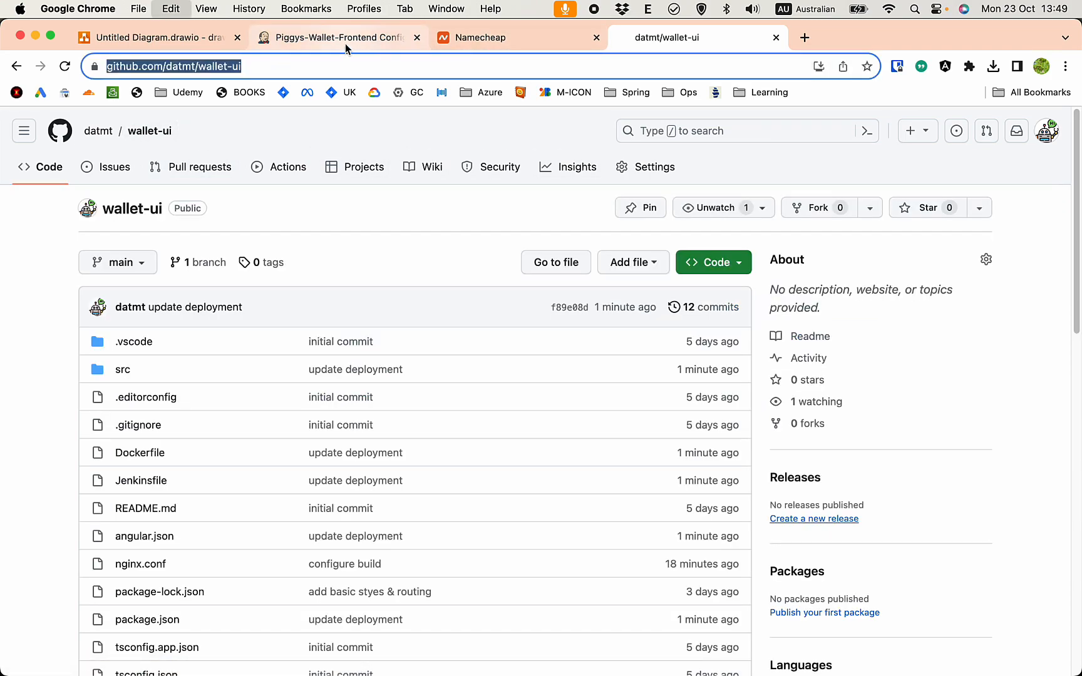
left_click(335, 38)
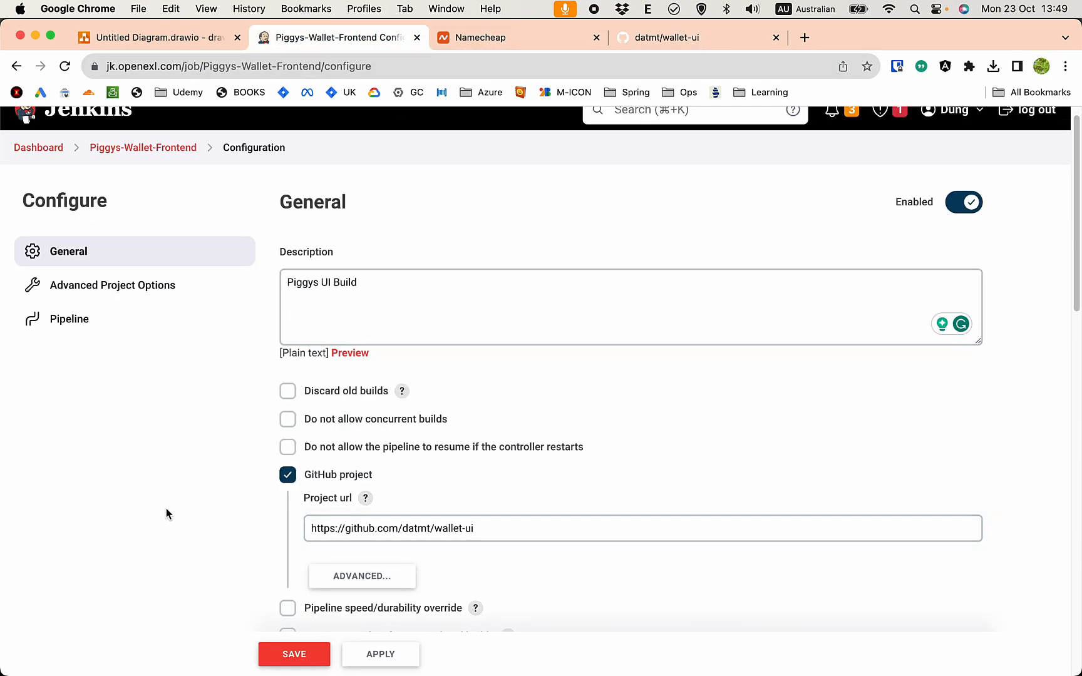
scroll("down", 3)
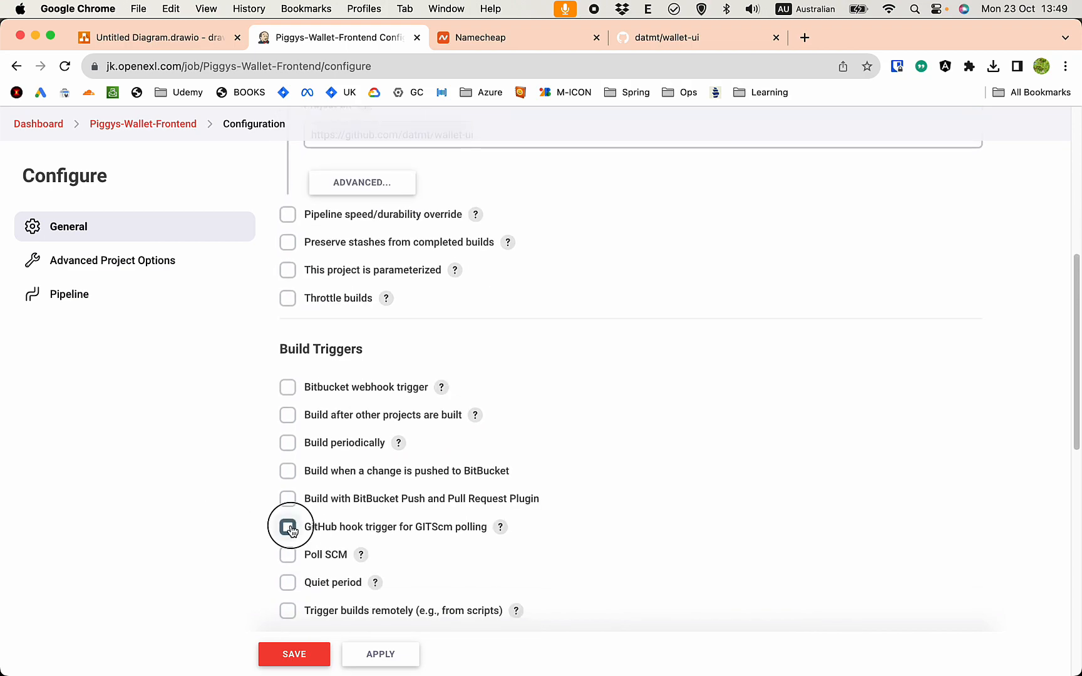
left_click(288, 528)
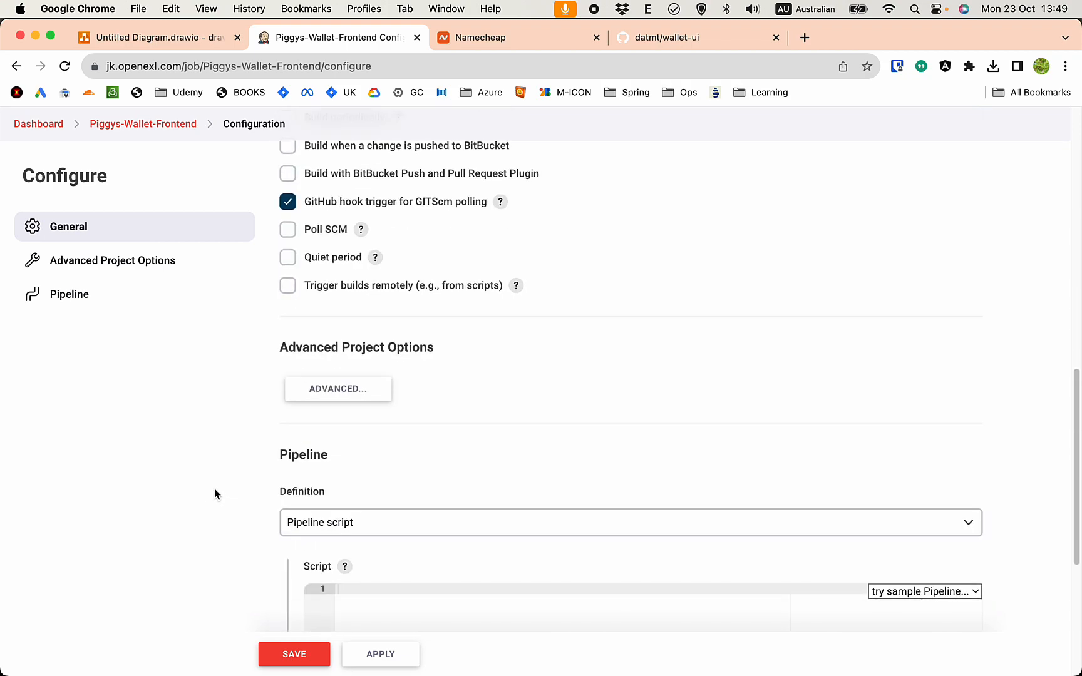
Set Definition to Pipeline script from SCM with Git, copying wallet-ui's HTTPS clone URL.
left_click(628, 523)
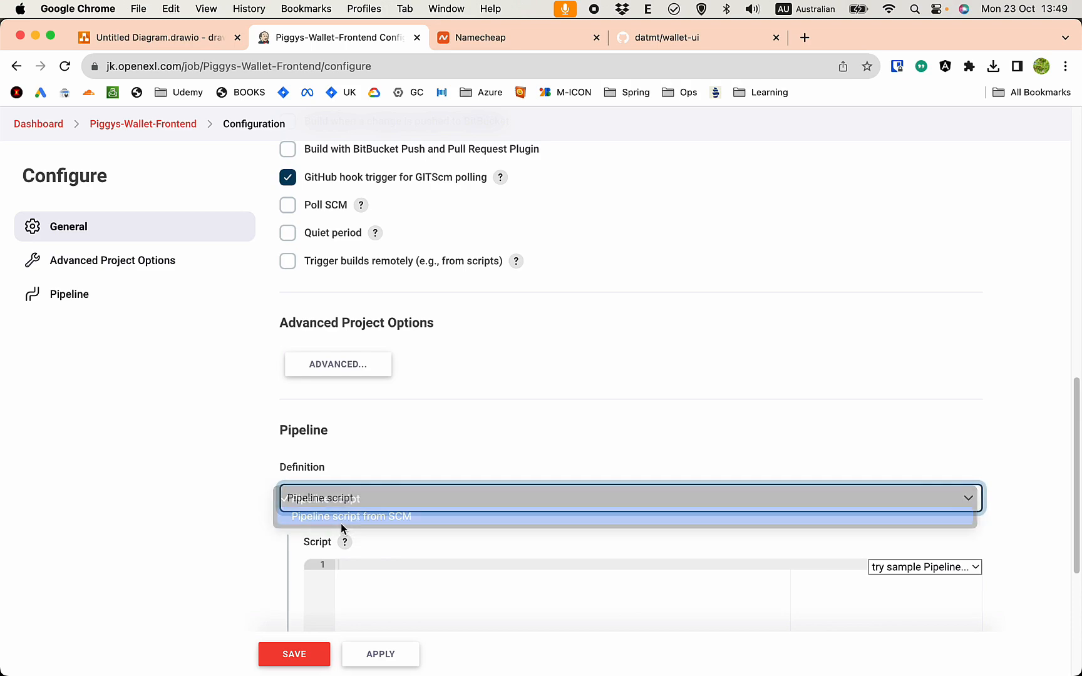
left_click(351, 516)
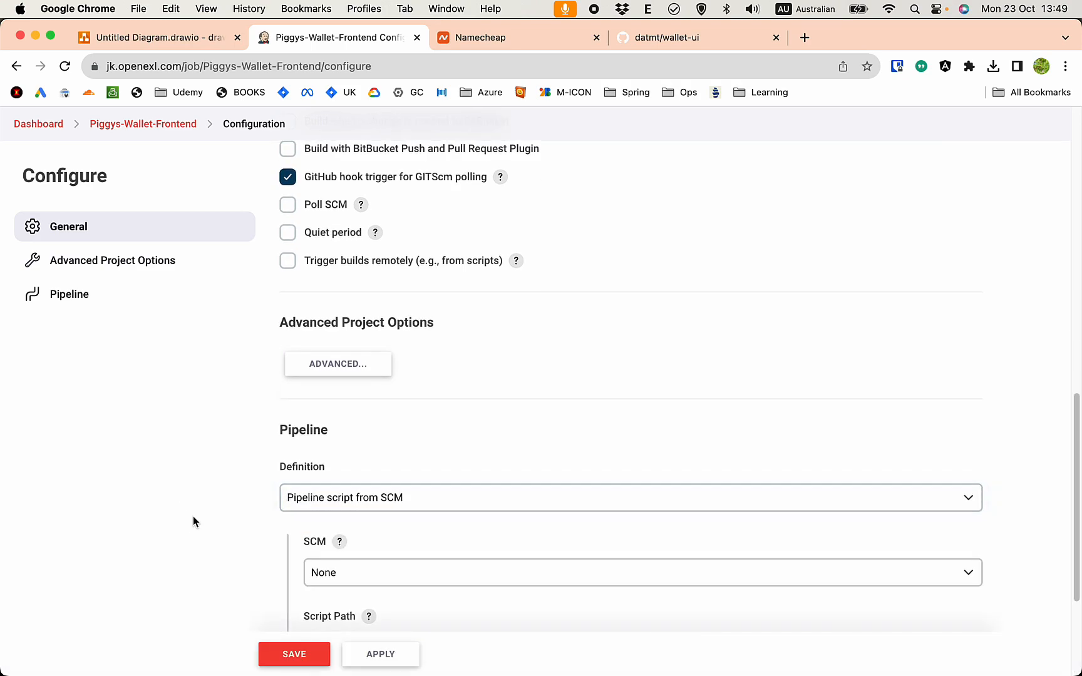
scroll("down", 3)
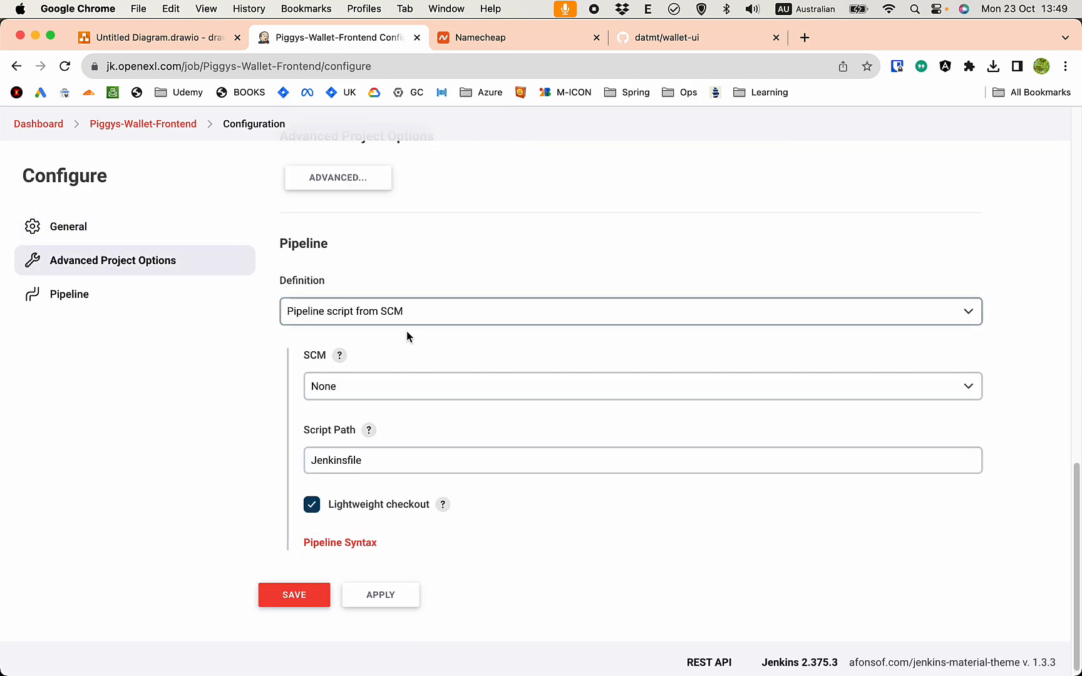
left_click(642, 386)
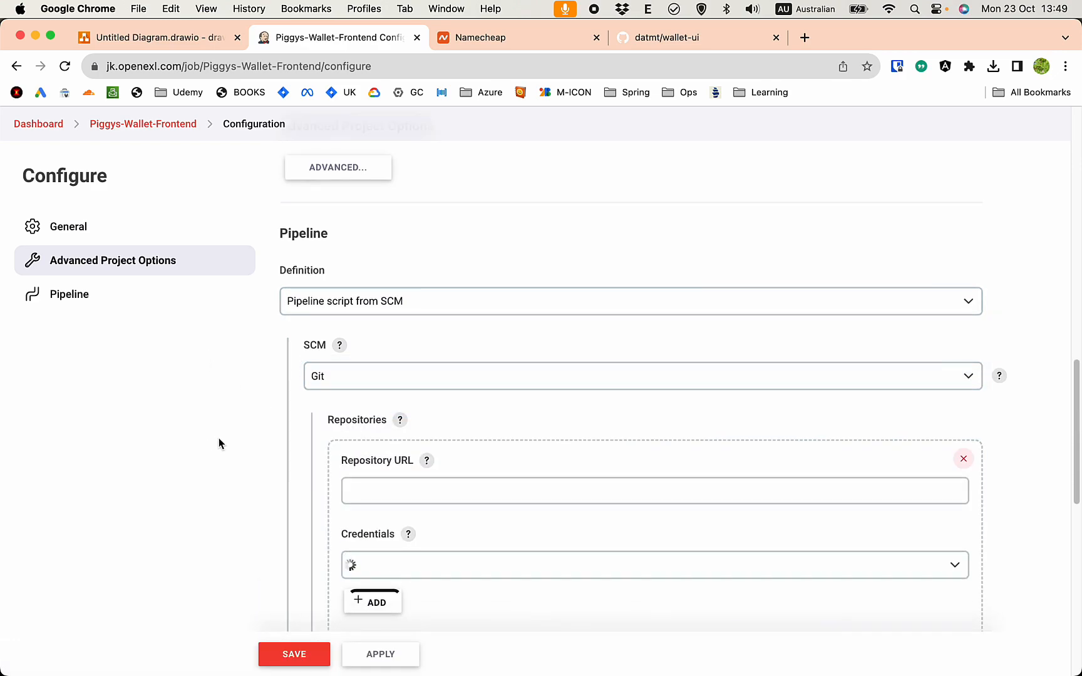
left_click(697, 37)
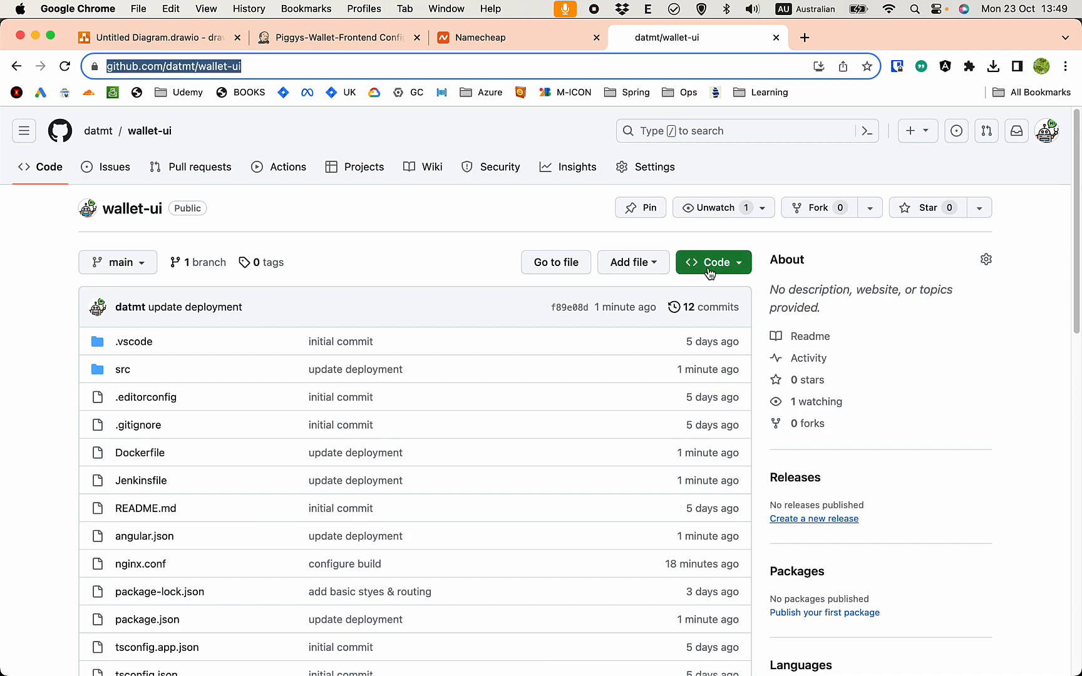
left_click(713, 262)
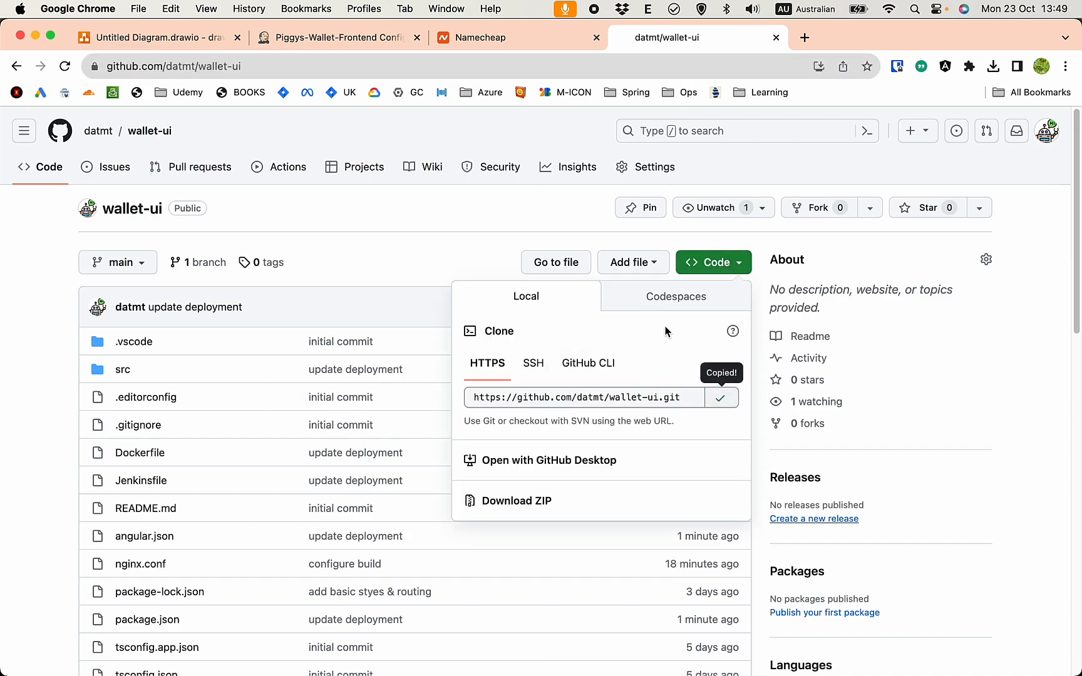
left_click(339, 38)
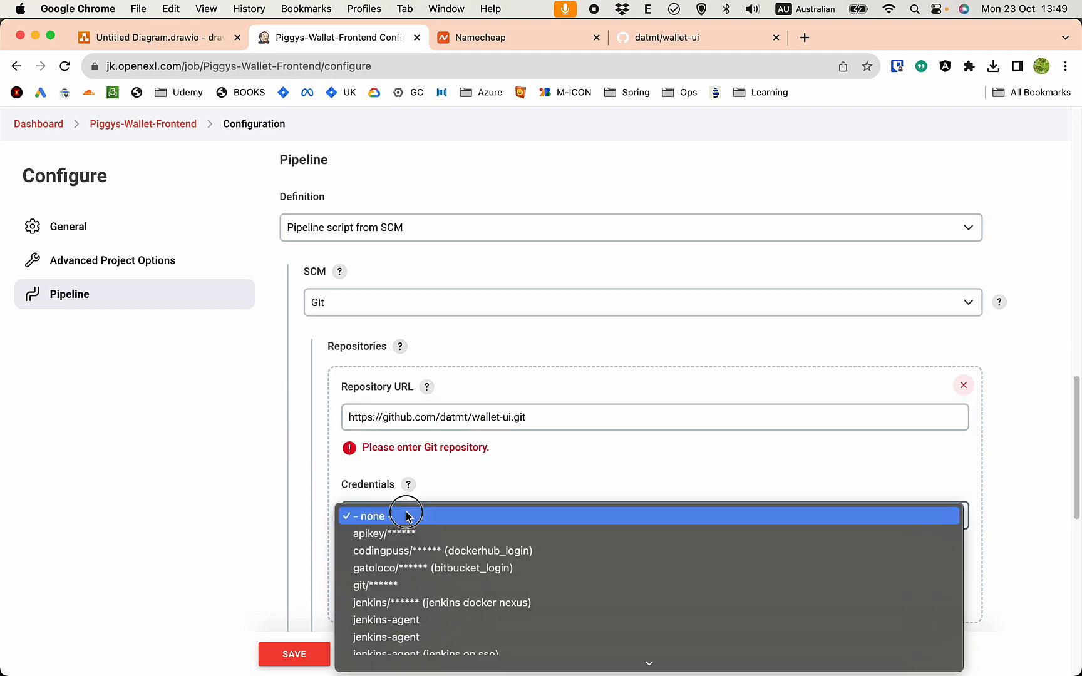
Configure the pipeline with git credentials, branch */main and Jenkinsfile script path, then save.
left_click(375, 585)
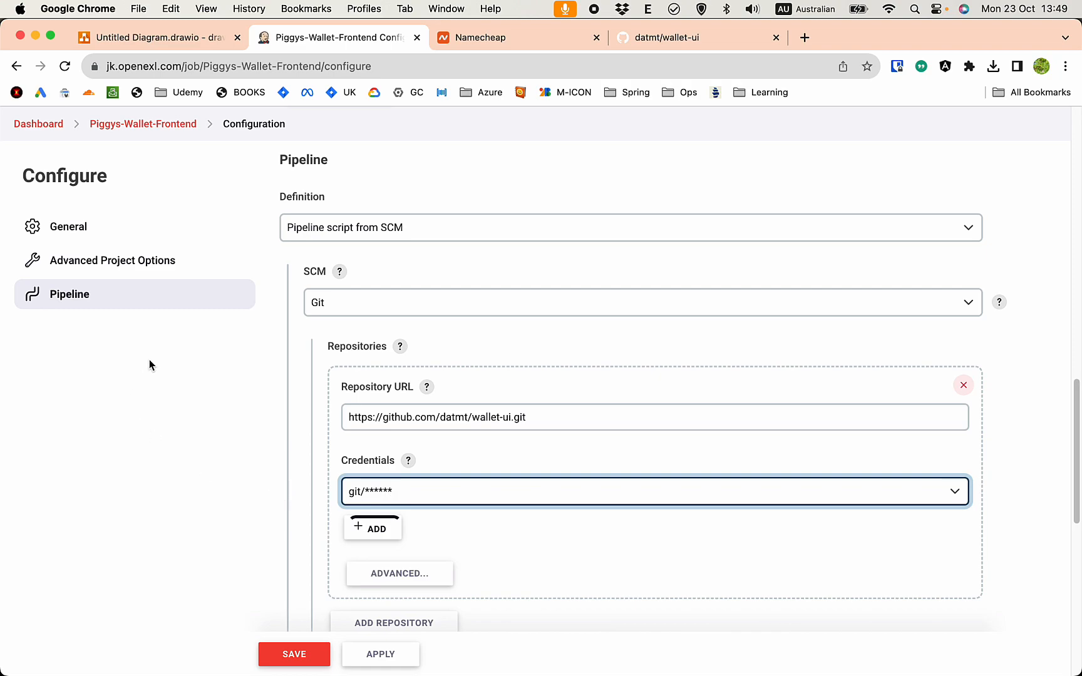
scroll("down", 3)
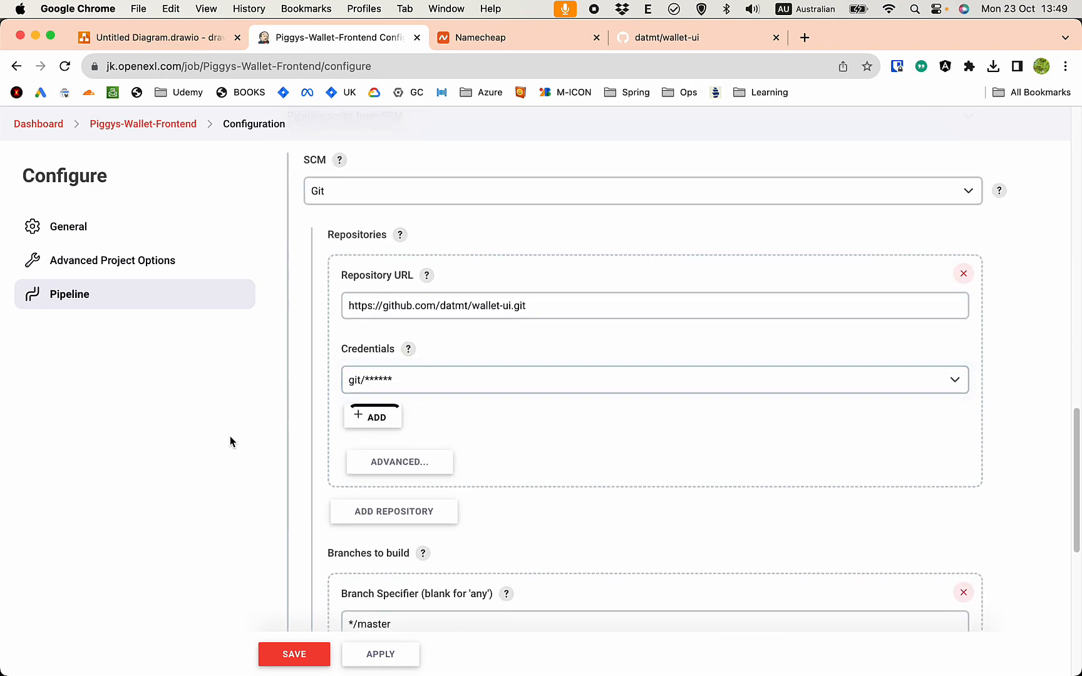
scroll("down", 3)
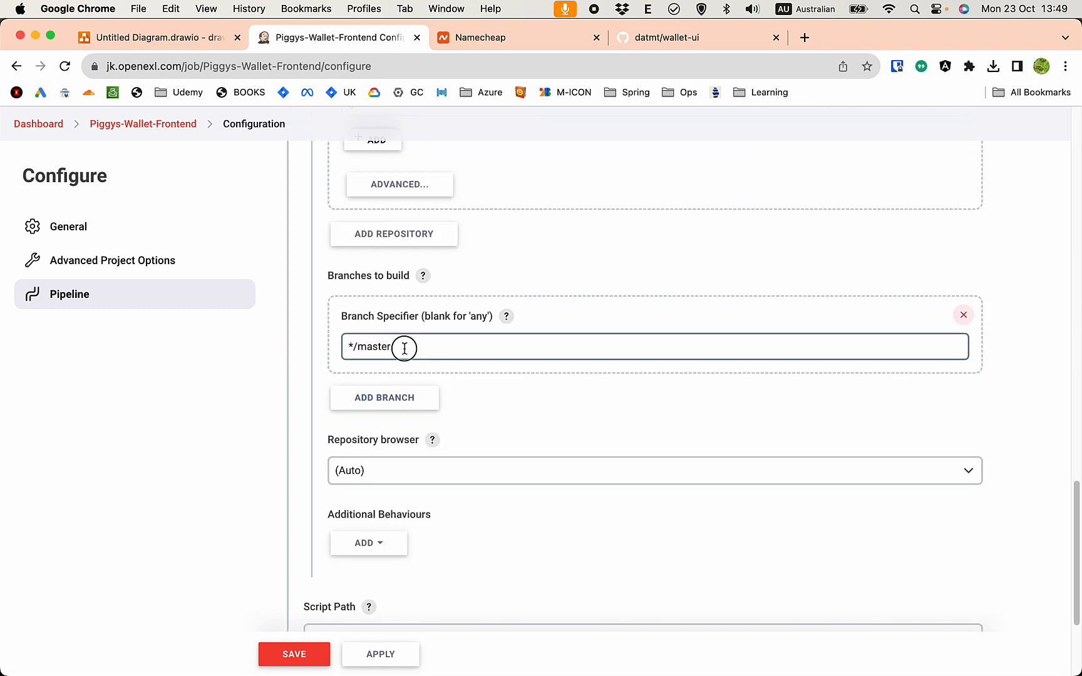
type("*/main")
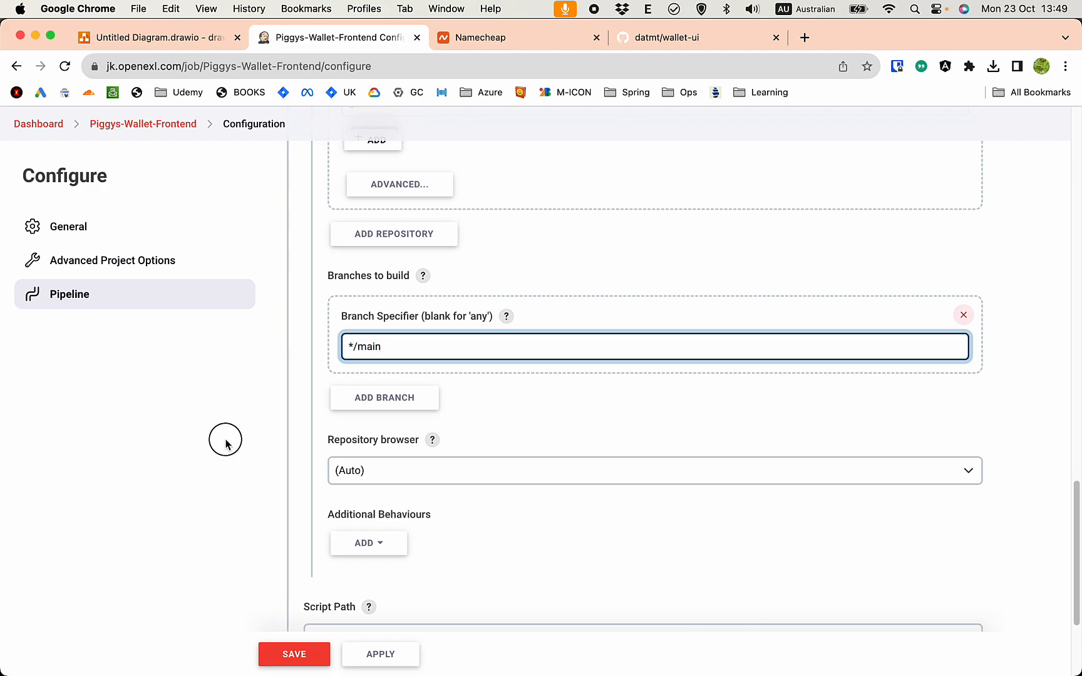
scroll("down", 3)
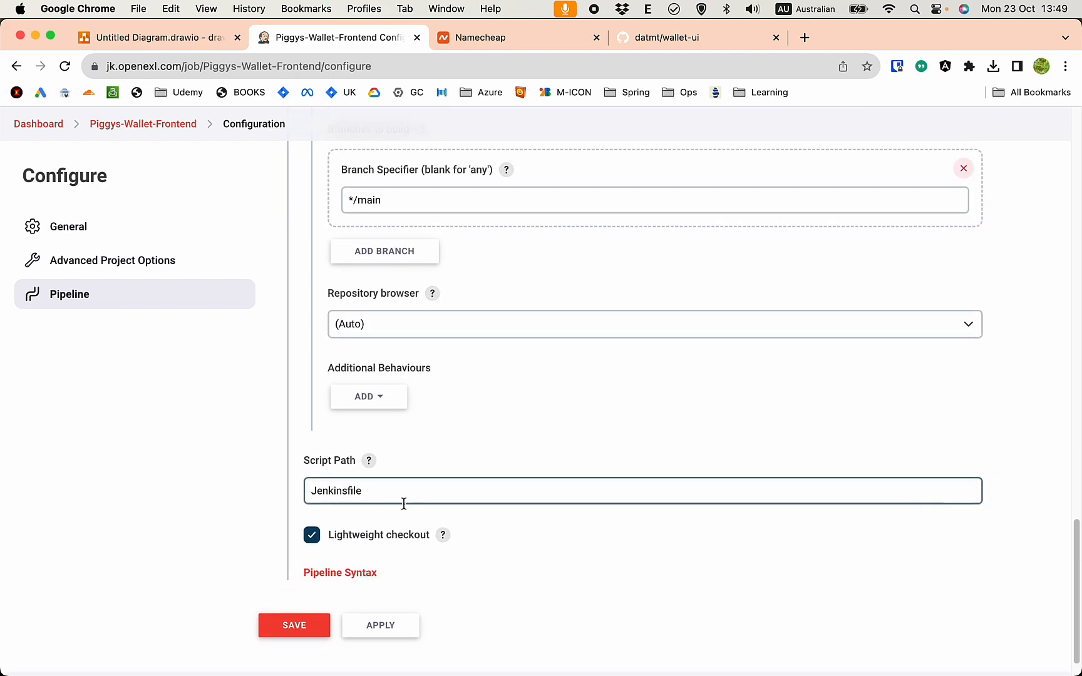
left_click(293, 625)
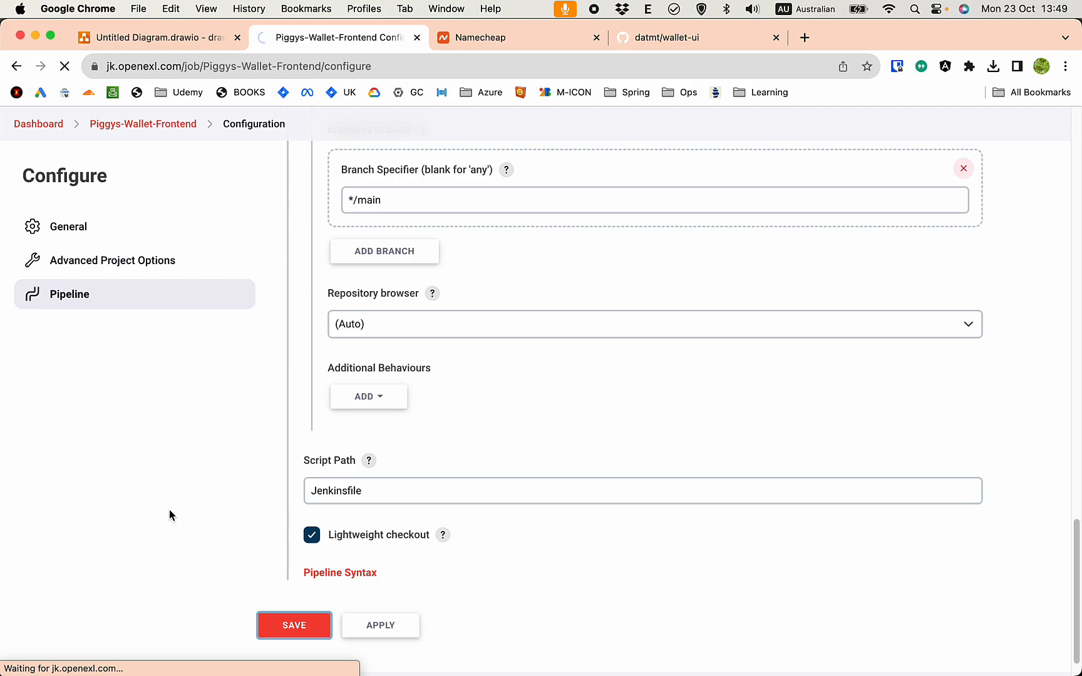
left_click(293, 625)
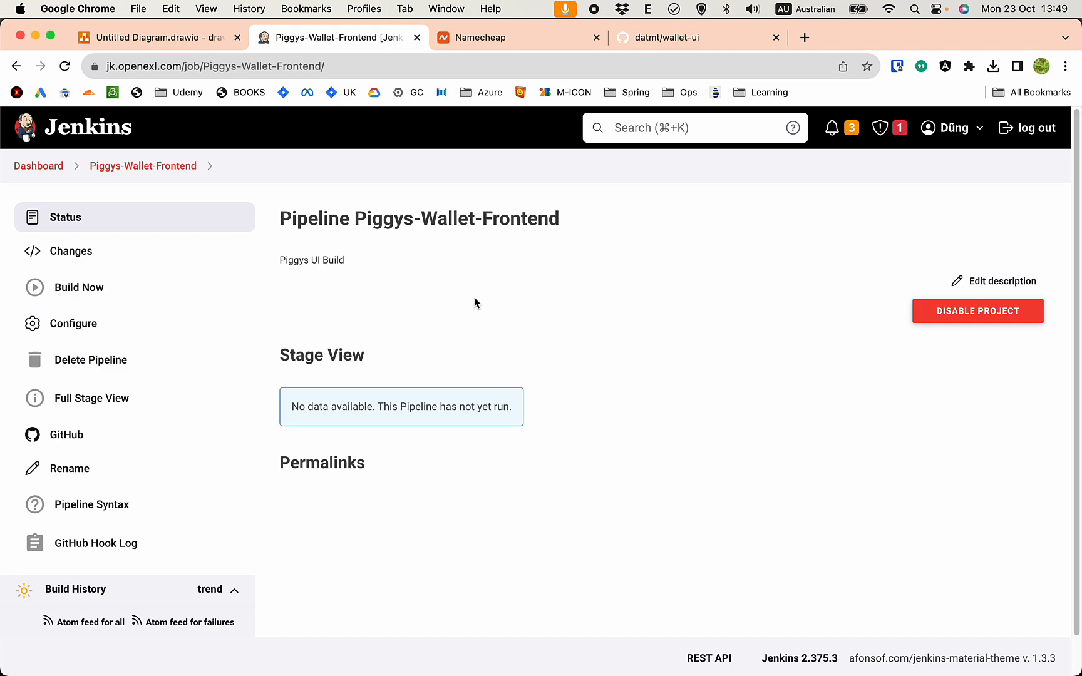
mouse_move(87, 287)
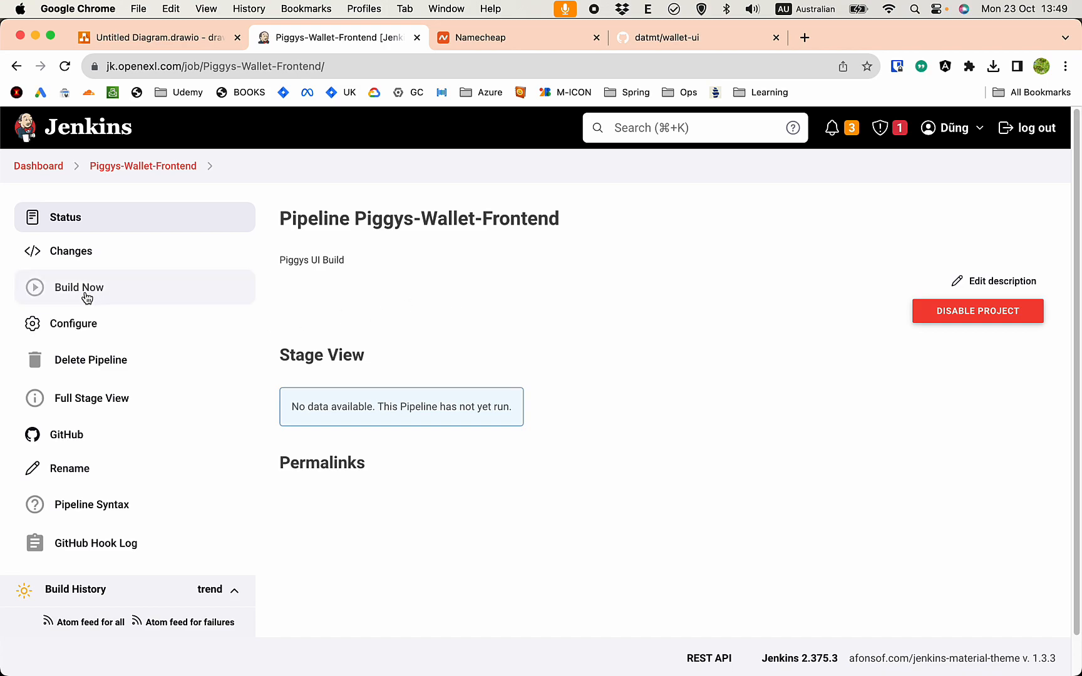
Start build #1 of Piggys-Wallet-Frontend and follow its stages in Stage View.
left_click(79, 287)
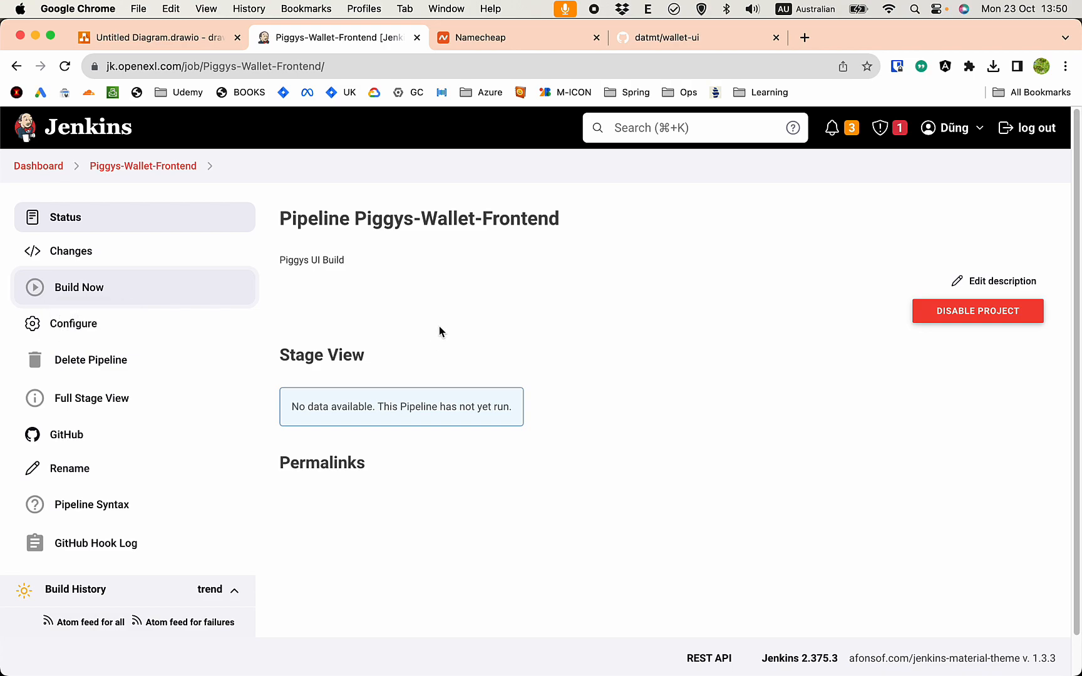
left_click(79, 287)
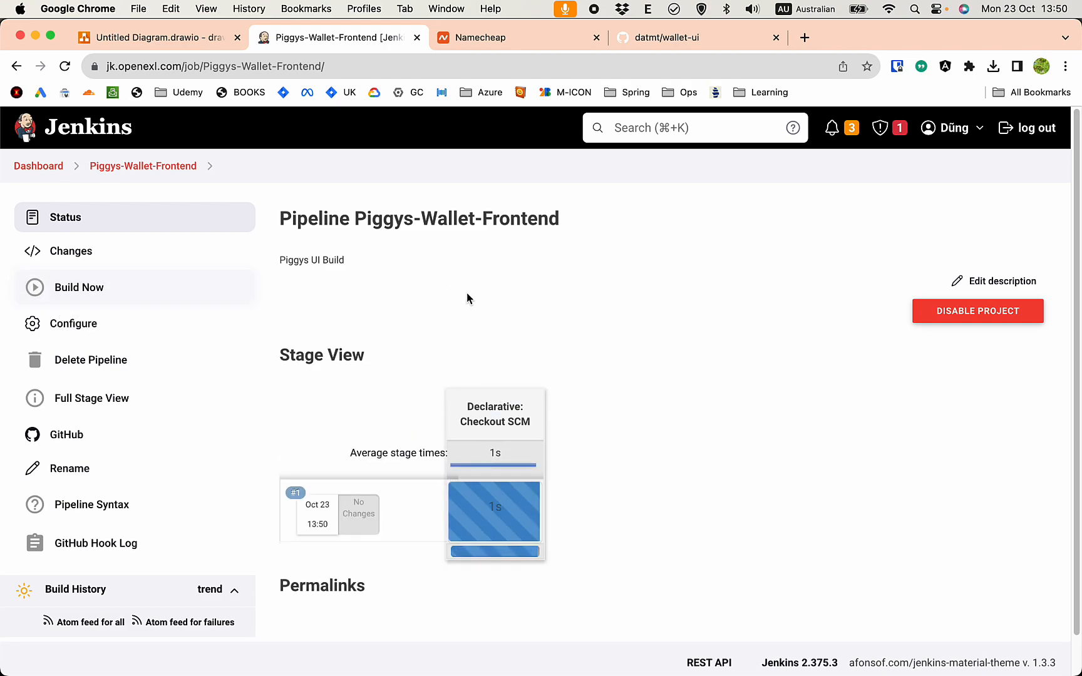
scroll("down", 3)
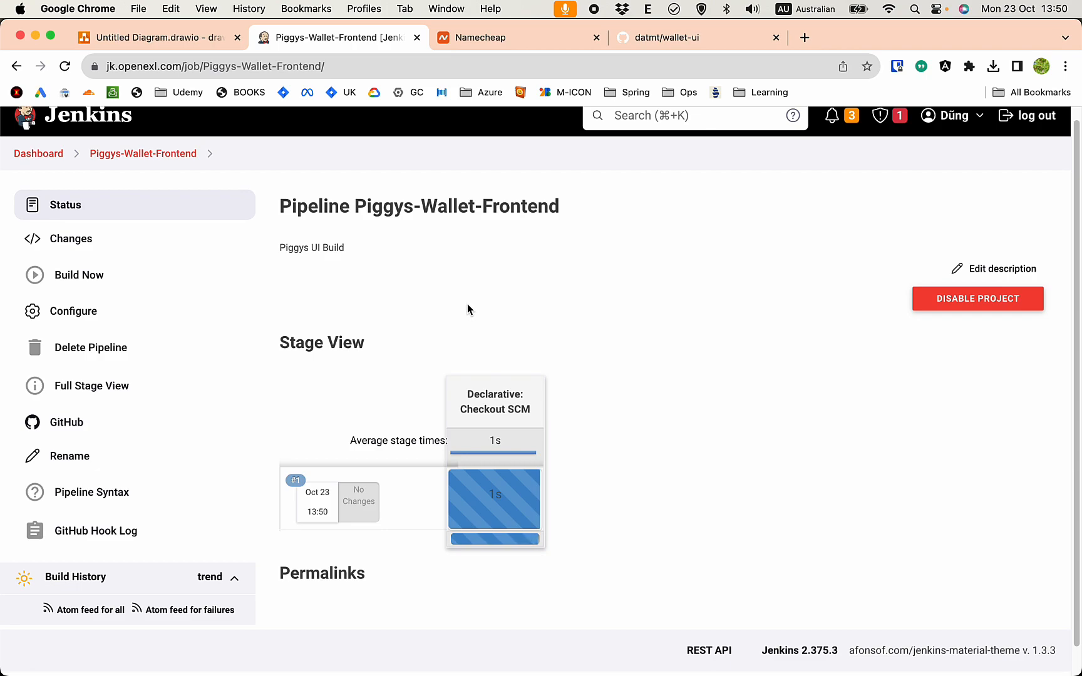
mouse_move(475, 291)
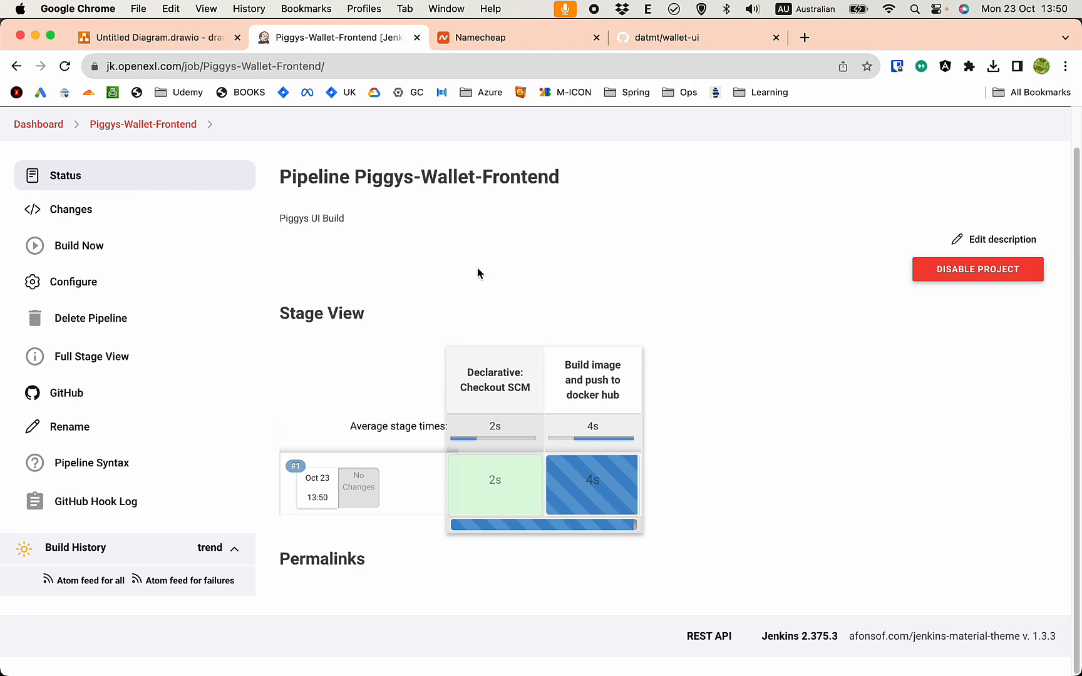
mouse_move(405, 288)
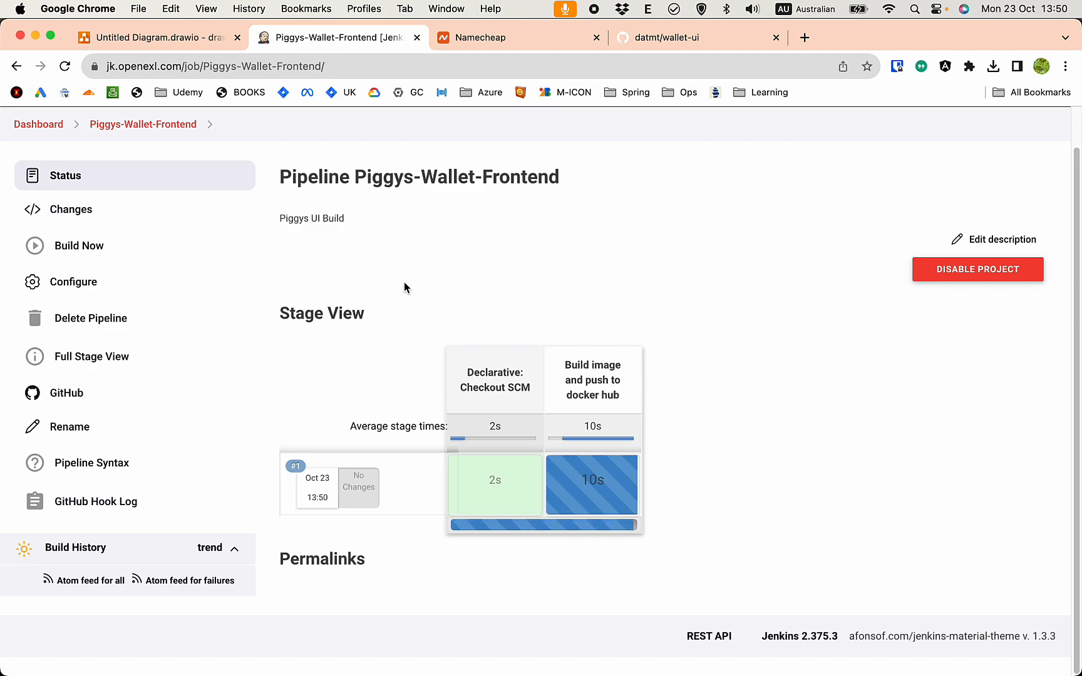
mouse_move(550, 374)
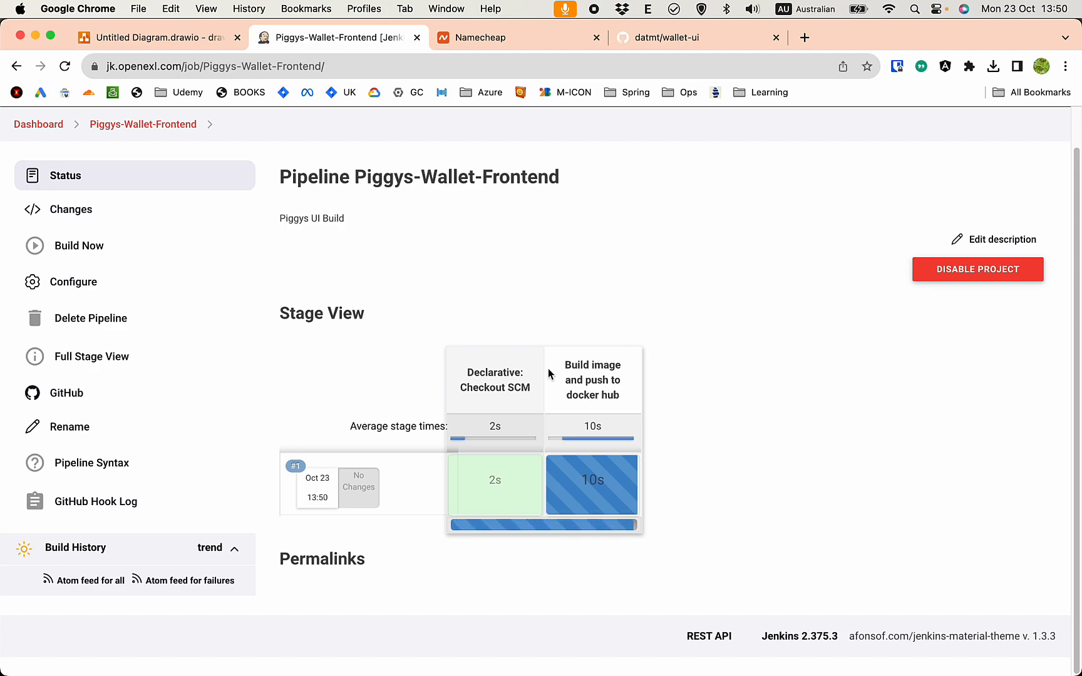
mouse_move(531, 303)
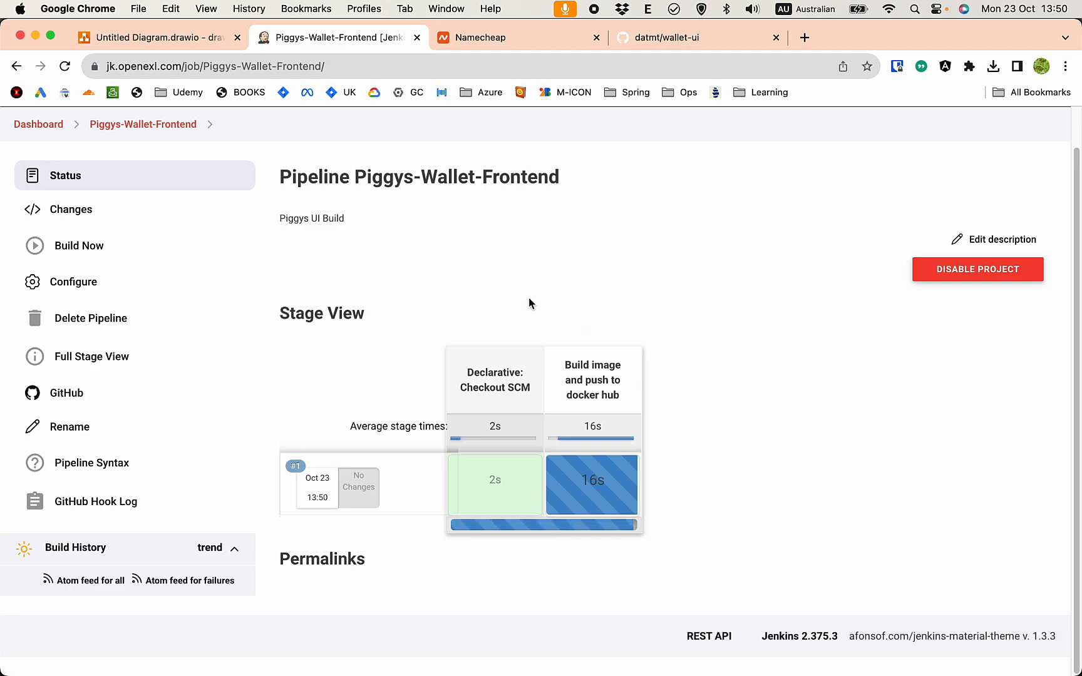
mouse_move(511, 297)
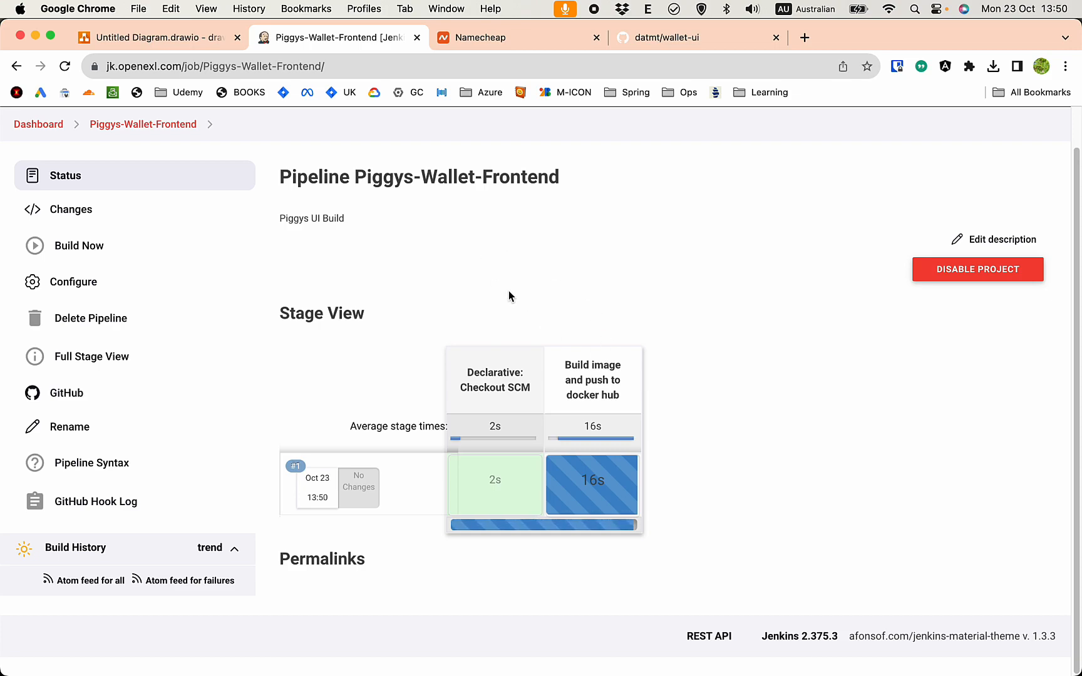
mouse_move(551, 490)
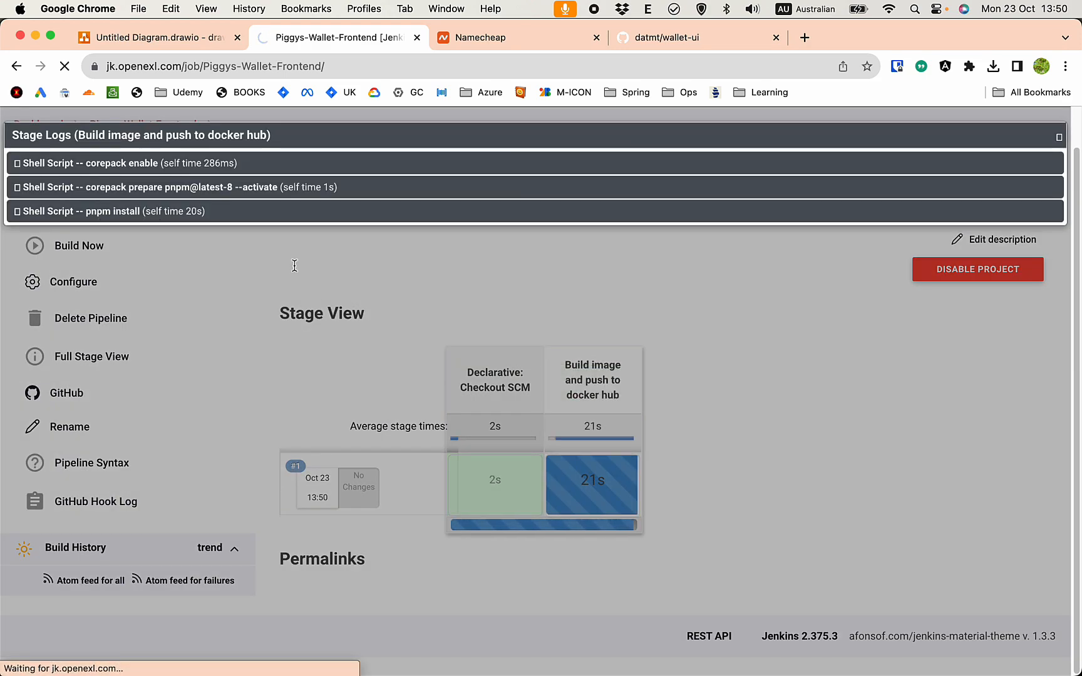
Read the pnpm install console output from the image build stage's logs.
left_click(114, 211)
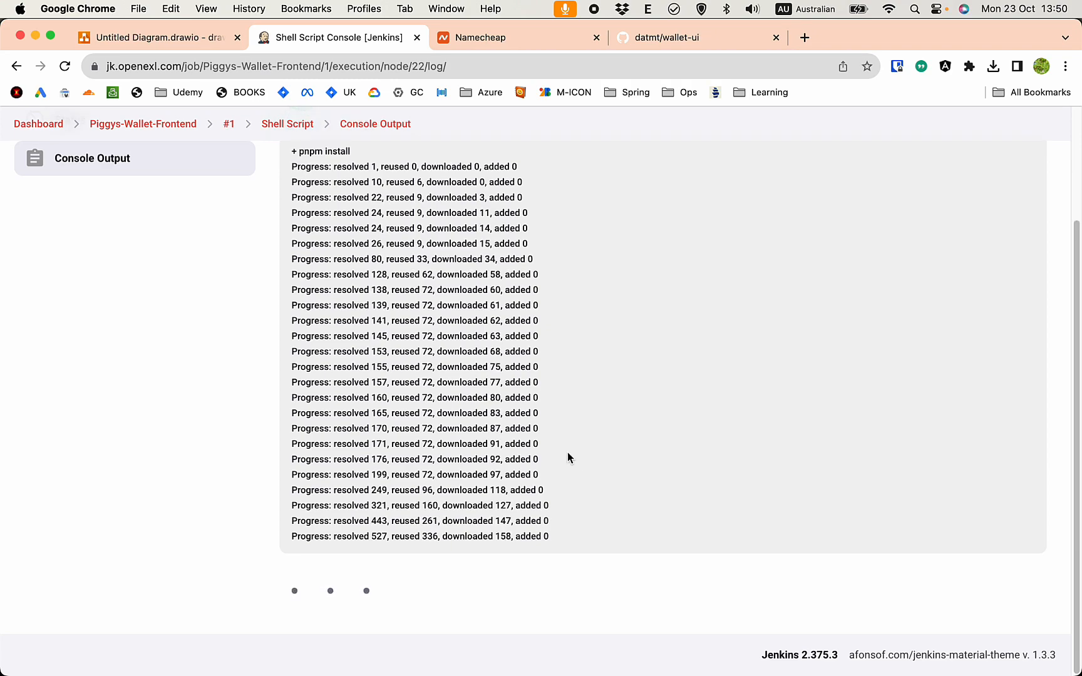
scroll("down", 3)
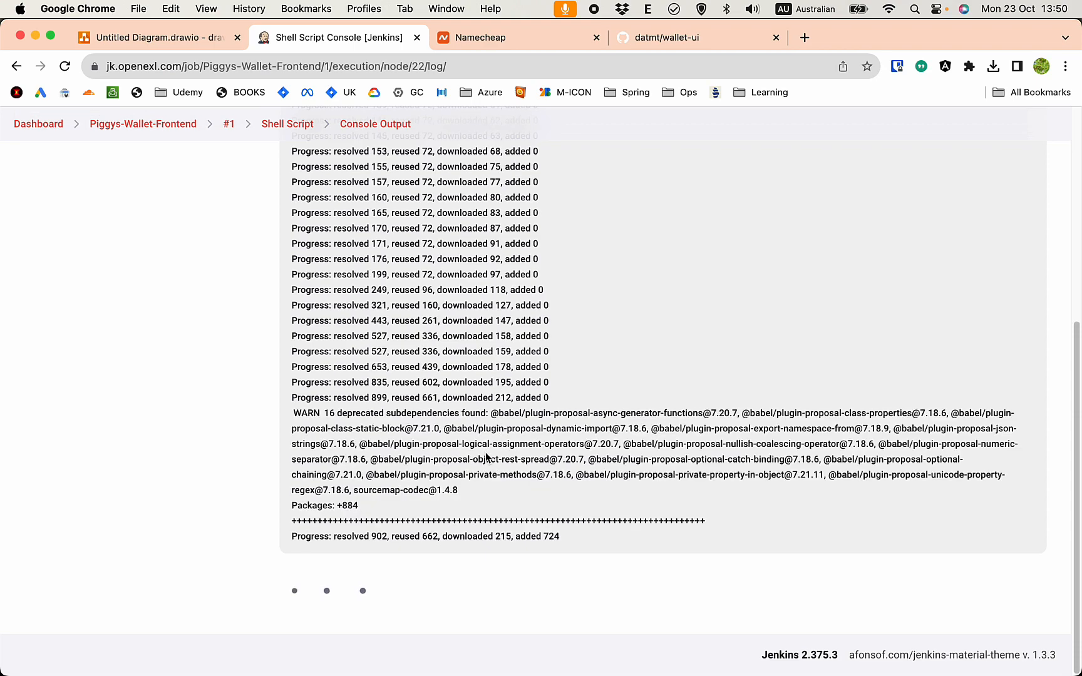
scroll("down", 3)
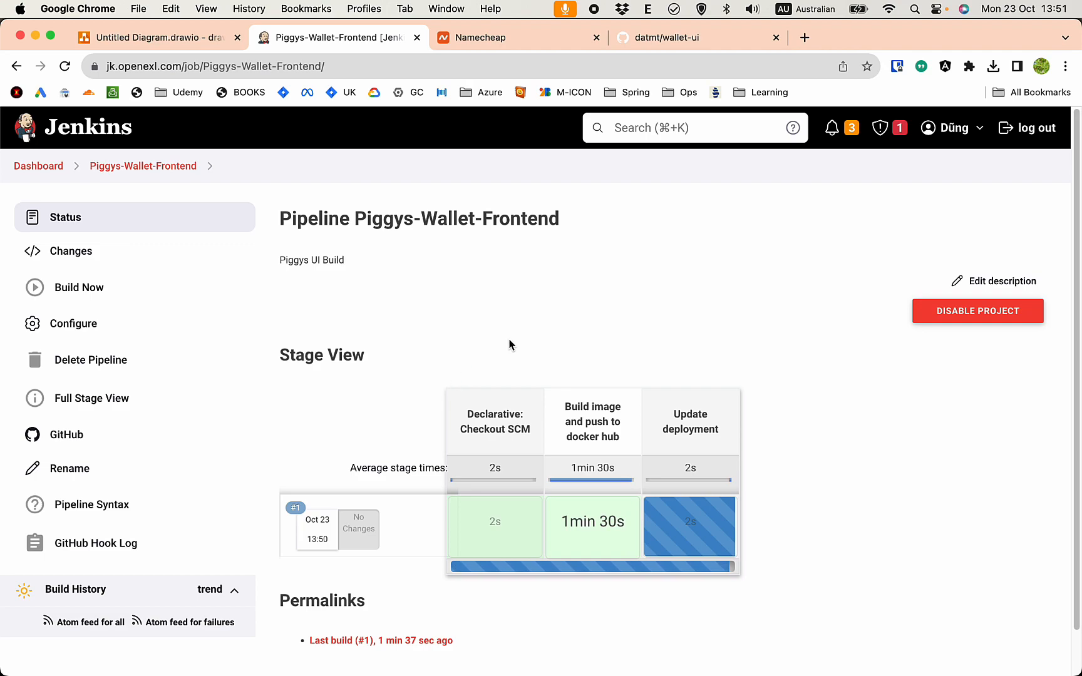
mouse_move(707, 510)
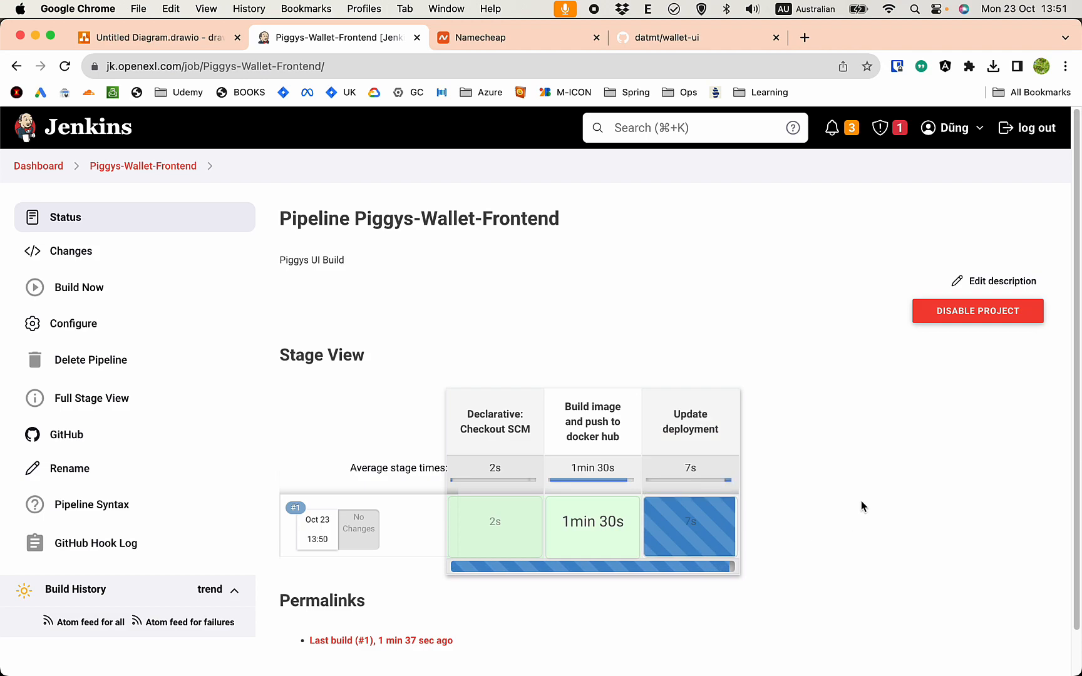
mouse_move(801, 521)
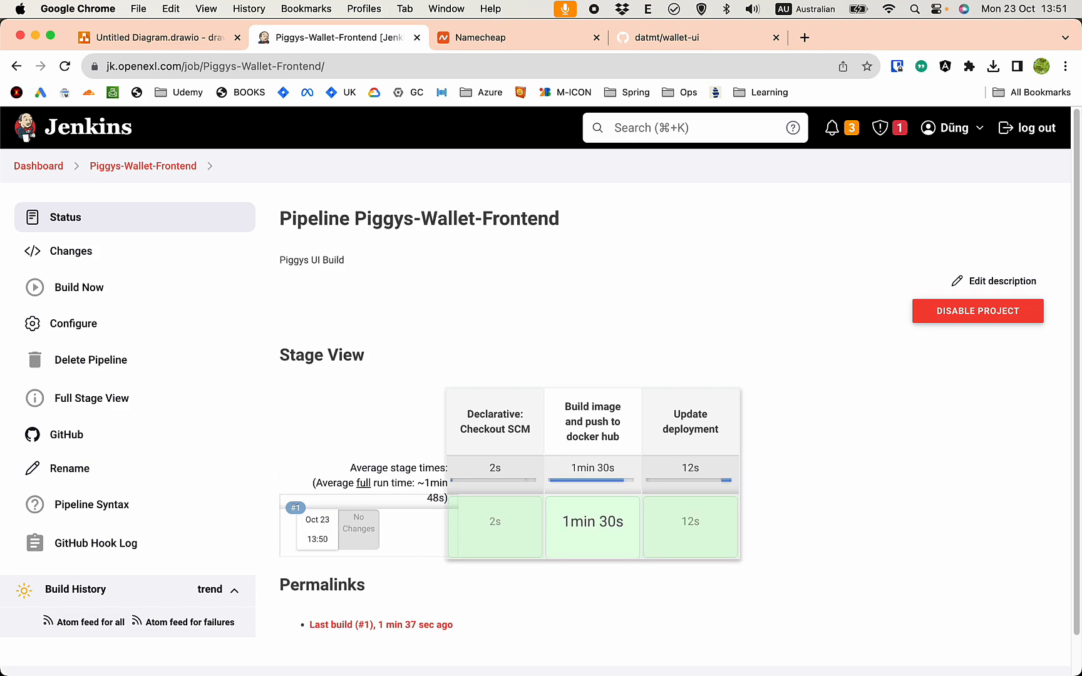
mouse_move(779, 507)
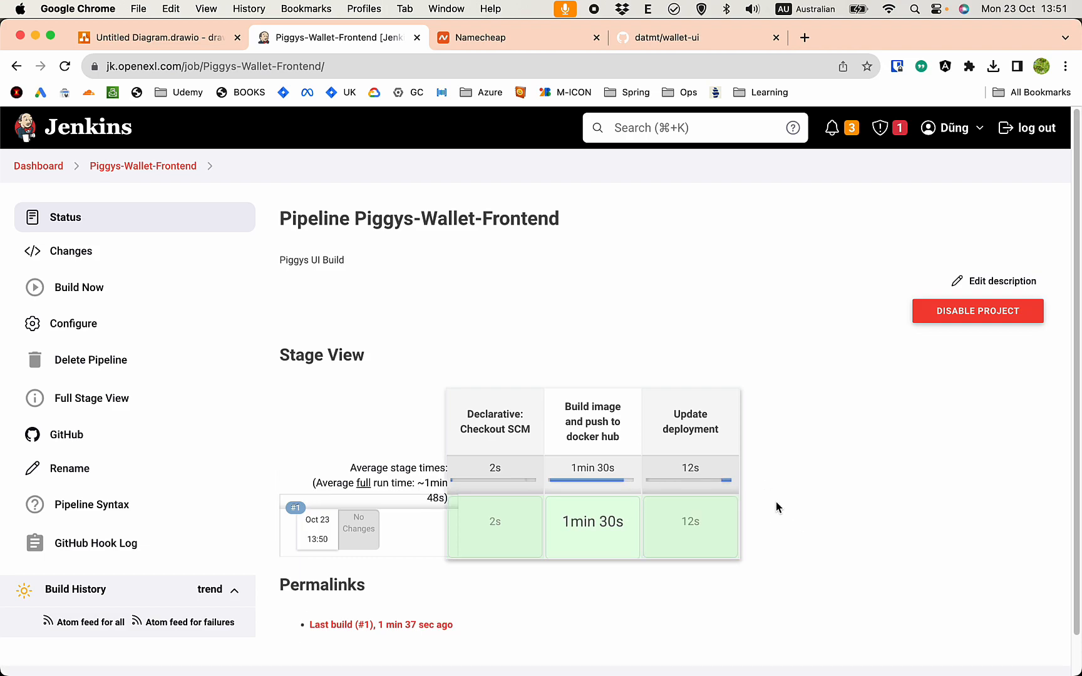
mouse_move(810, 496)
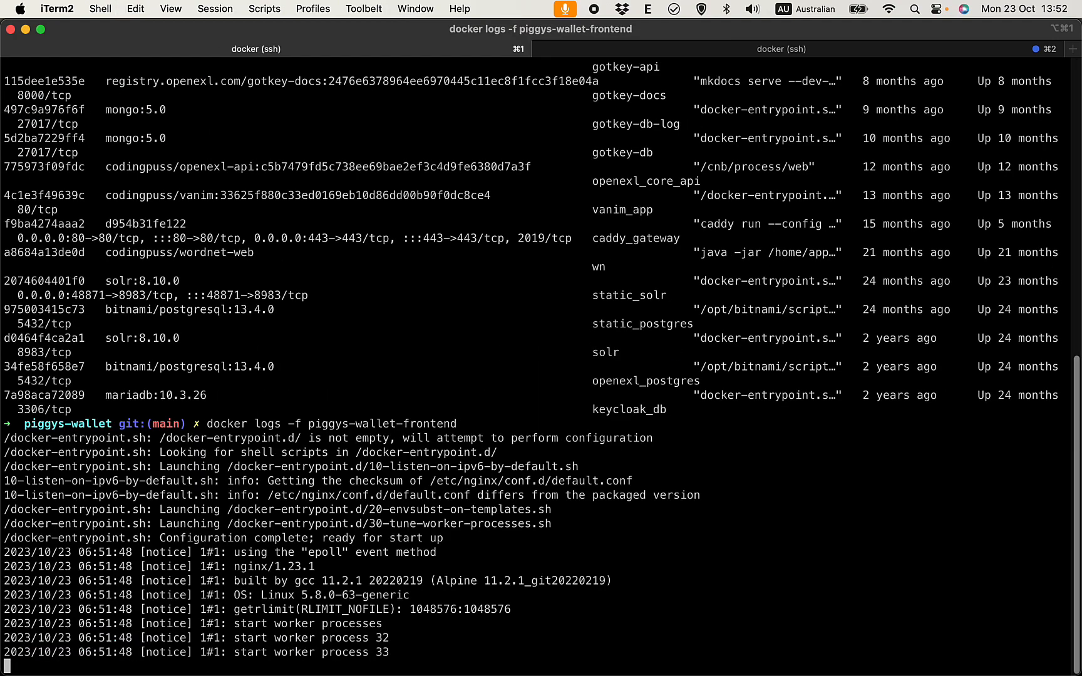
Stop following the piggys-wallet-frontend container logs and return to the Jenkins pipeline page.
key("ctrl+c")
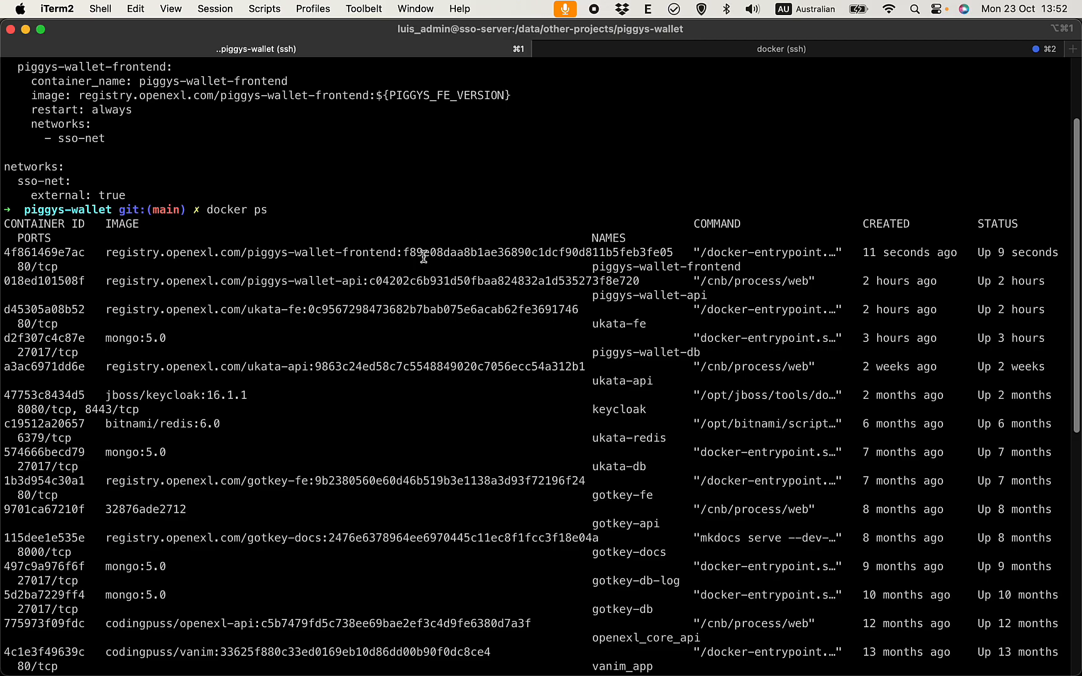
key("cmd+tab")
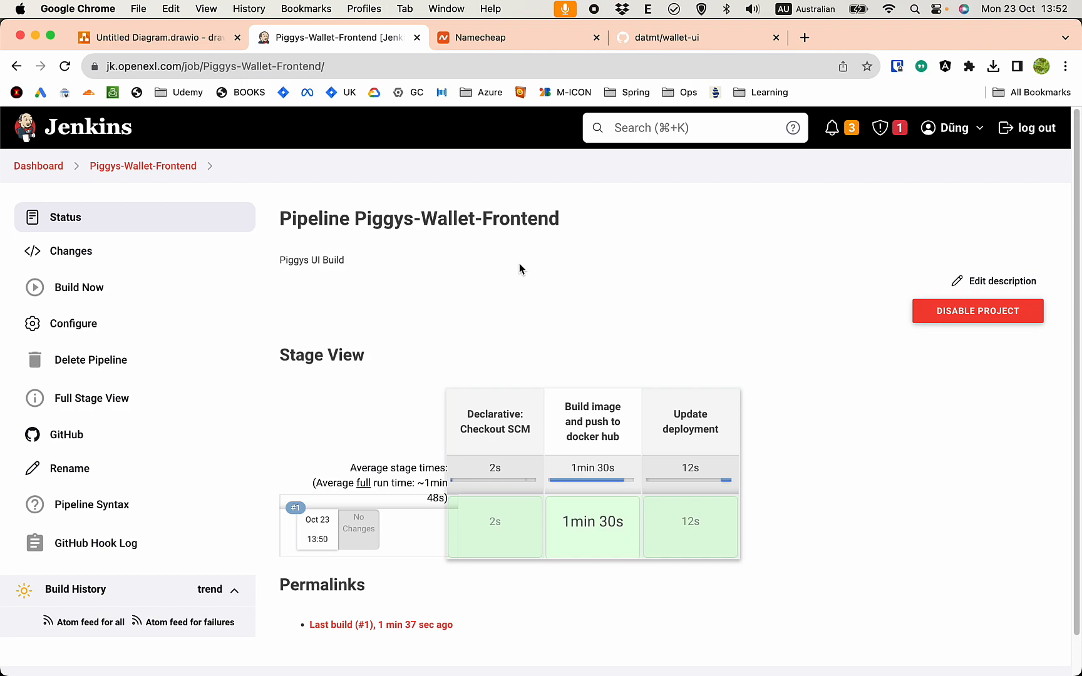
mouse_move(379, 410)
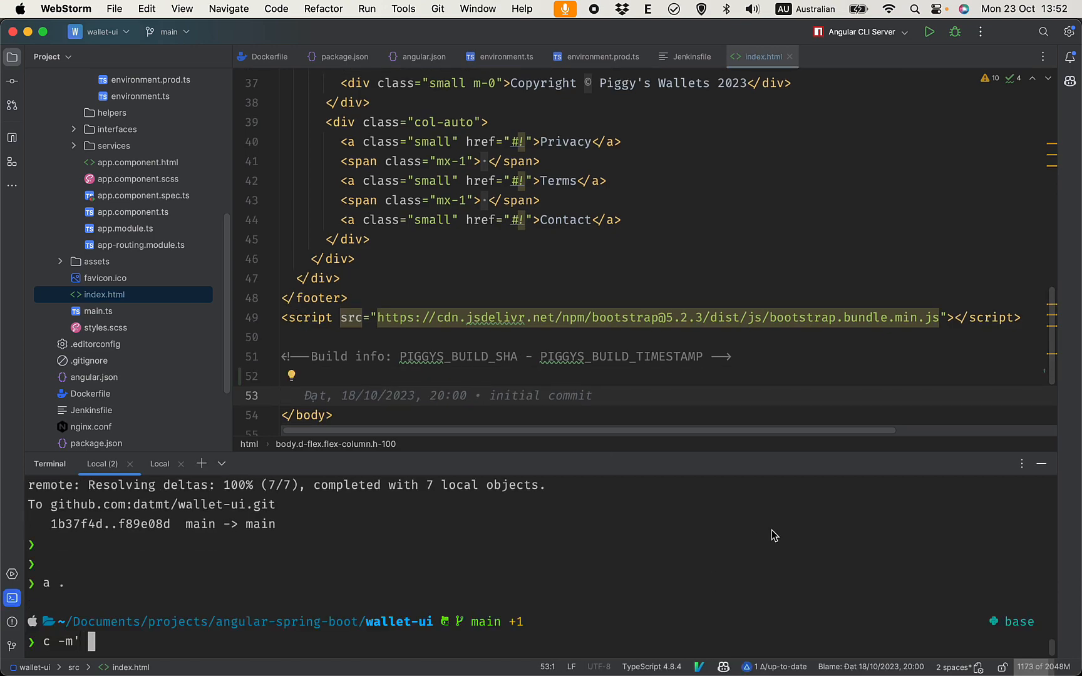
Commit the index.html change as 'test auto build' and push it with gp.
type("test")
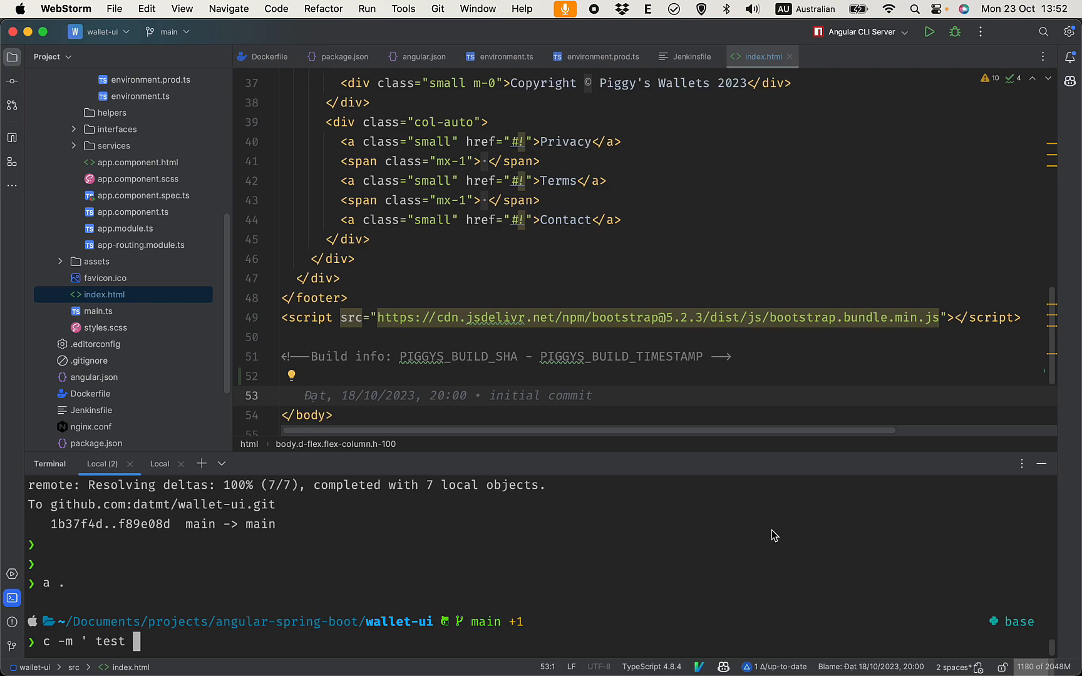
type("auto build")
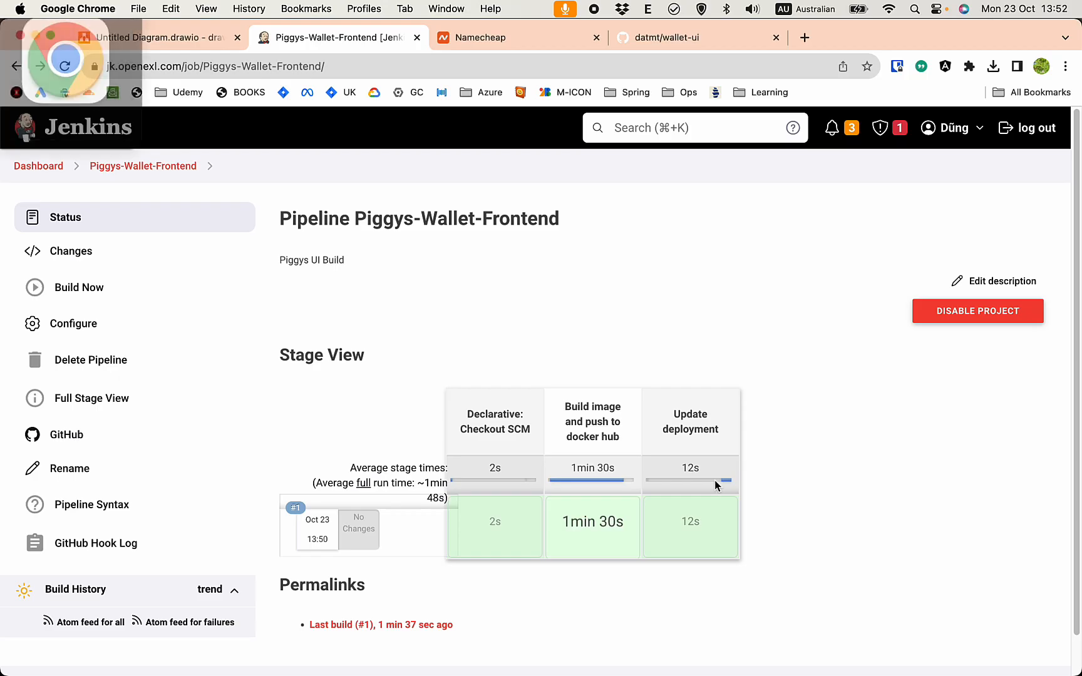
key("cmd+tab")
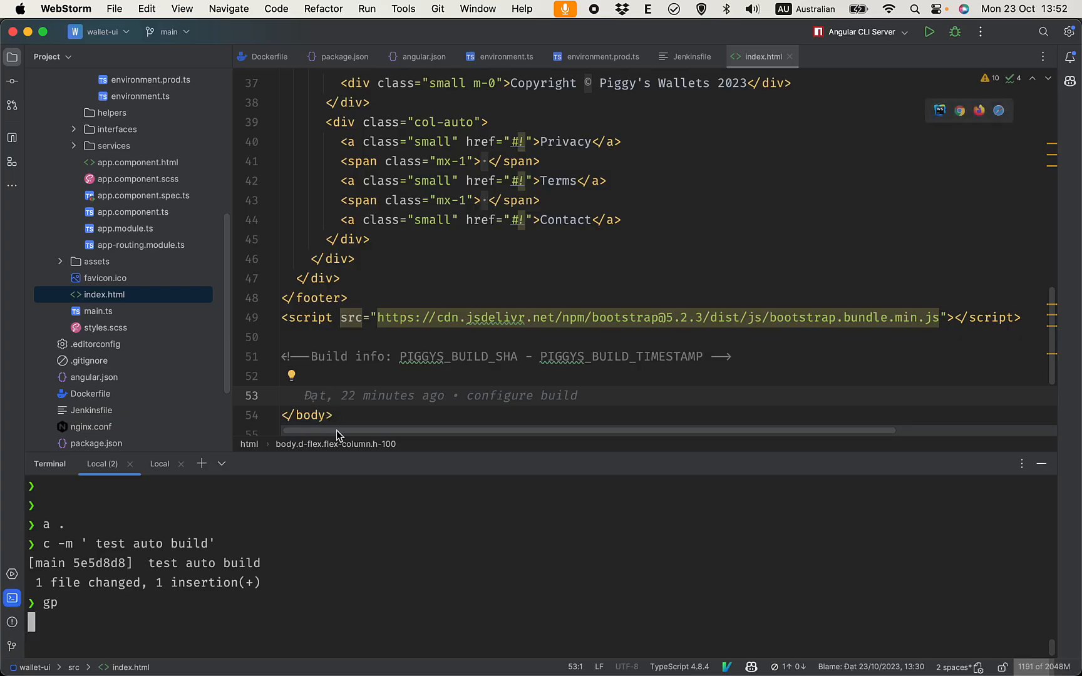
key("cmd+tab")
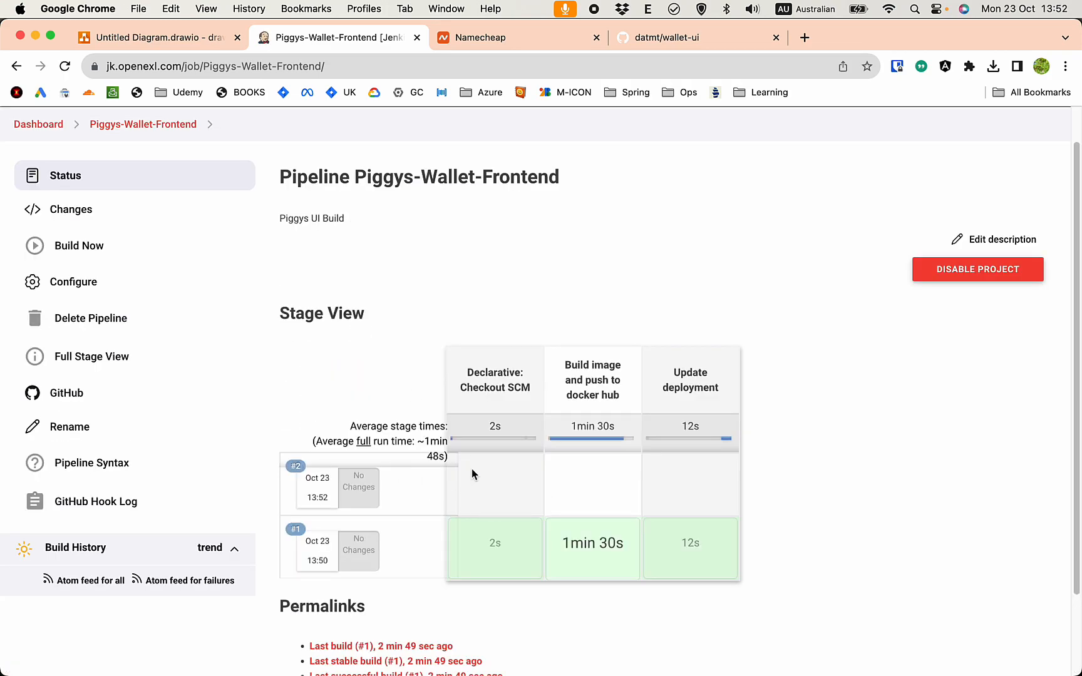
Scroll to Stage View to watch build #2 start automatically.
scroll("down", 3)
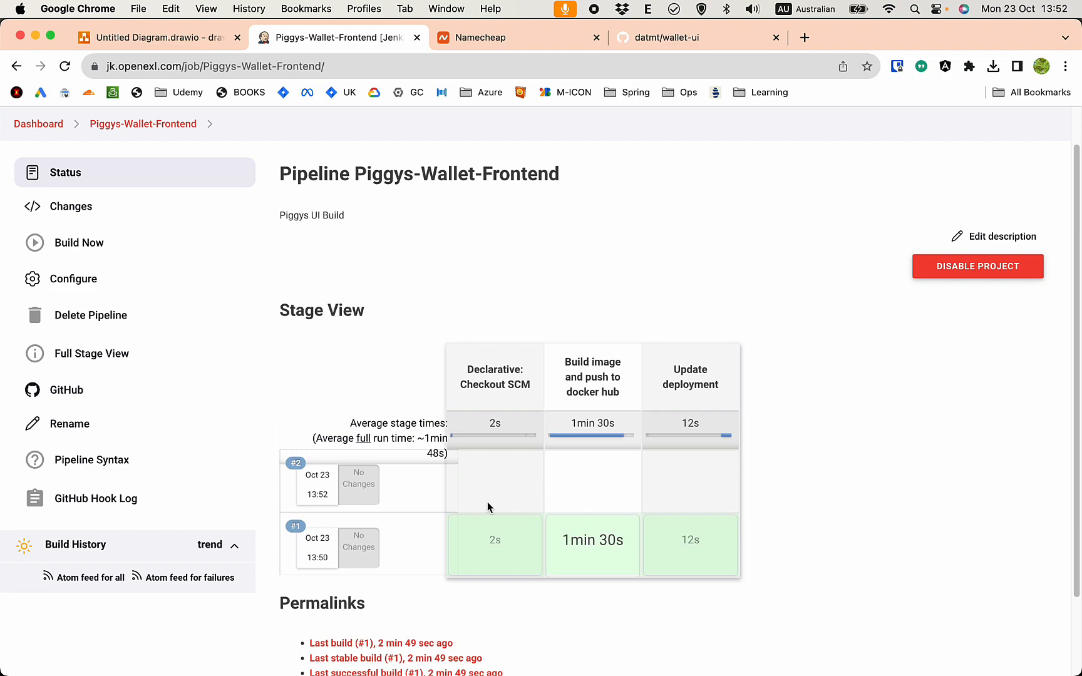